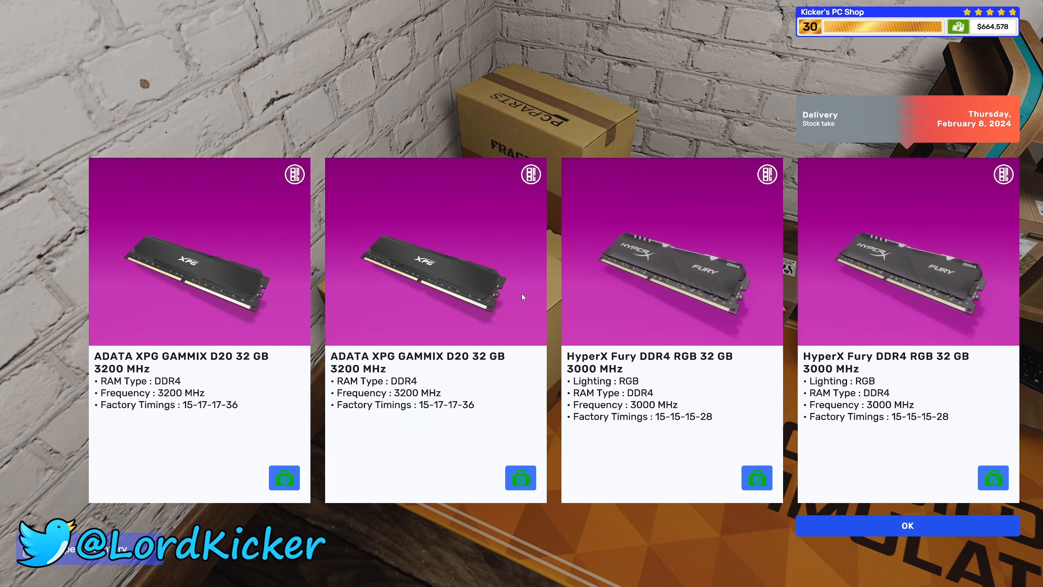
Confirm receipt of the four delivered 32 GB RAM sticks on the stock-take screen
click(907, 526)
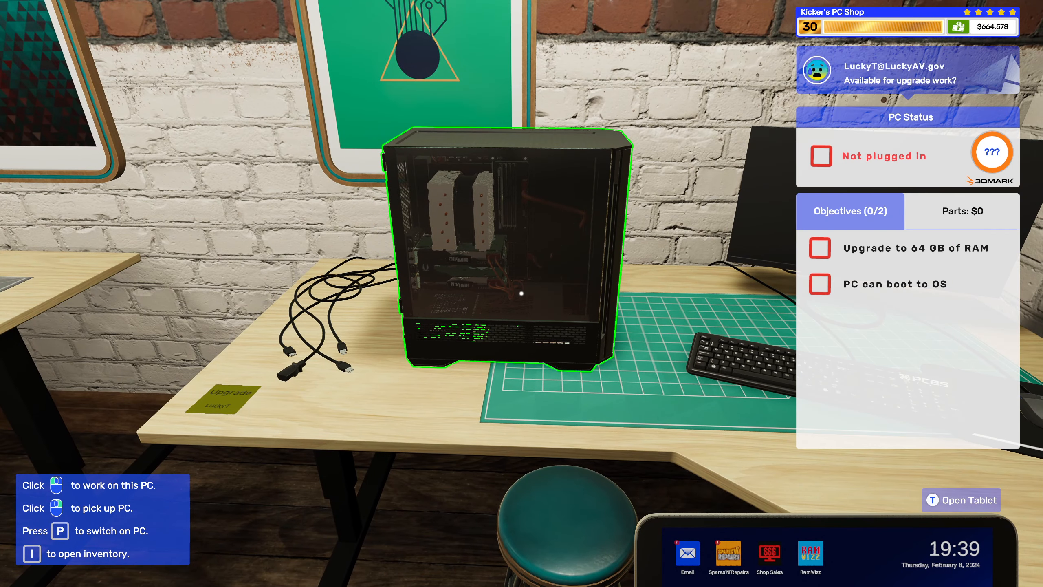
From the tablet's accepted job emails, select the 64 GB RAM upgrade and go to its PC
click(962, 501)
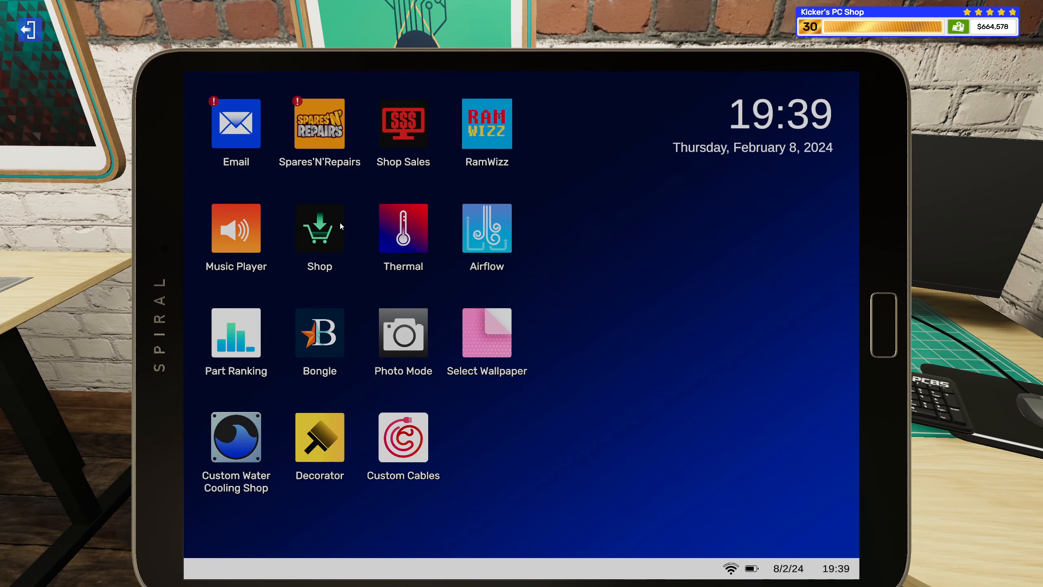
click(236, 124)
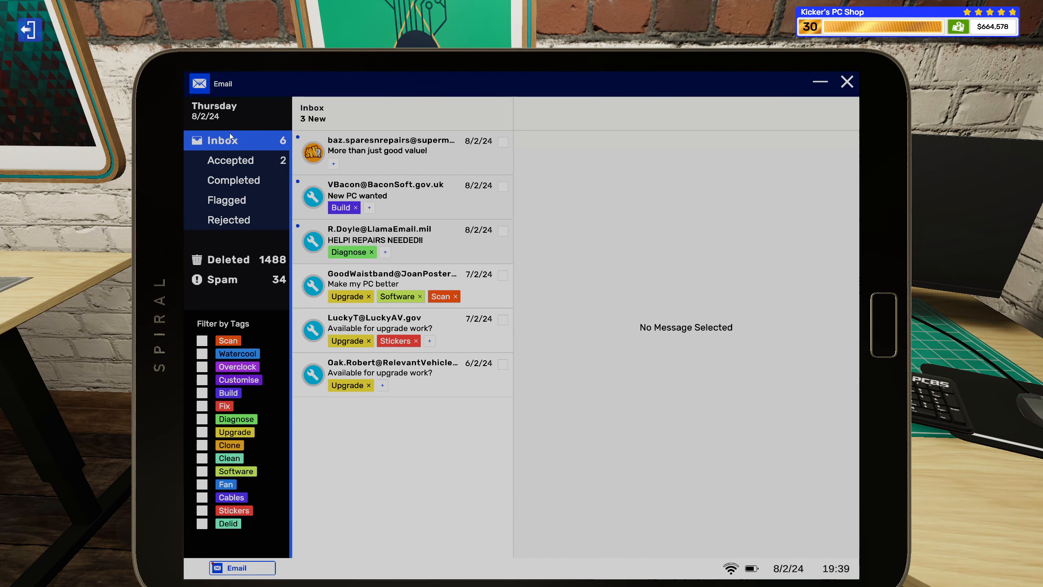
click(230, 160)
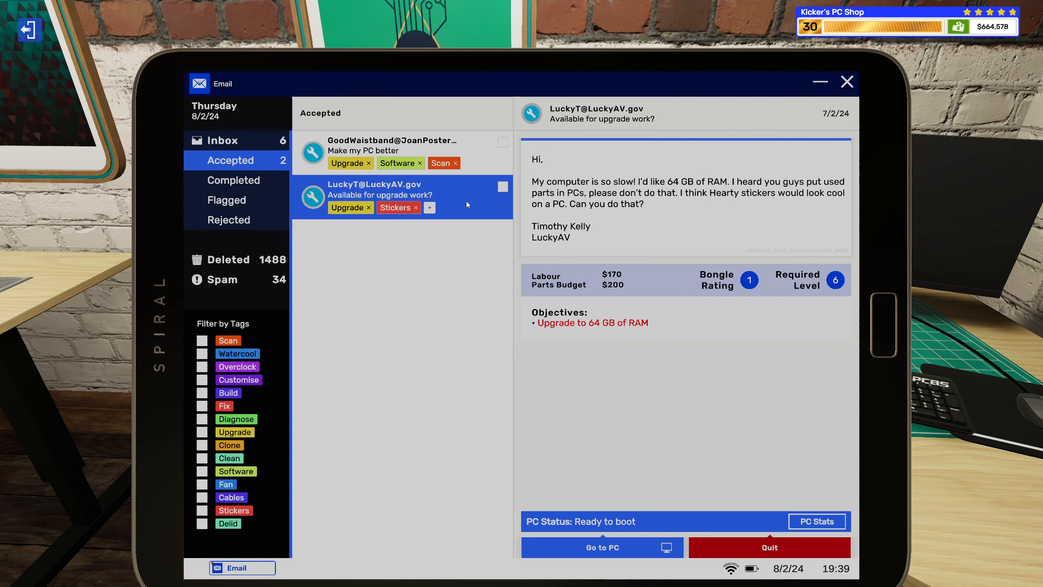
click(602, 547)
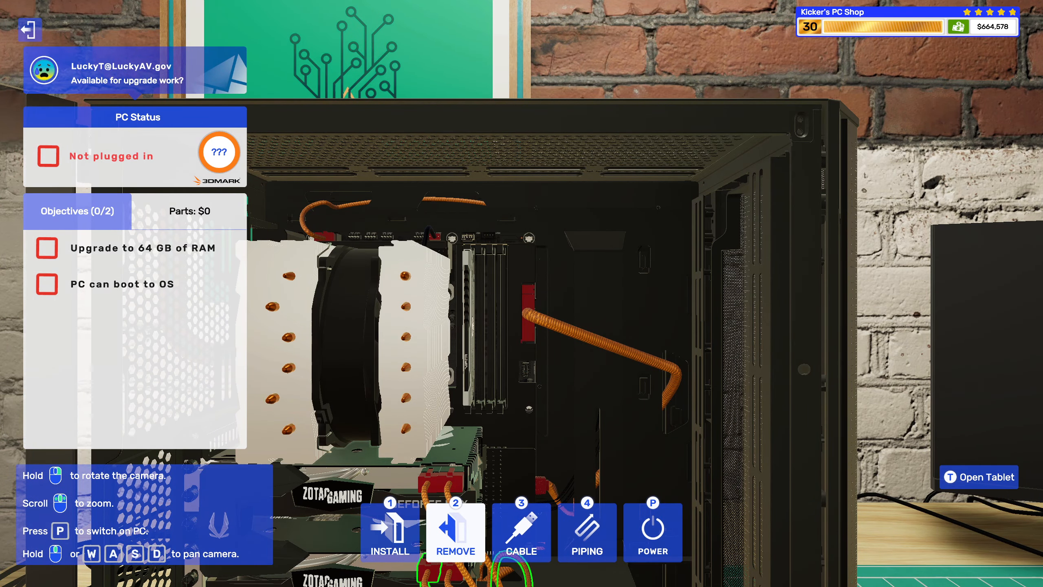
mouse_move(471, 425)
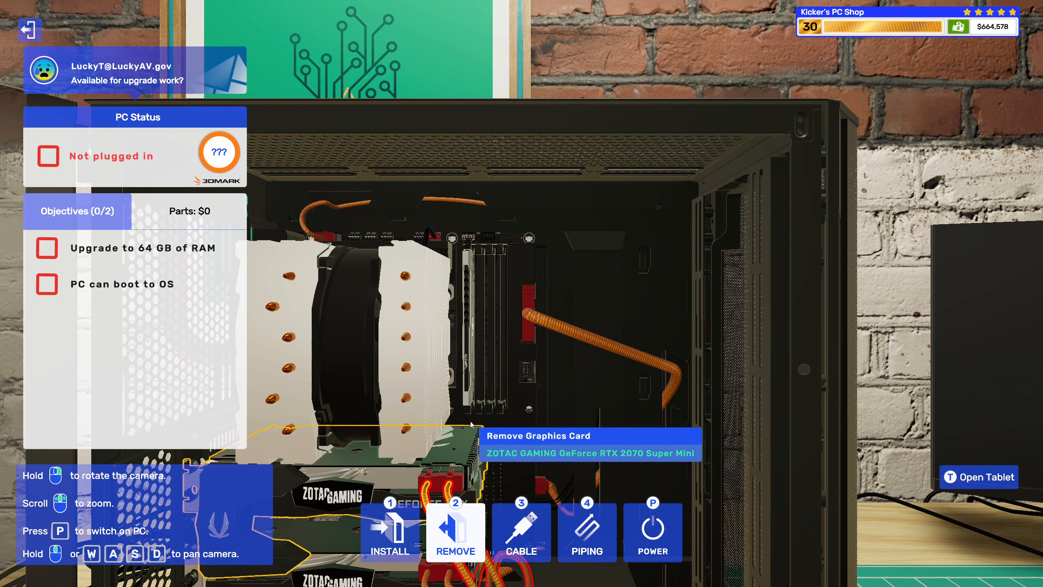
Bring up the inventory listing the delivered 32 GB RAM sticks for installation
click(456, 533)
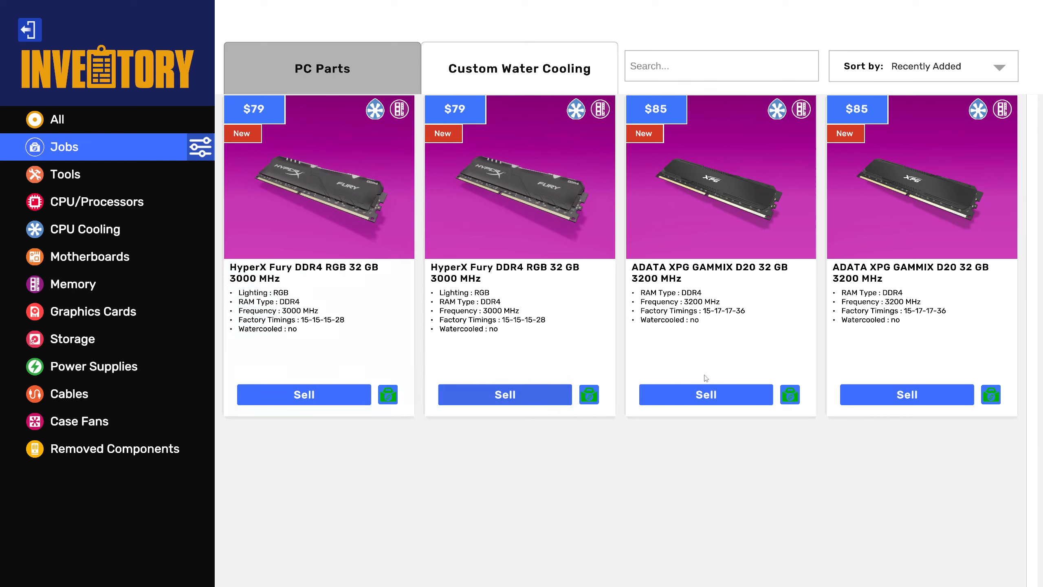
mouse_move(743, 220)
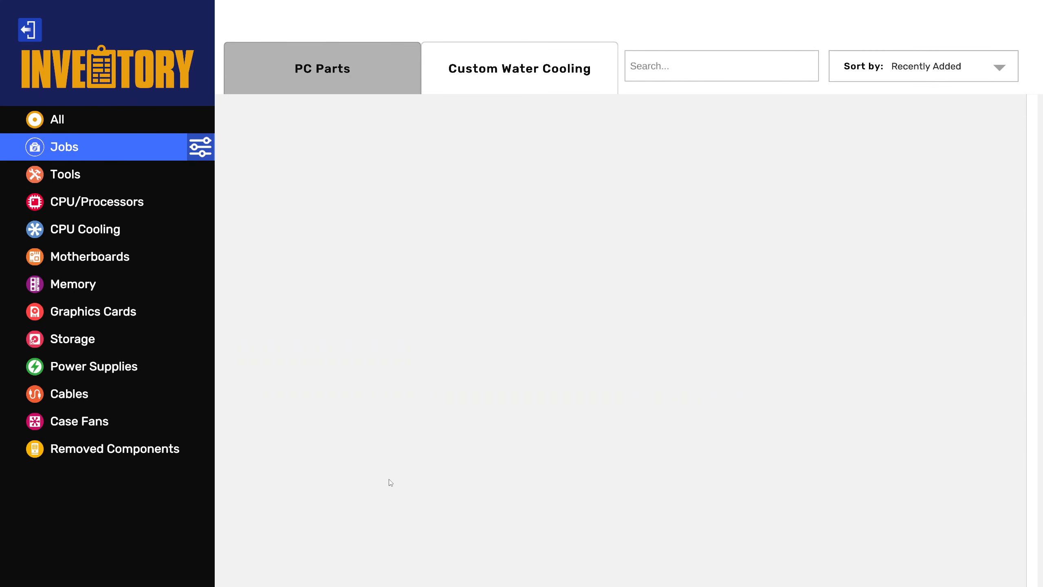
mouse_move(301, 190)
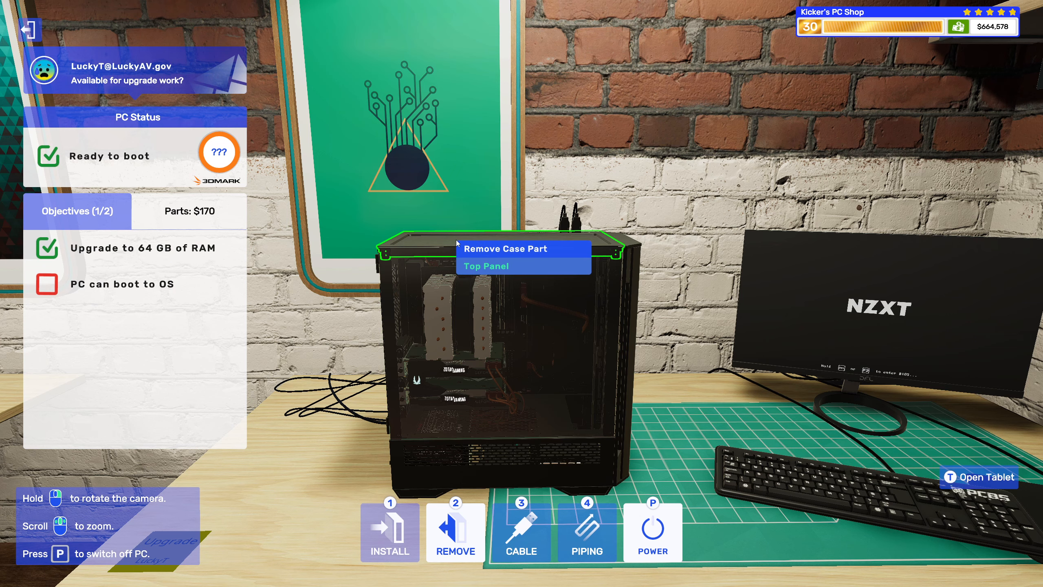
Recheck the job's sticker requirement and move the PC to the sticker station
click(981, 478)
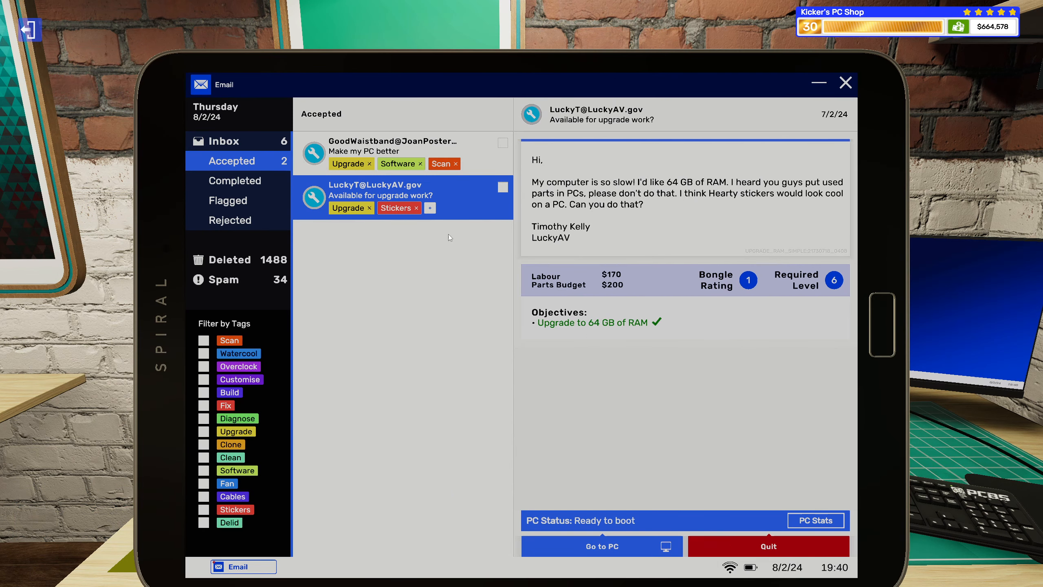
mouse_move(733, 206)
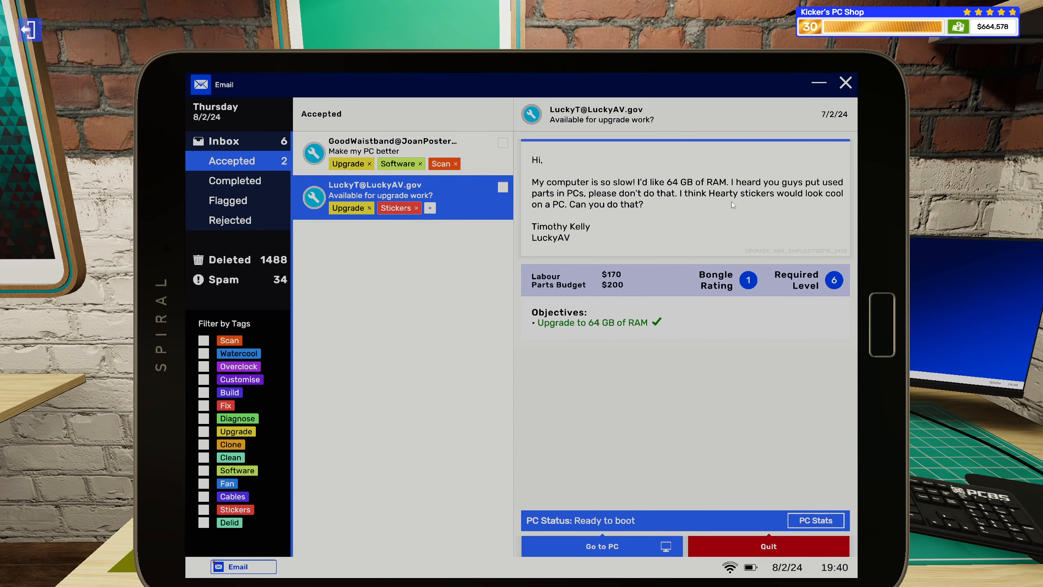
mouse_move(724, 219)
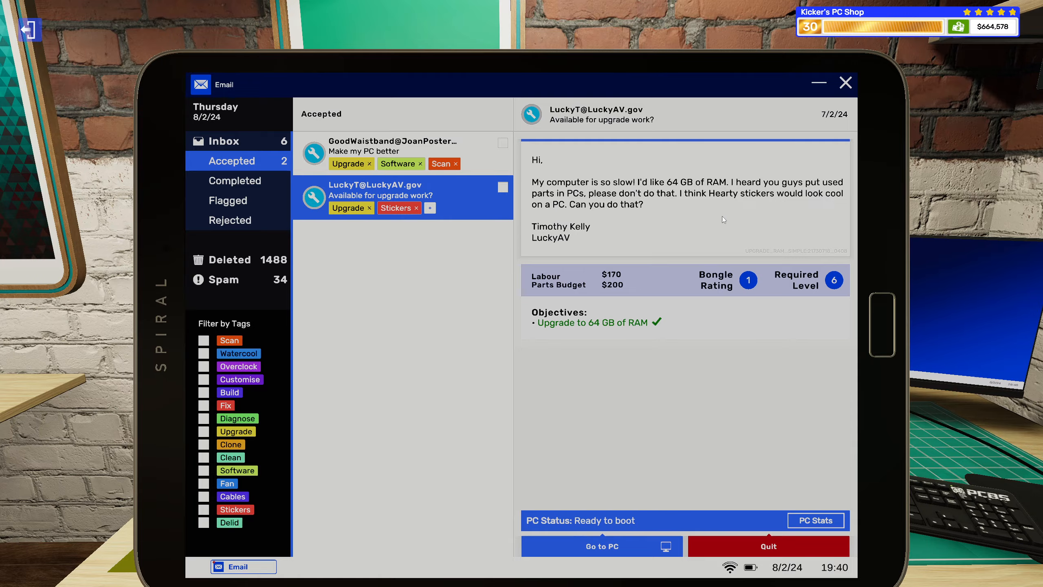
click(602, 546)
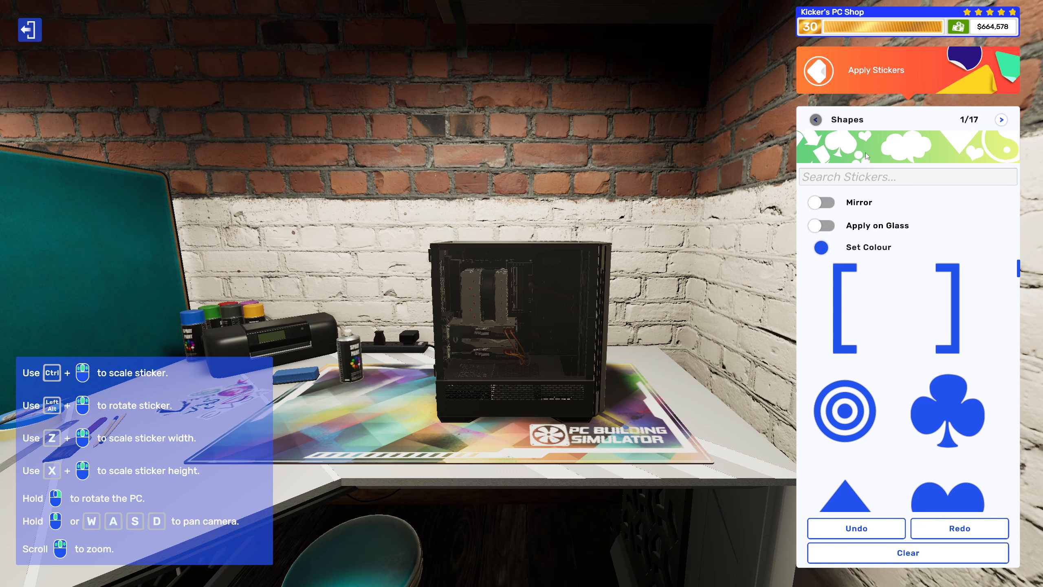
Search 'hearte' and place the smiling Hearty heart sticker on the case side
text(h)
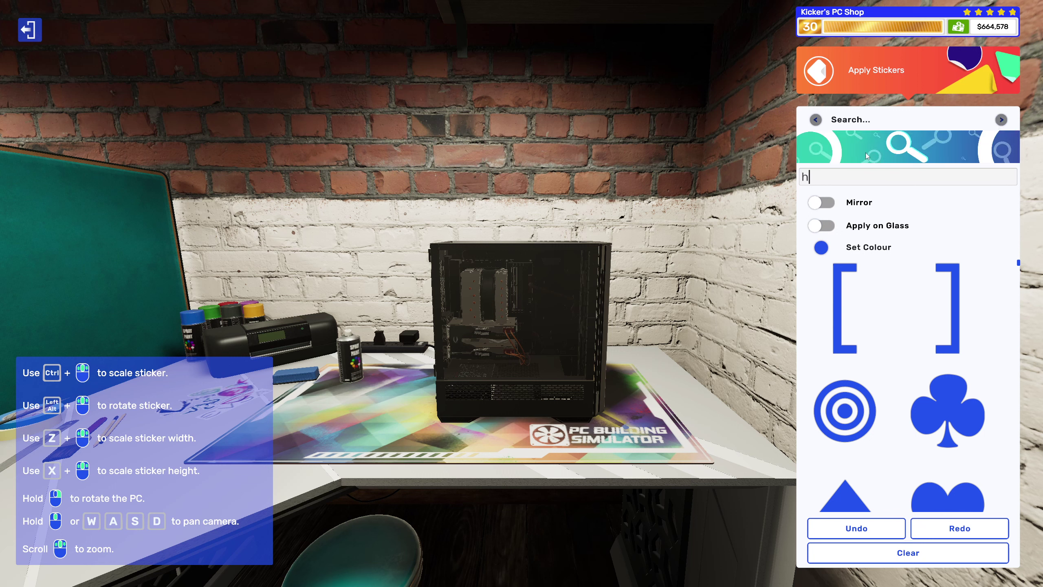
text(art)
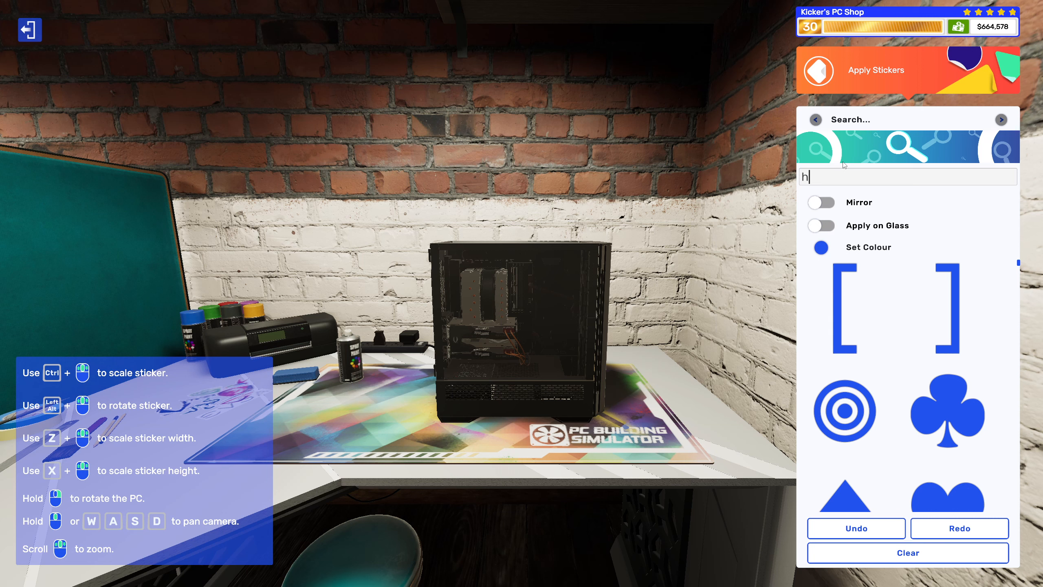
text(earty)
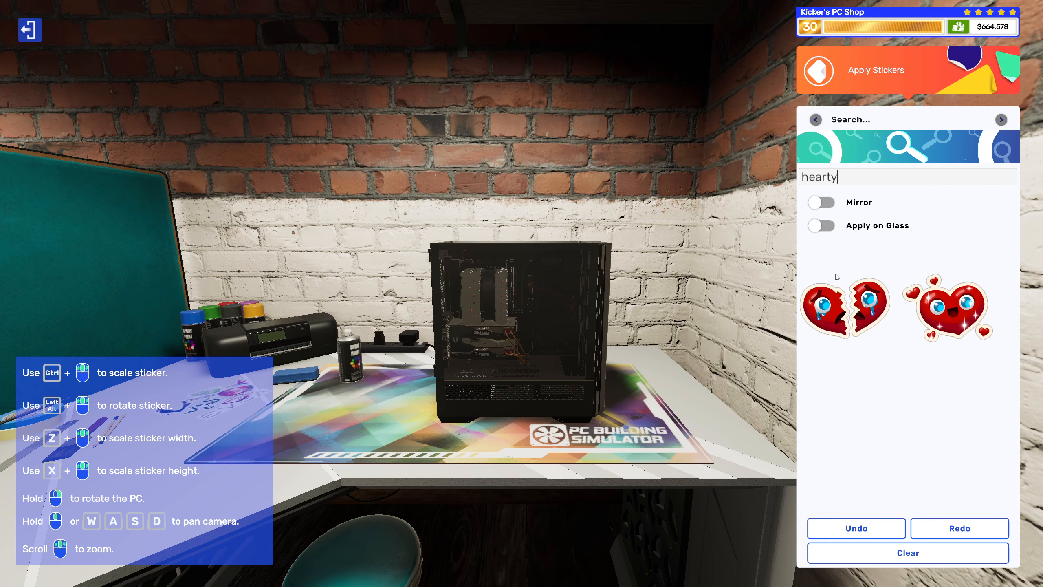
mouse_move(933, 307)
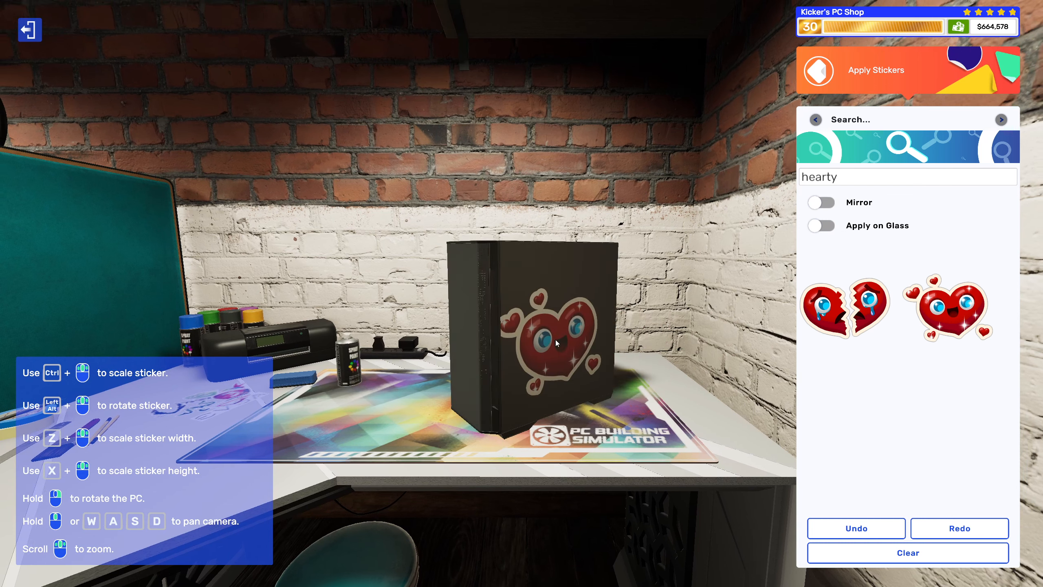
click(30, 31)
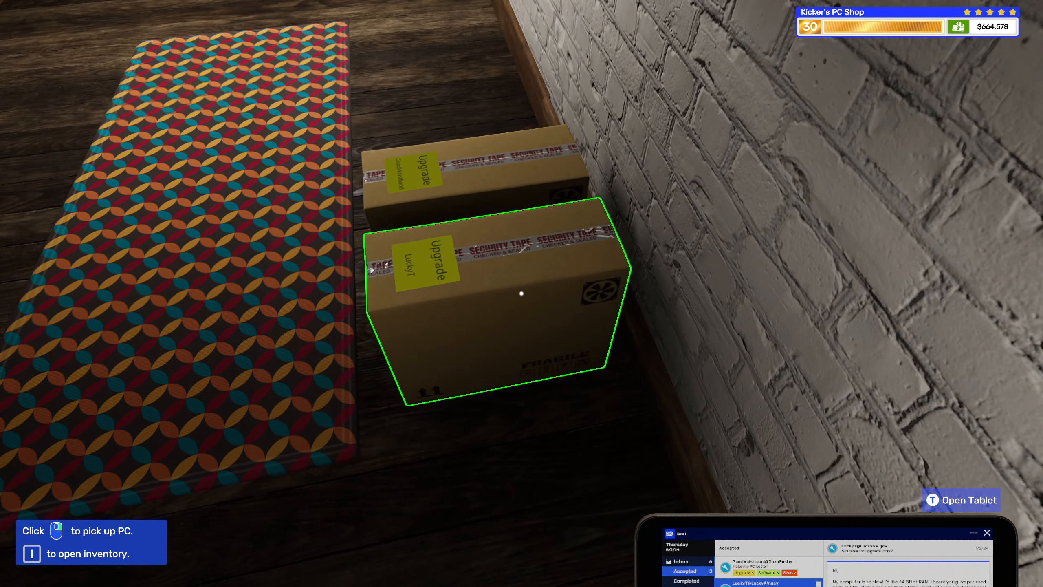
Hand the packed upgrade PC to the customer and dismiss the $370 five-star invoice
click(962, 499)
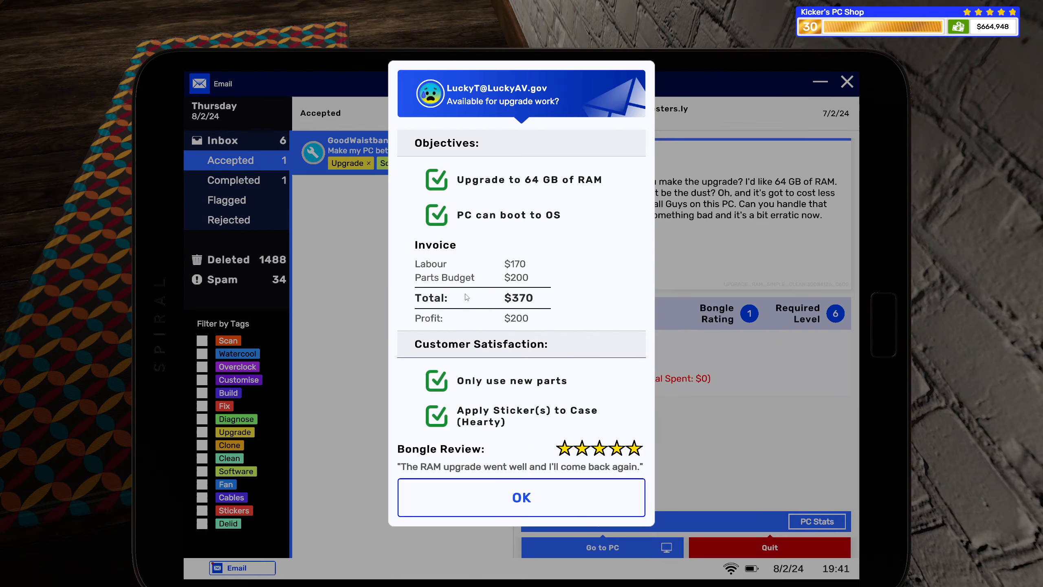
mouse_move(471, 265)
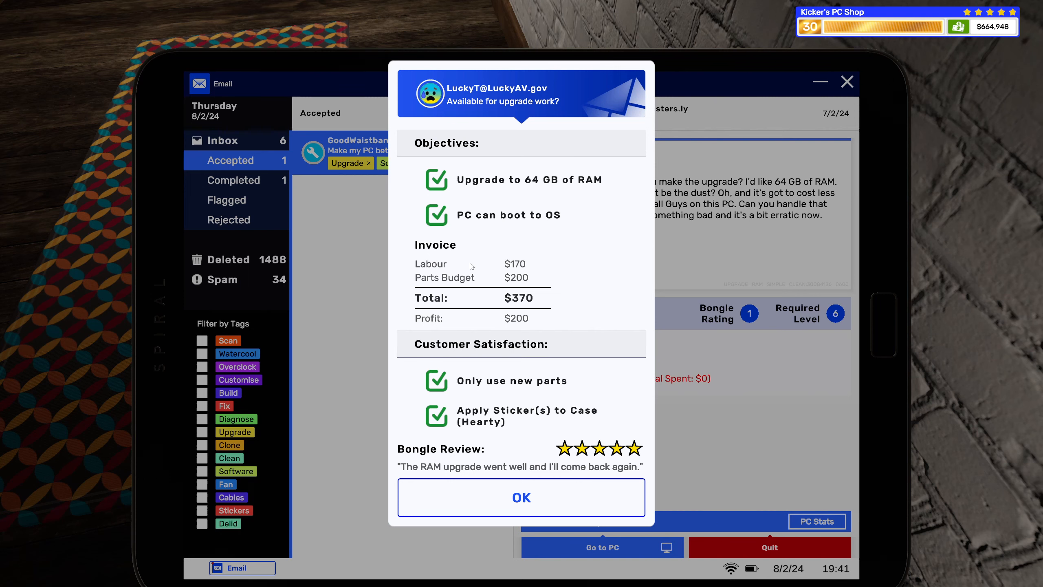
mouse_move(520, 430)
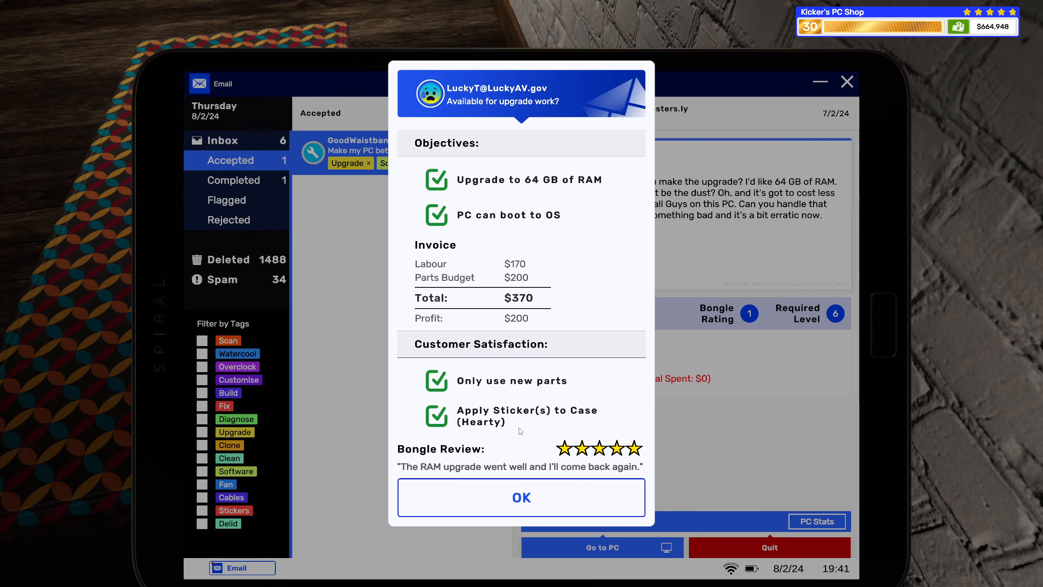
click(521, 497)
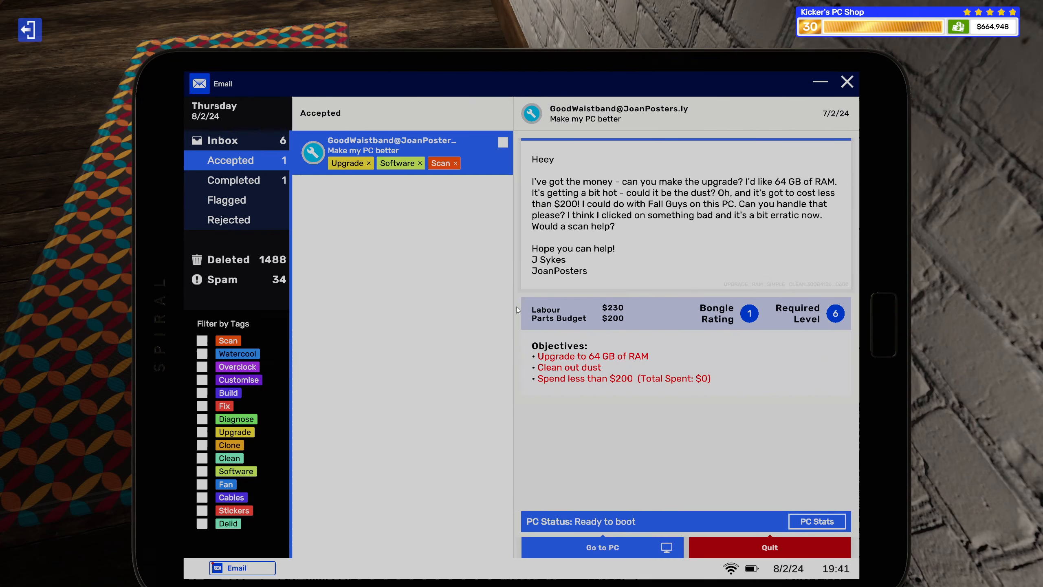
mouse_move(495, 156)
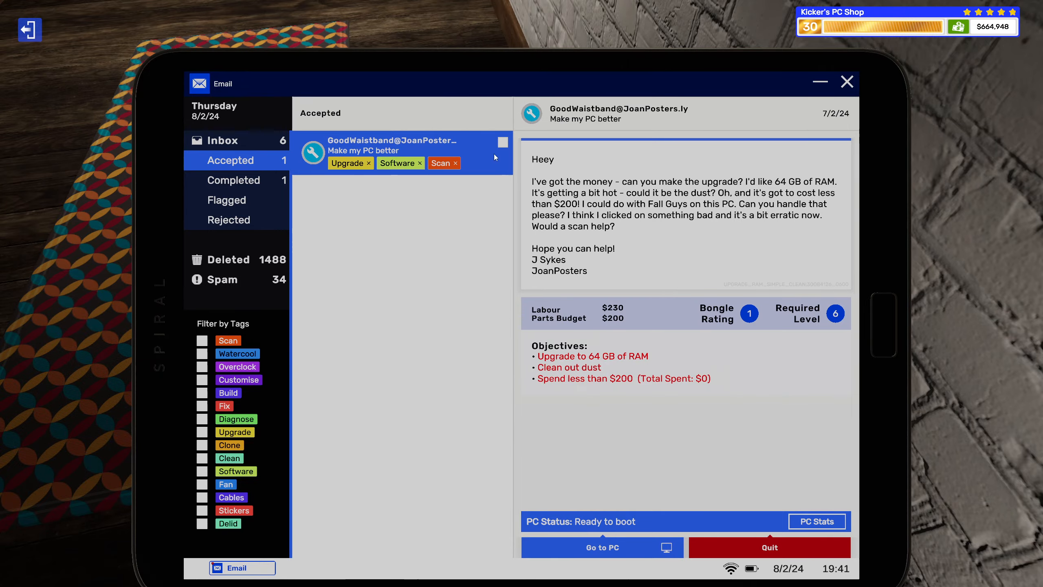
Start the next upgrade job's PC and return from the inventory to the workbench
click(602, 548)
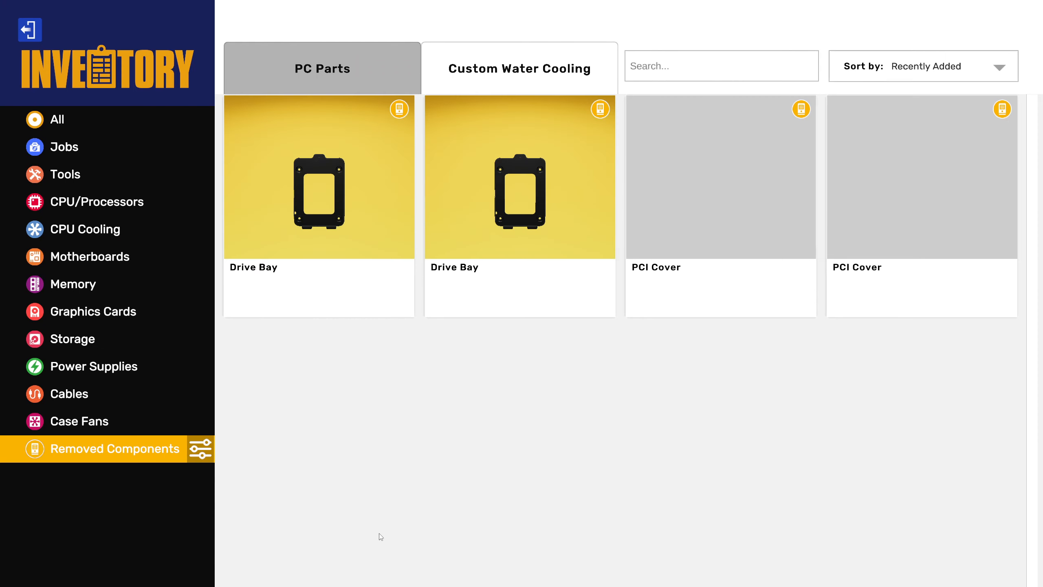
click(65, 174)
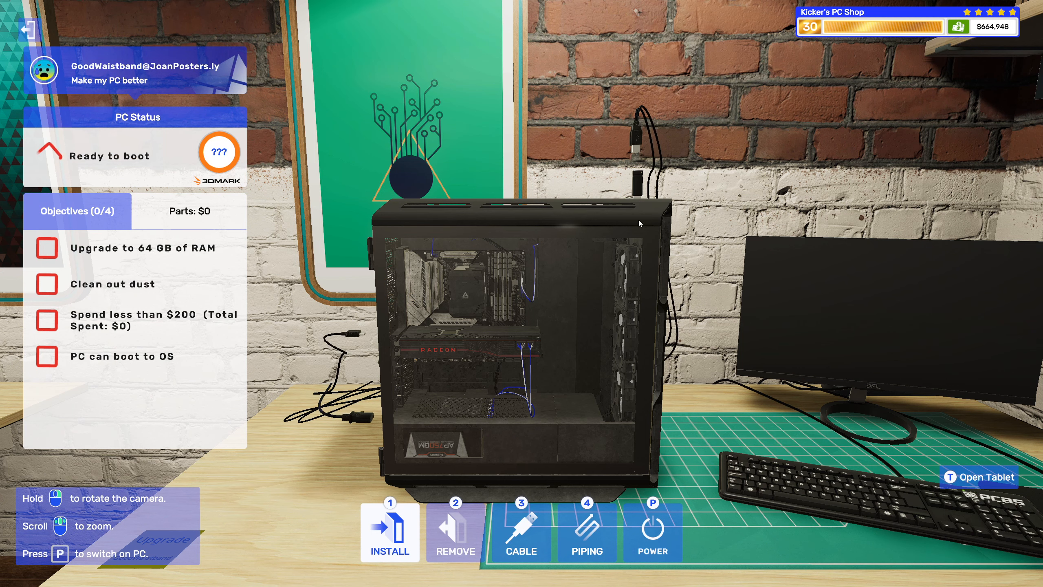
click(456, 536)
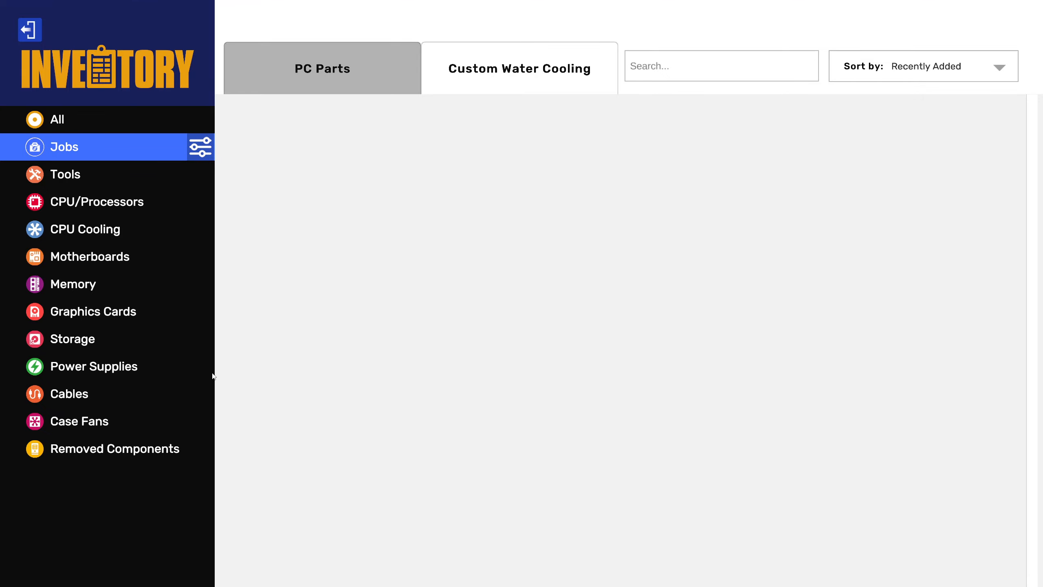
click(115, 448)
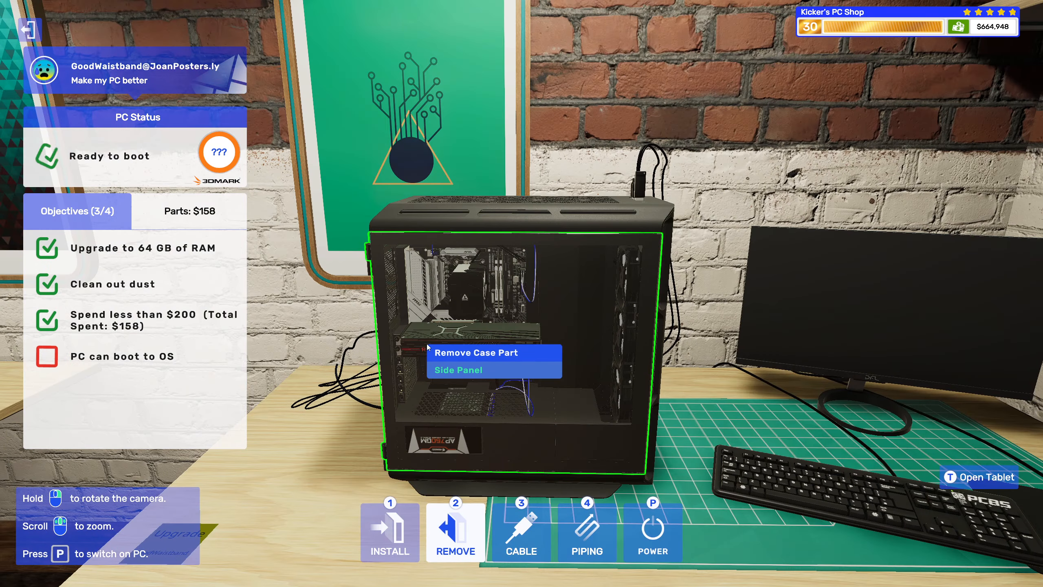
Boot the customer's PC and enter its desktop via the job email
click(652, 529)
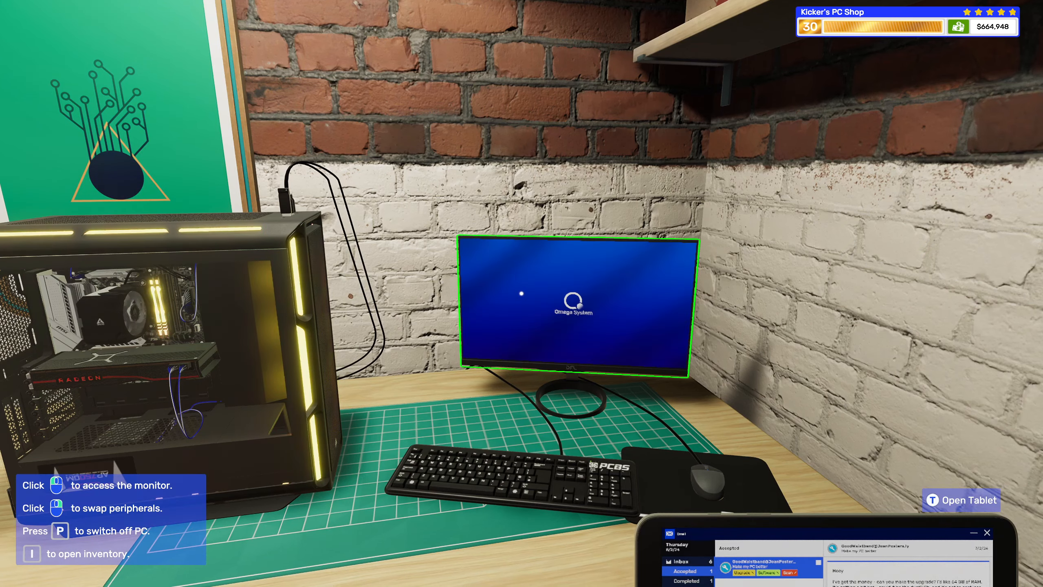
click(961, 501)
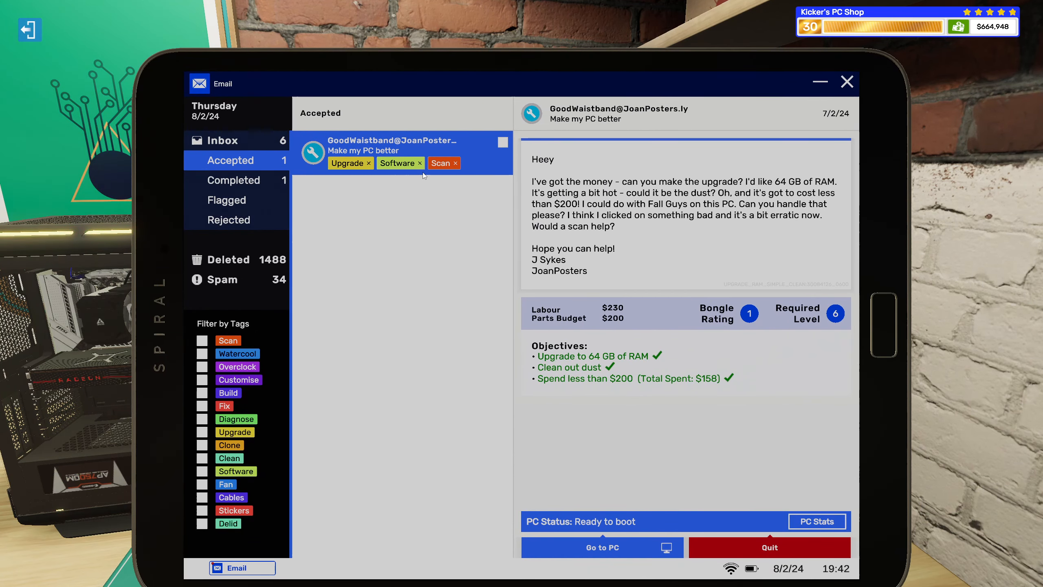
click(602, 548)
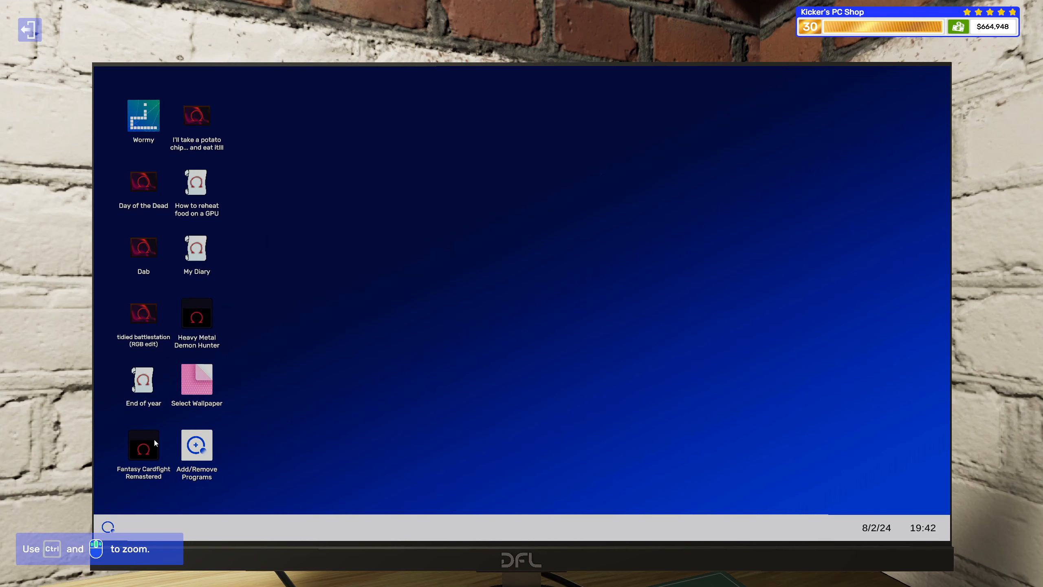
Install Fall Guys and the virus scanner through Add/Remove Programs, then leave the desktop
double_click(197, 445)
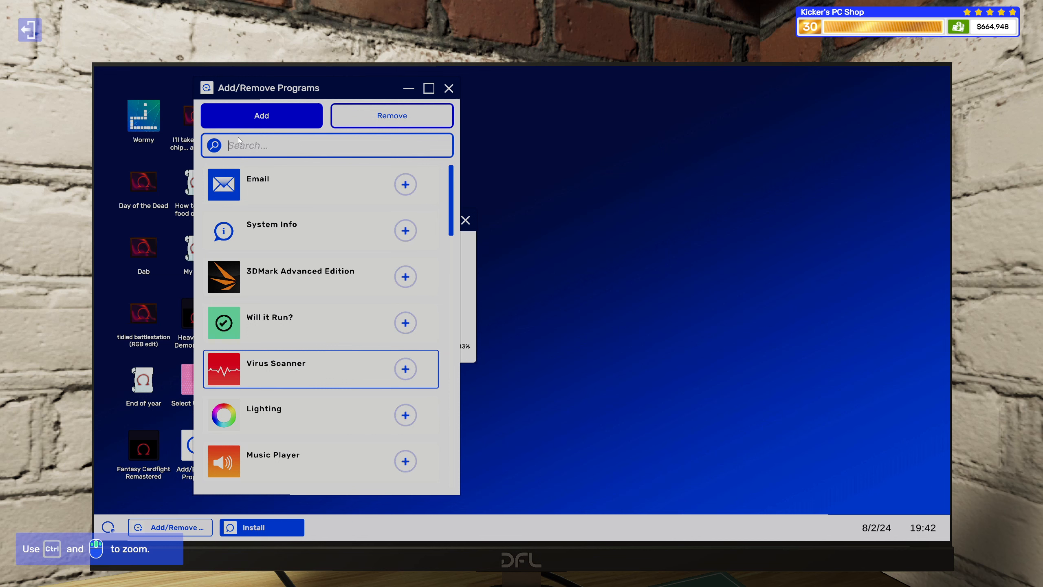
text(fa)
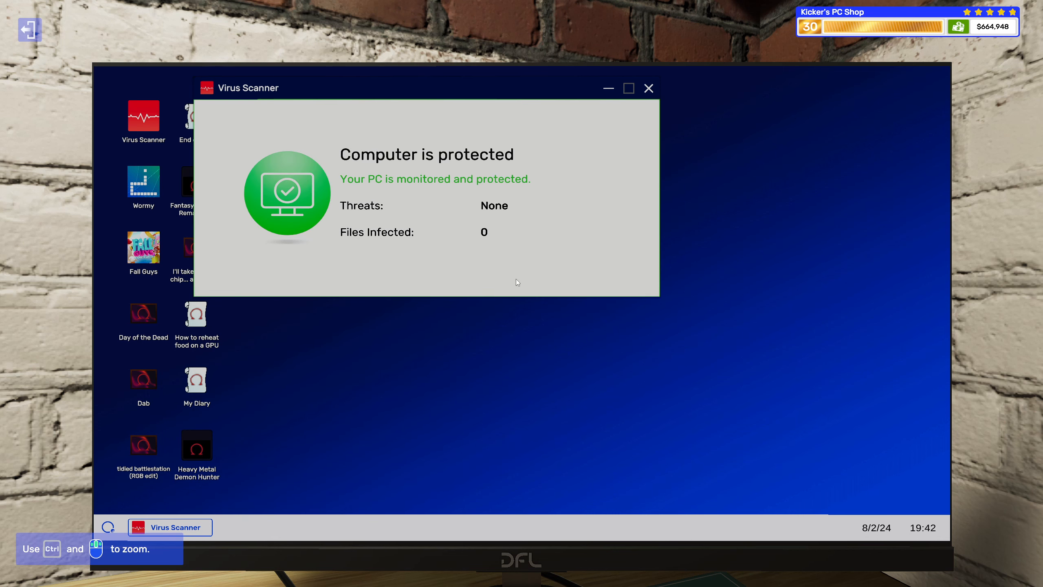
click(649, 88)
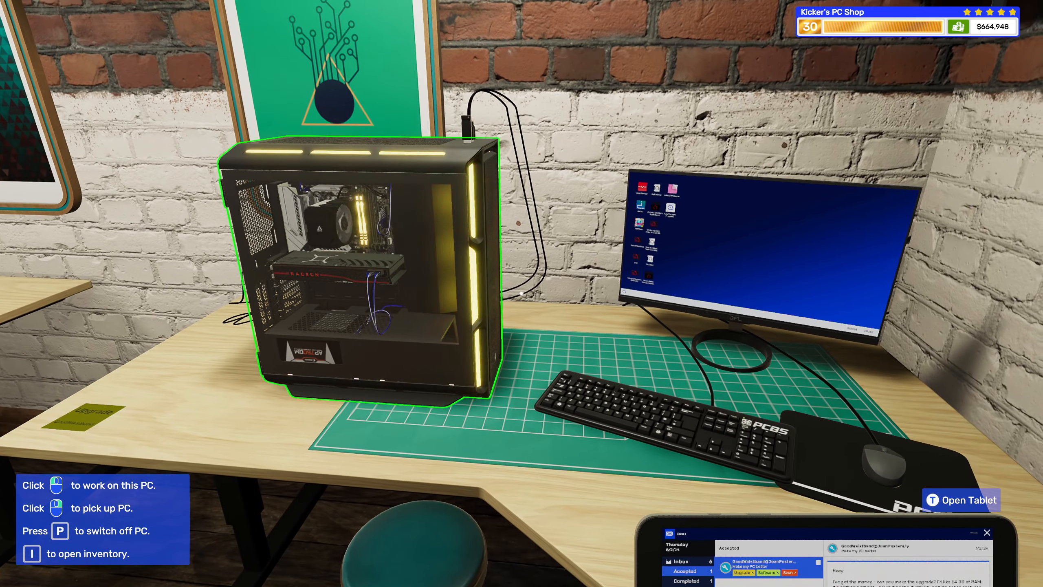
Complete the JoanPosters upgrade job from the tablet email and dismiss its invoice
click(961, 500)
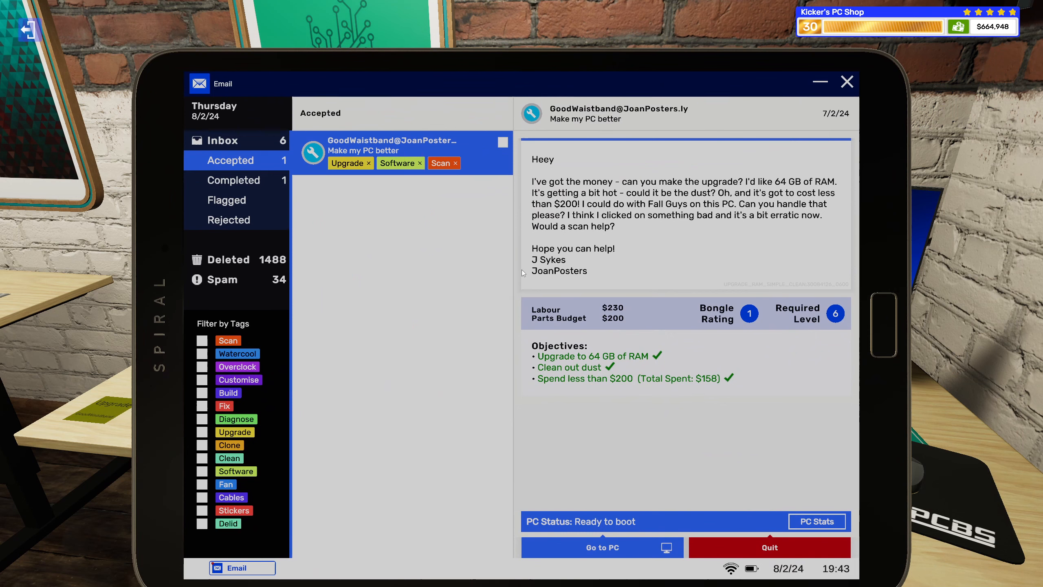
mouse_move(676, 196)
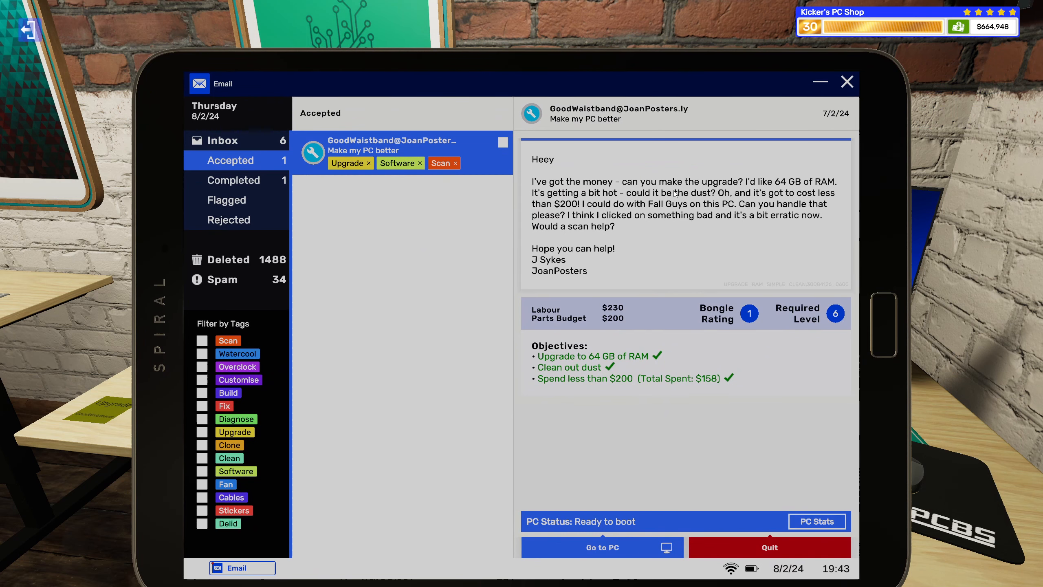
mouse_move(675, 200)
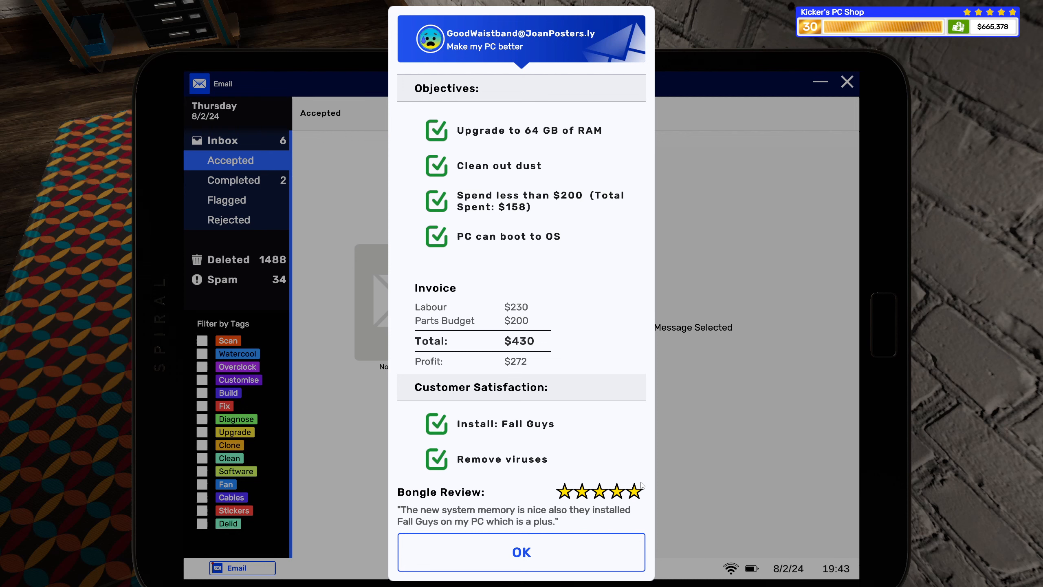
mouse_move(437, 542)
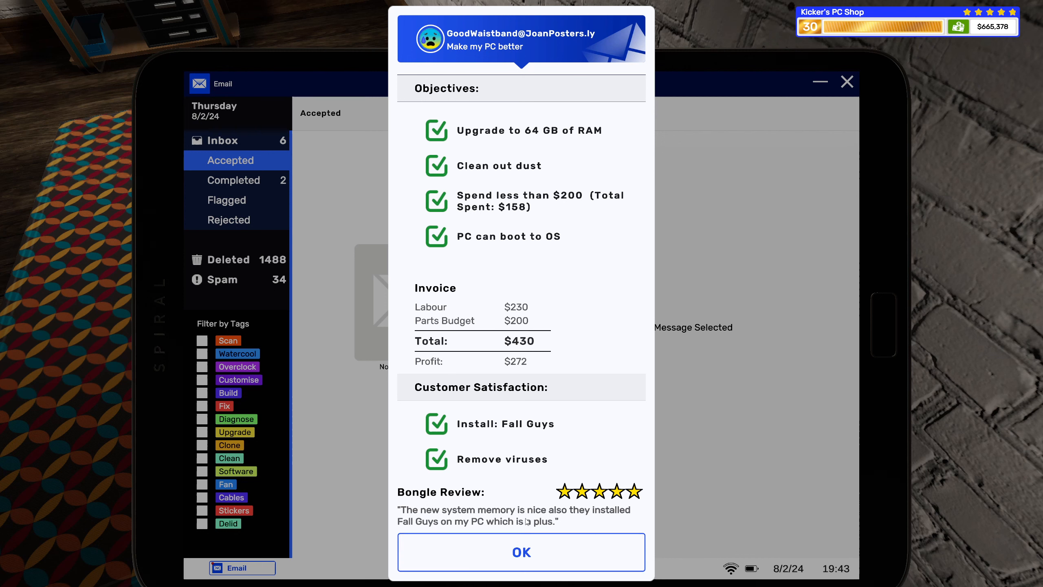
mouse_move(482, 520)
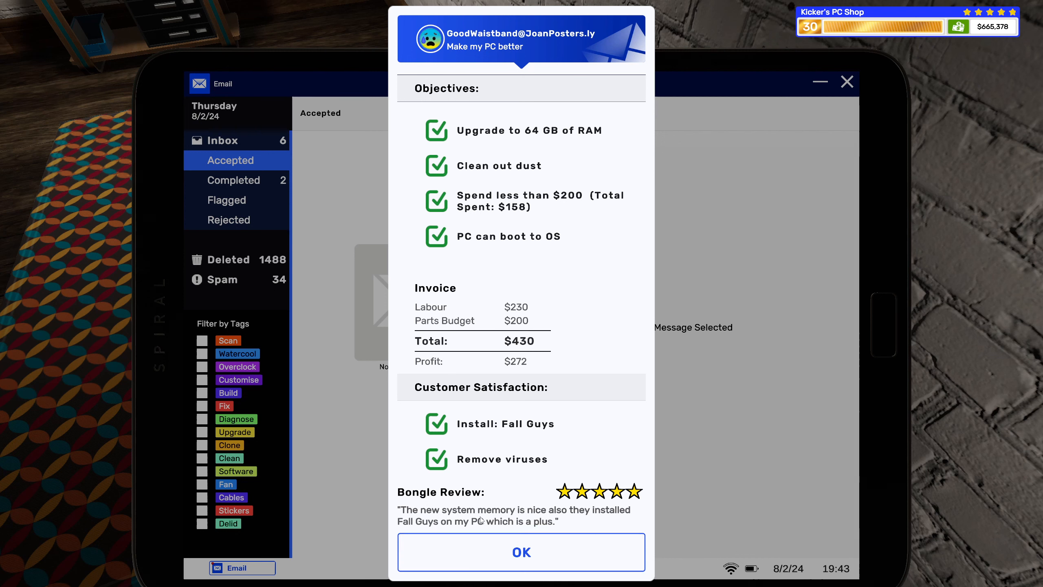
mouse_move(507, 553)
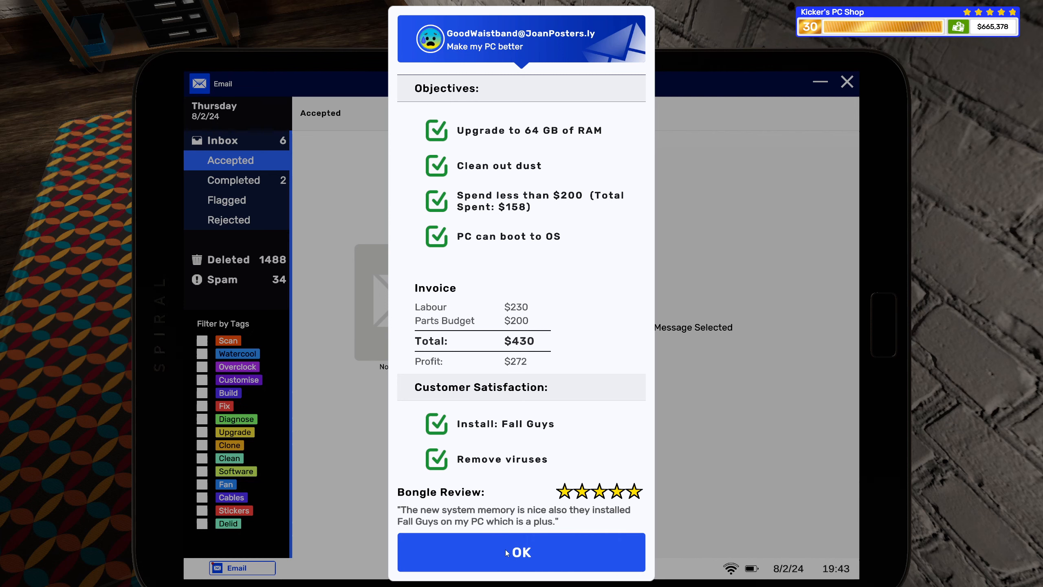
click(522, 552)
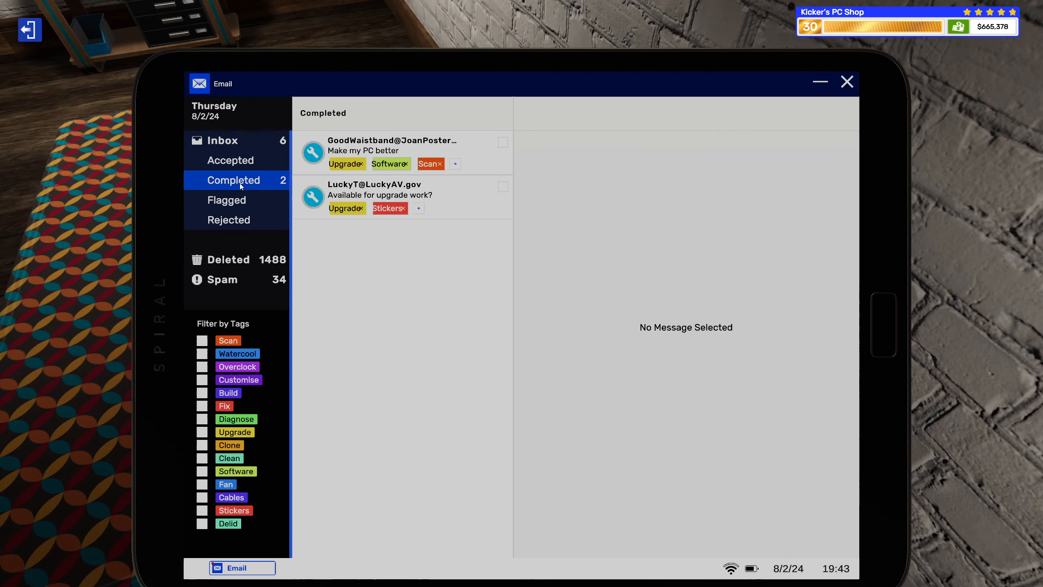
Delete the completed job emails and the Spares'N'Repairs promotional email from the inbox
click(395, 185)
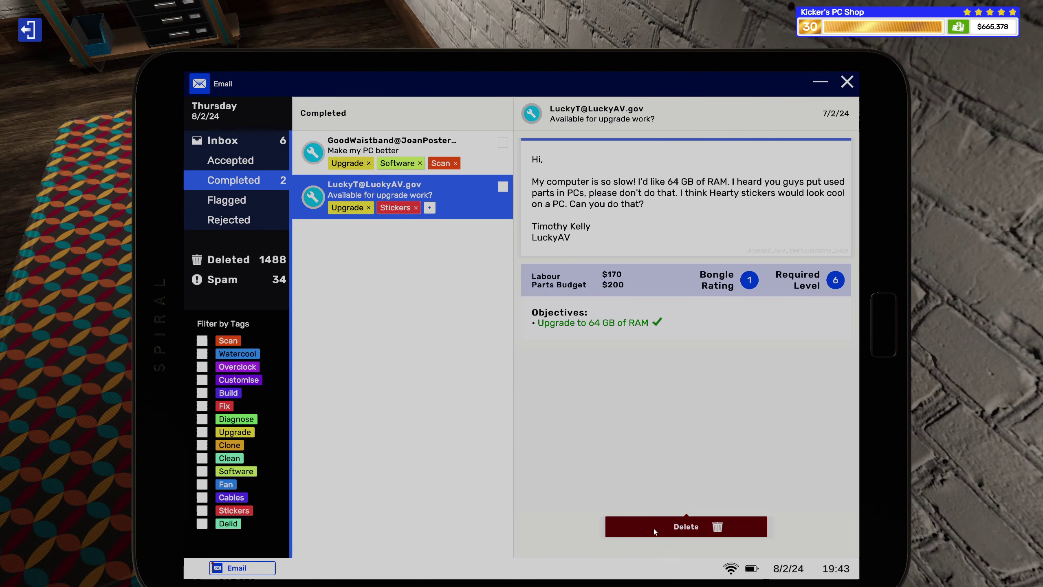
click(687, 526)
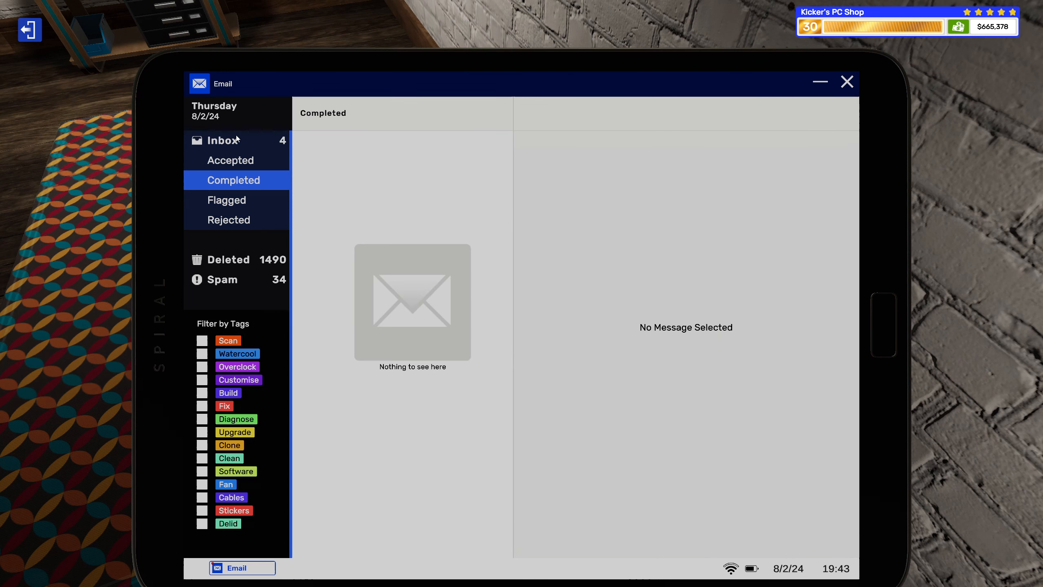
click(222, 140)
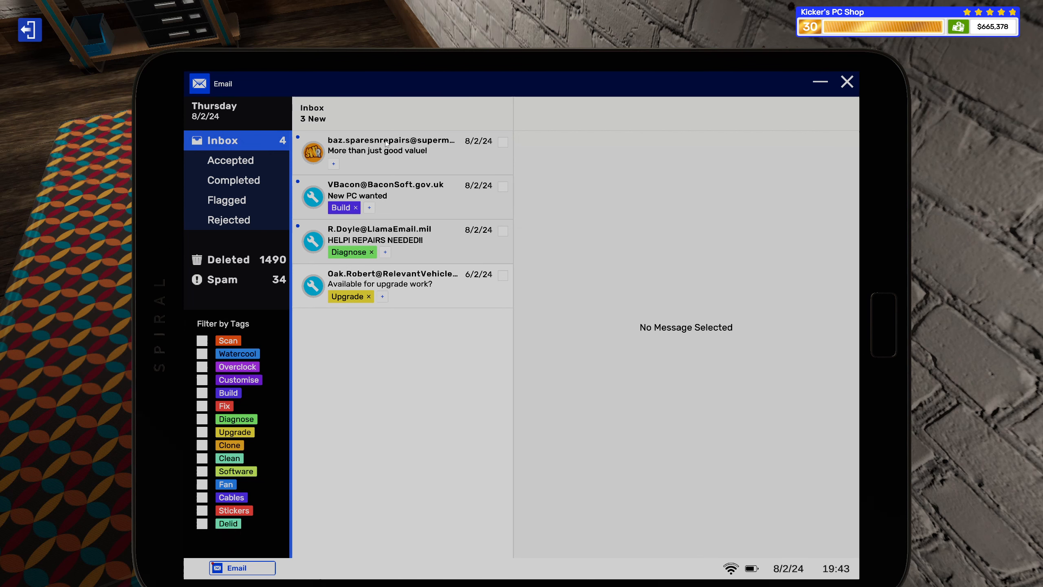
click(387, 150)
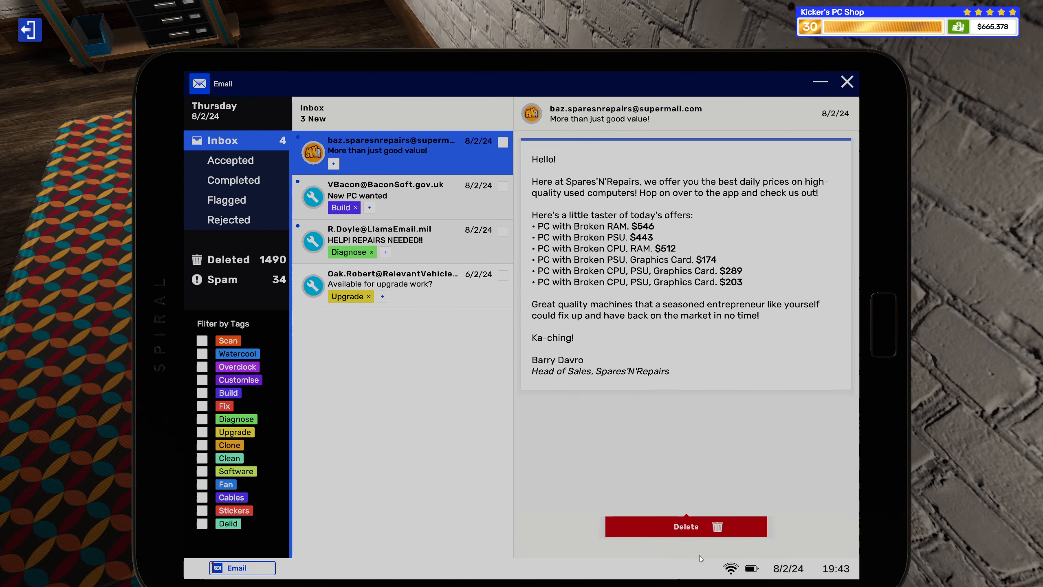
click(686, 526)
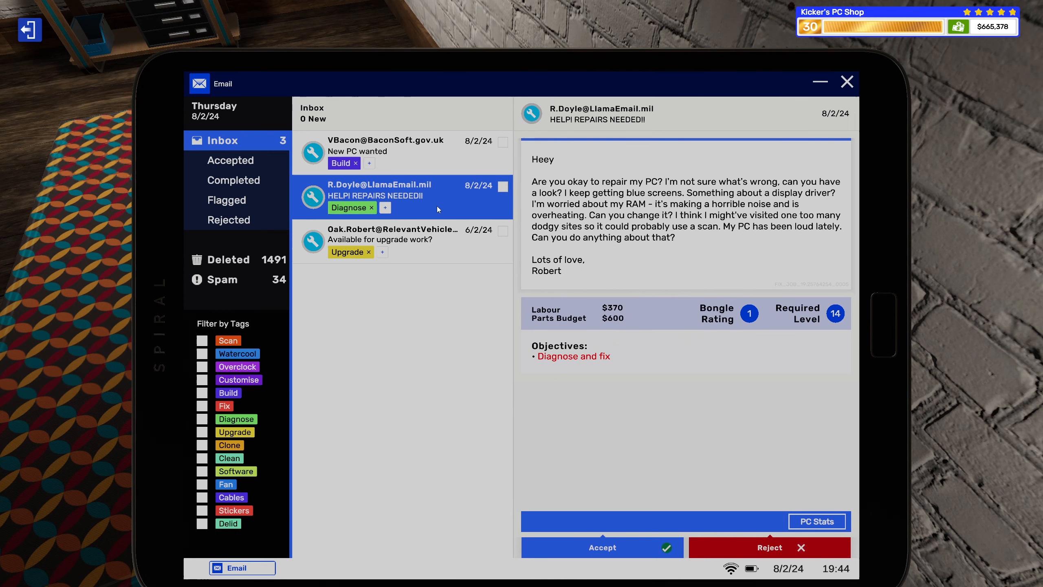
Tag Robert Doyle's repair email Fan and Scan, accept it, and review the PC's component stats
click(385, 207)
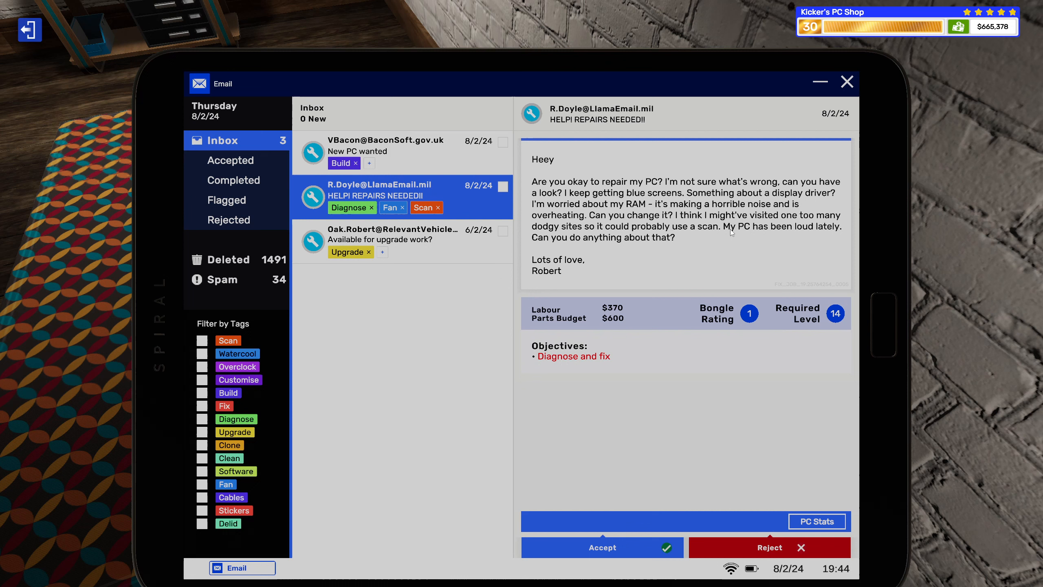
mouse_move(816, 198)
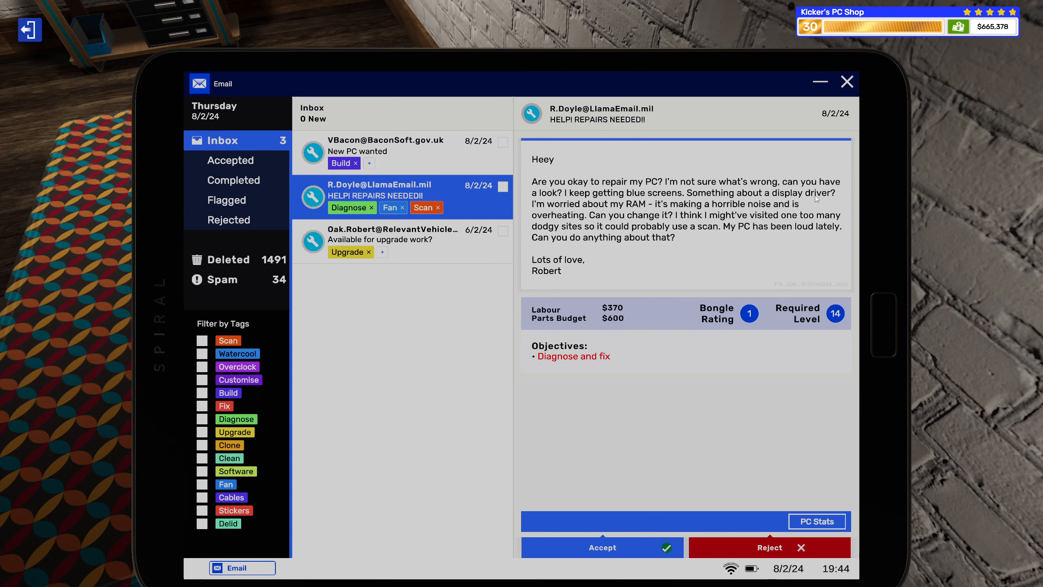
mouse_move(826, 199)
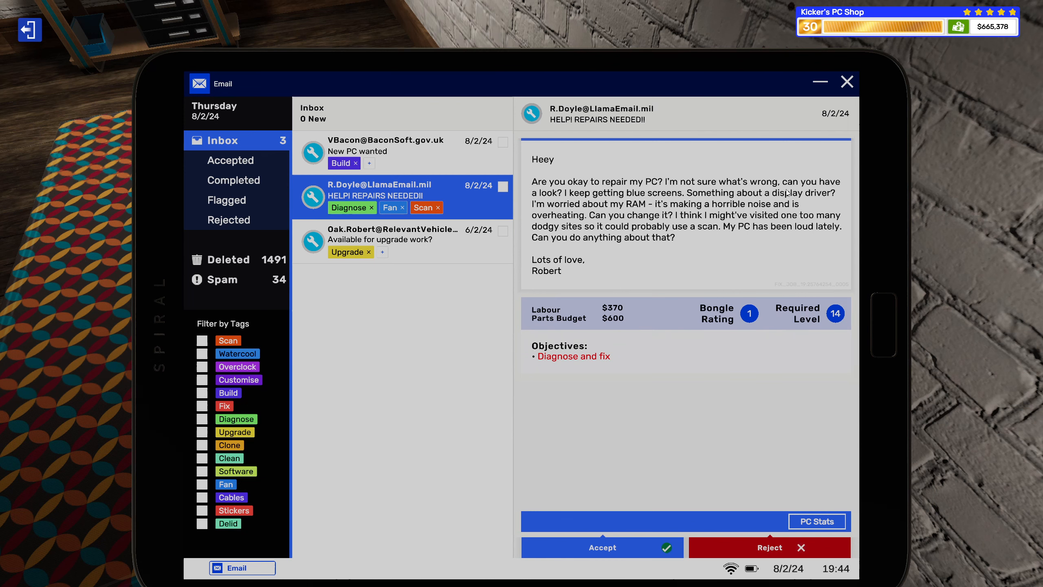
click(602, 547)
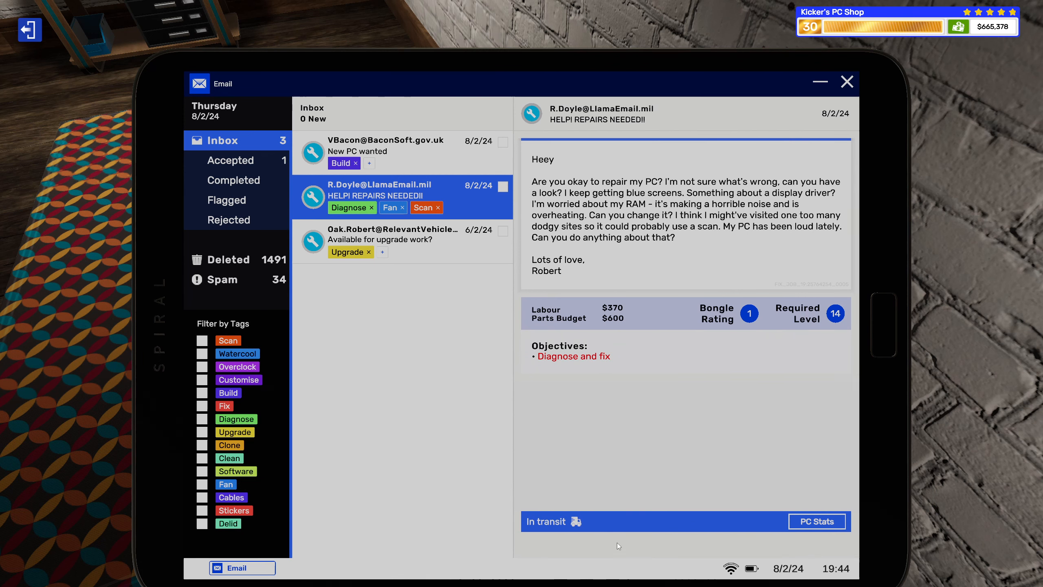
click(816, 522)
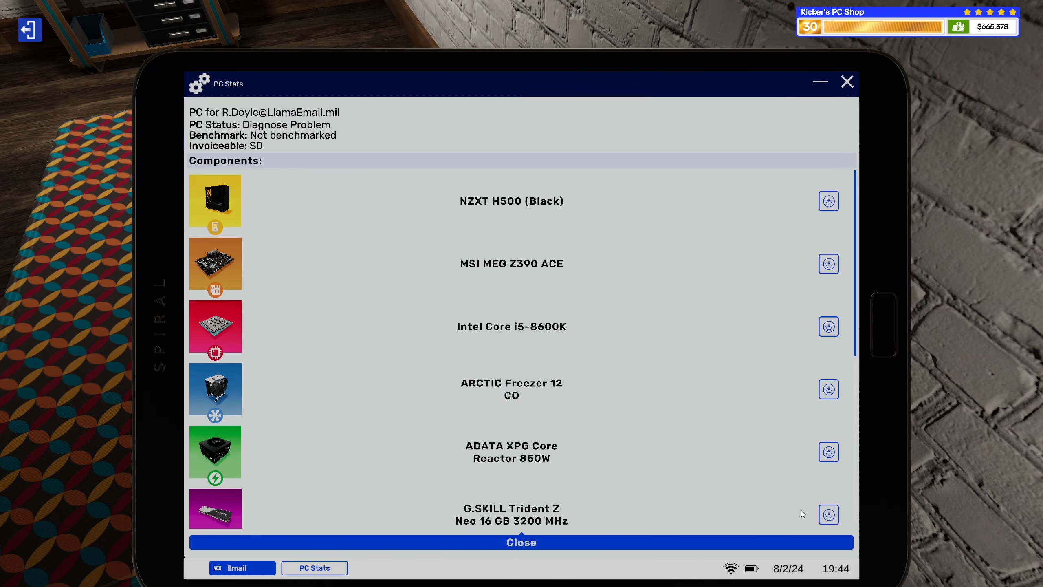
scroll(down, 3)
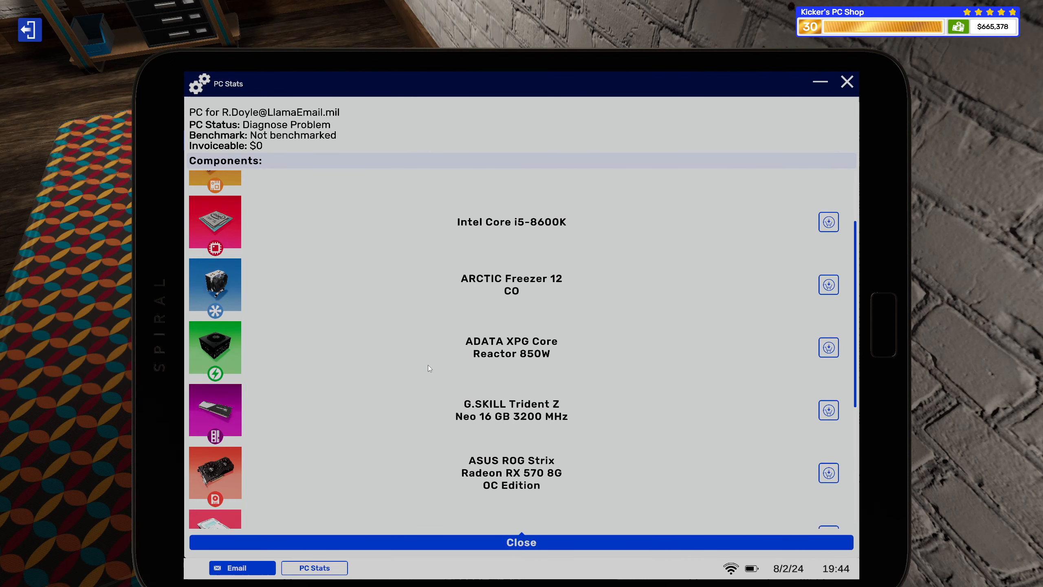
mouse_move(815, 418)
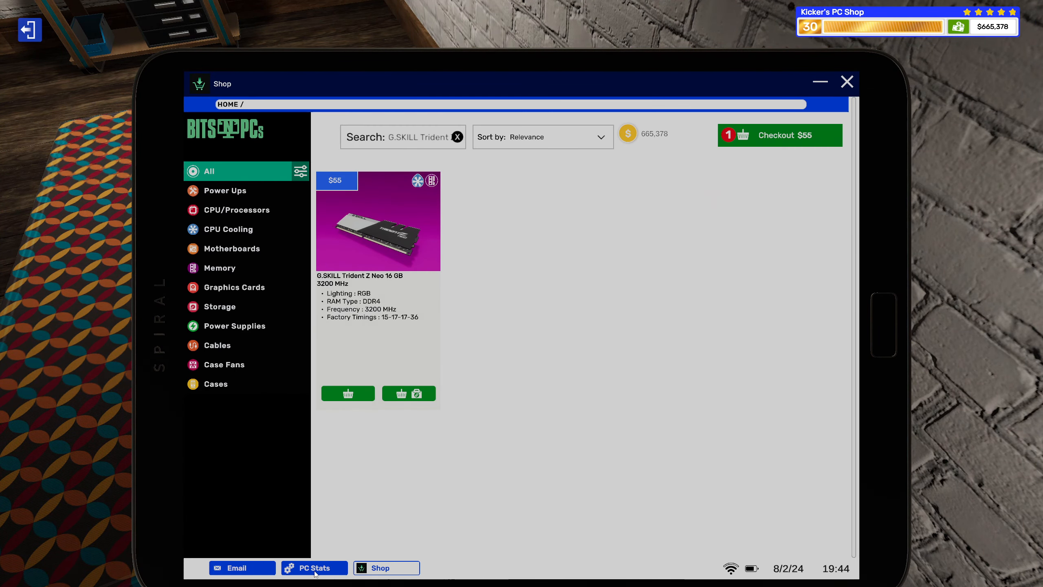
Add the ASUS ROG Strix RX 570 to the basket linked to the repair job, totalling $360 with the RAM
click(315, 567)
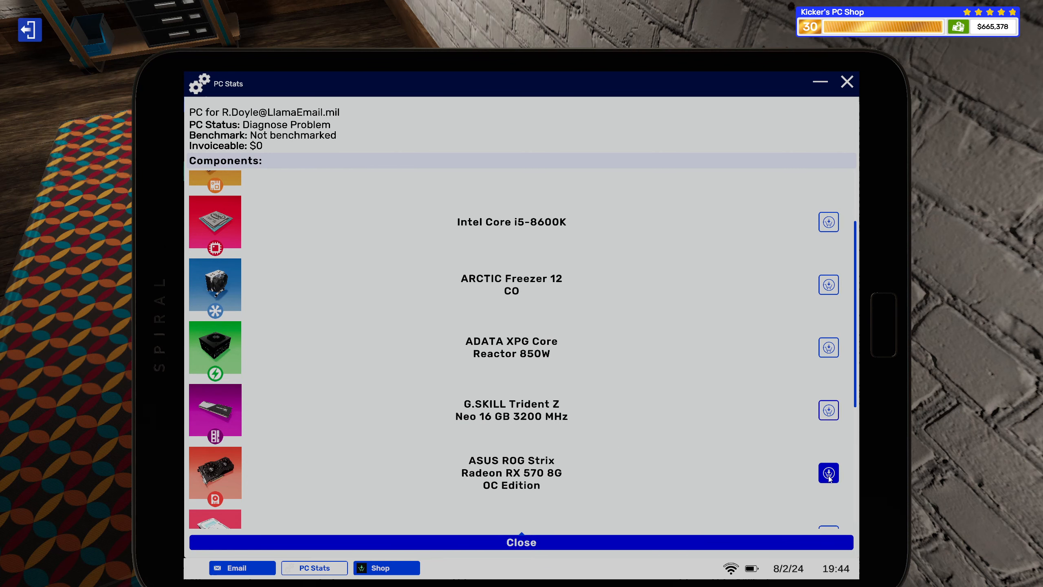
click(828, 473)
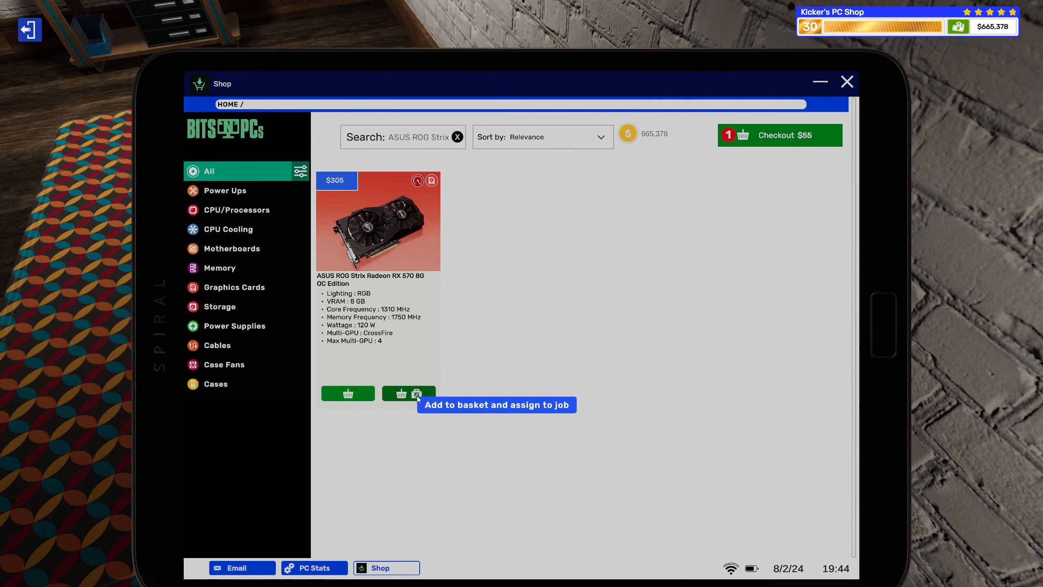
click(418, 393)
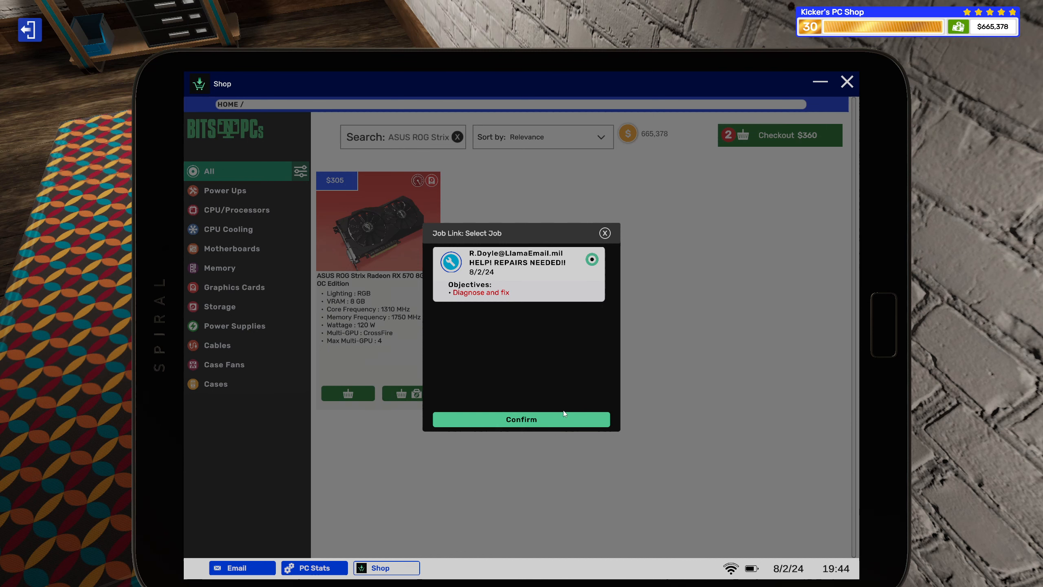
click(521, 419)
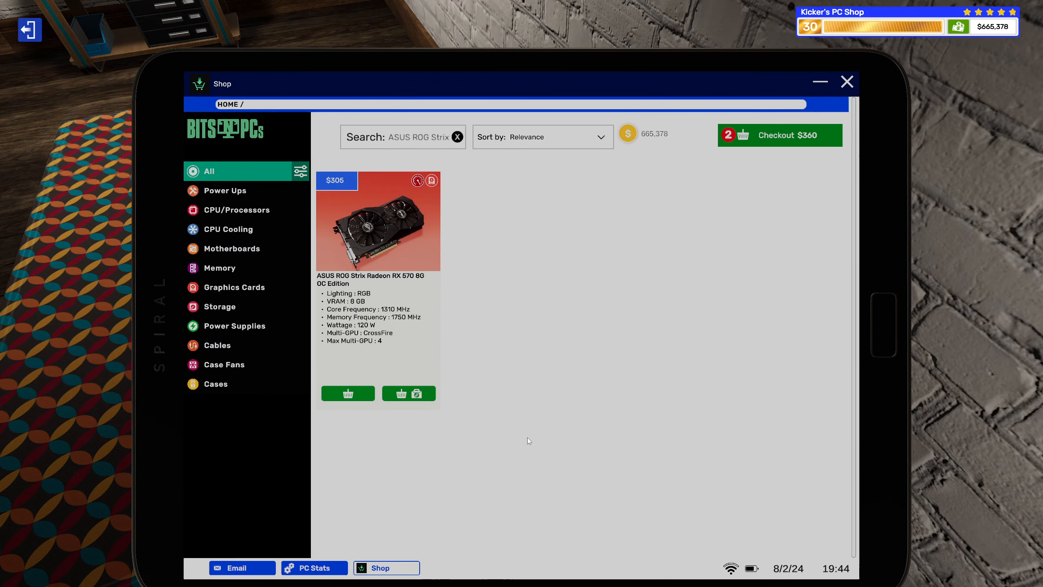
click(781, 135)
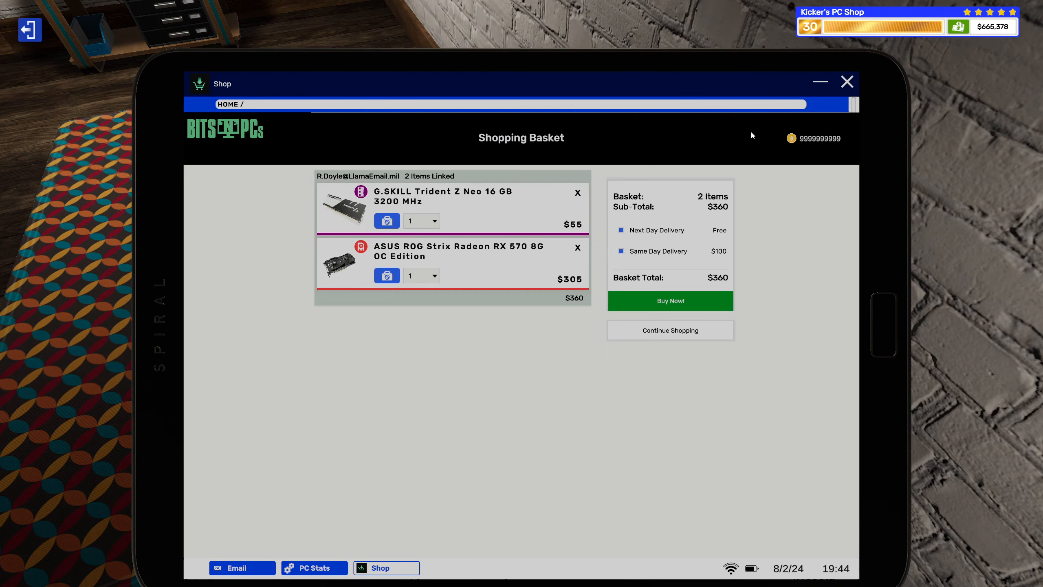
click(242, 567)
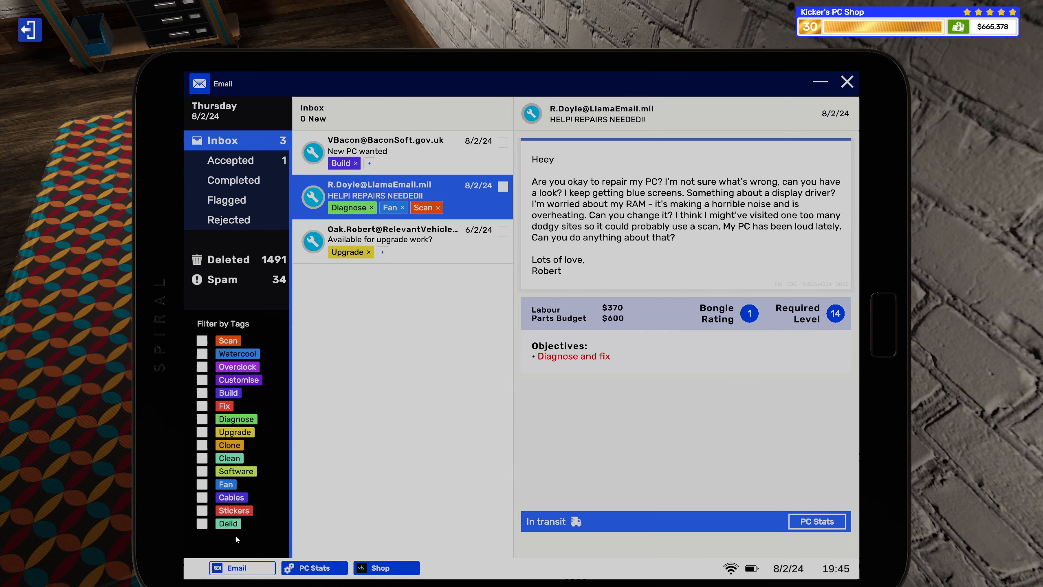
click(816, 522)
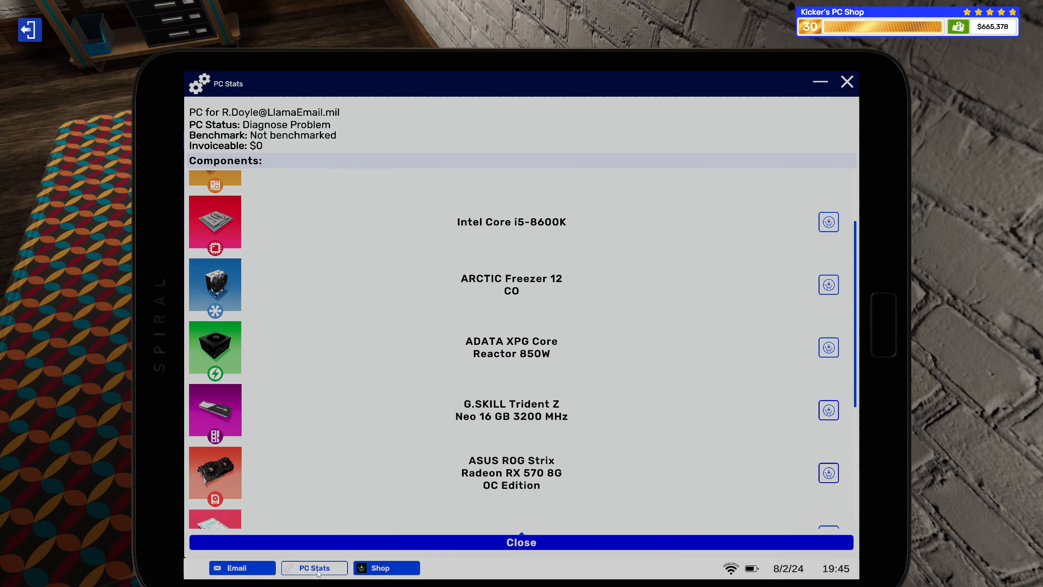
scroll(down, 3)
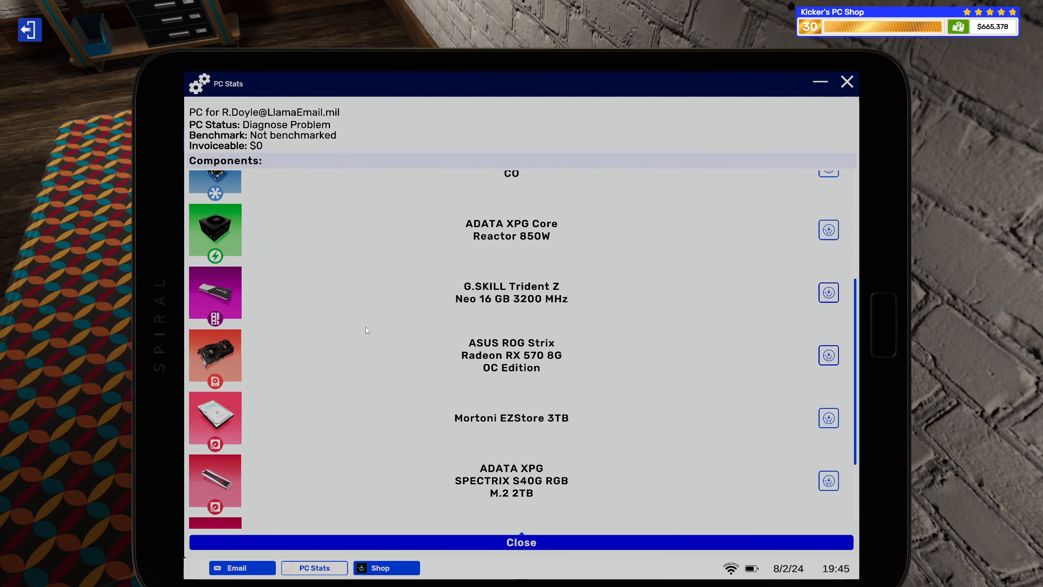
scroll(down, 3)
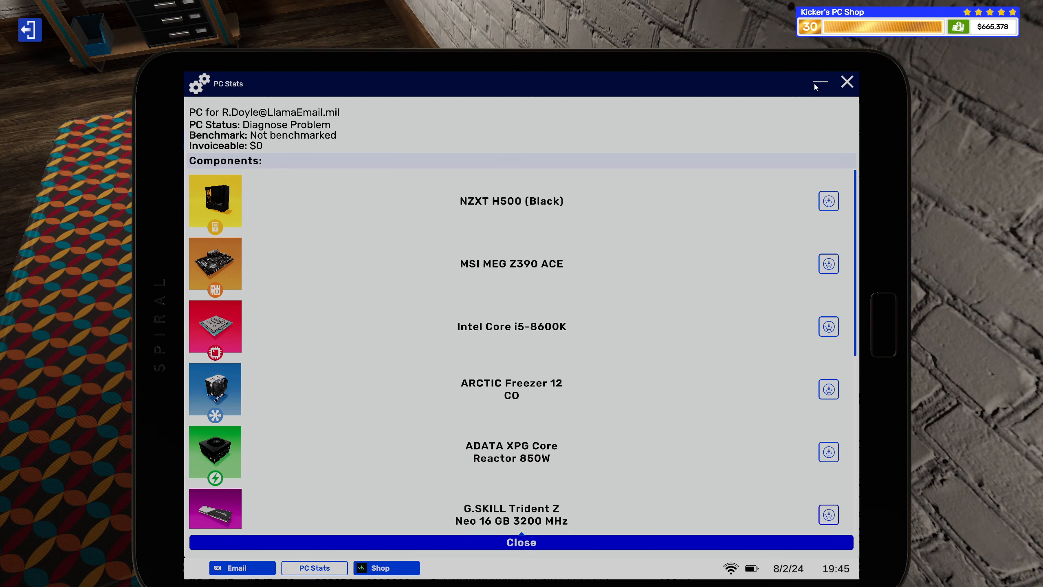
click(236, 567)
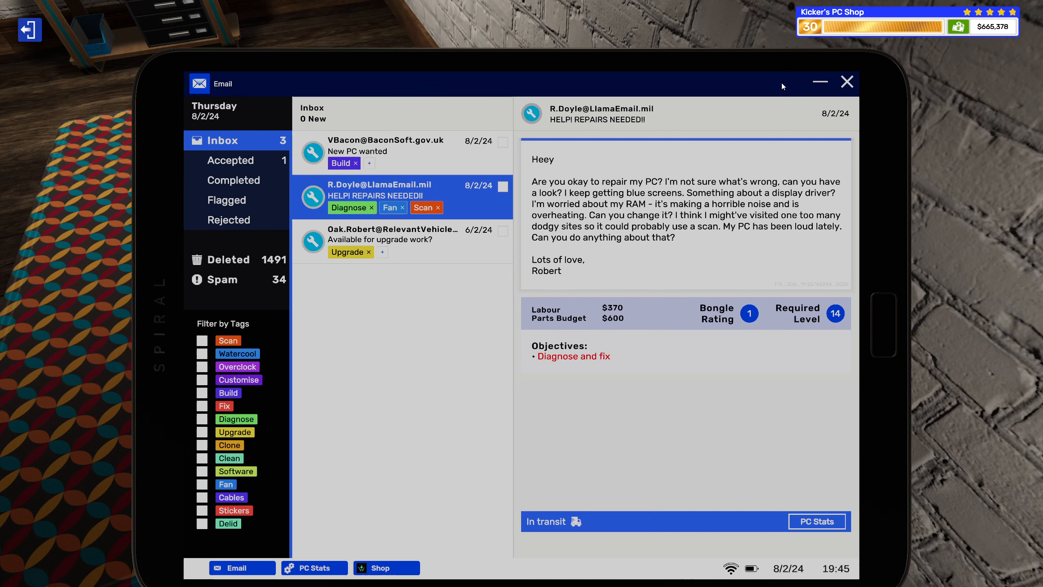
mouse_move(774, 82)
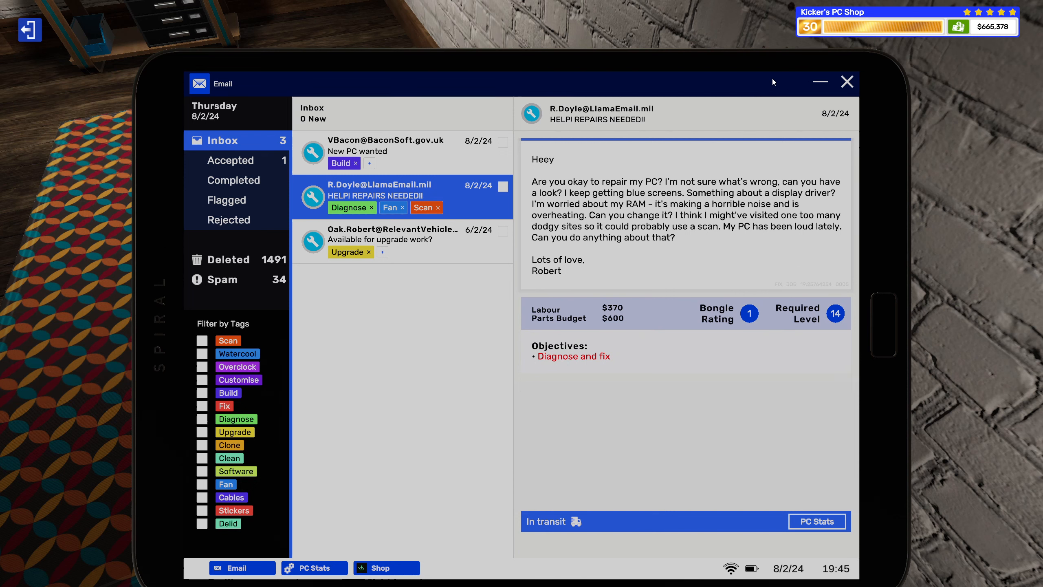
mouse_move(406, 157)
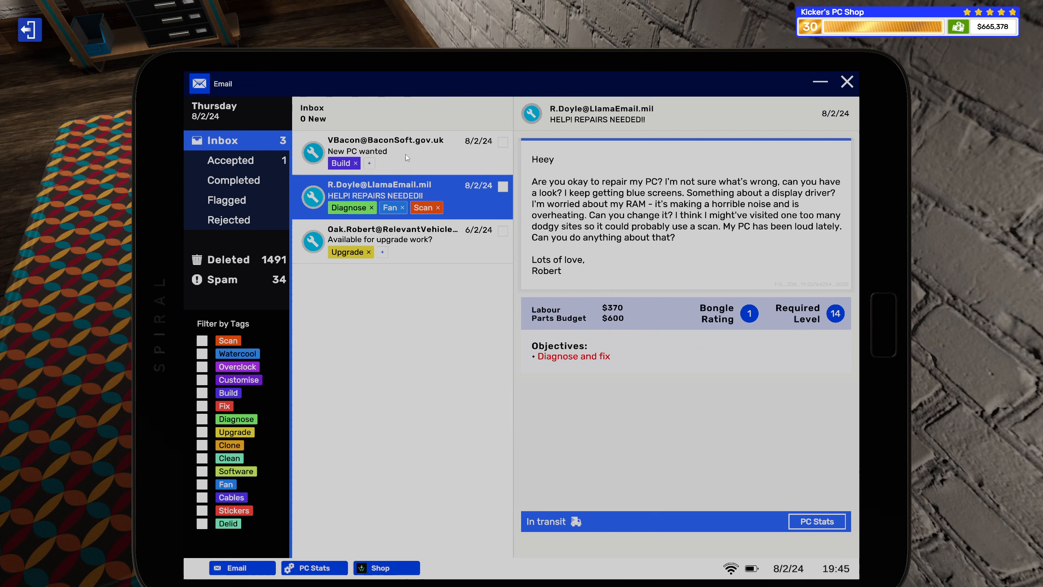
Review the accepted job emails, then buy the basket's G.SKILL RAM and ASUS RX 570 for $360
click(402, 151)
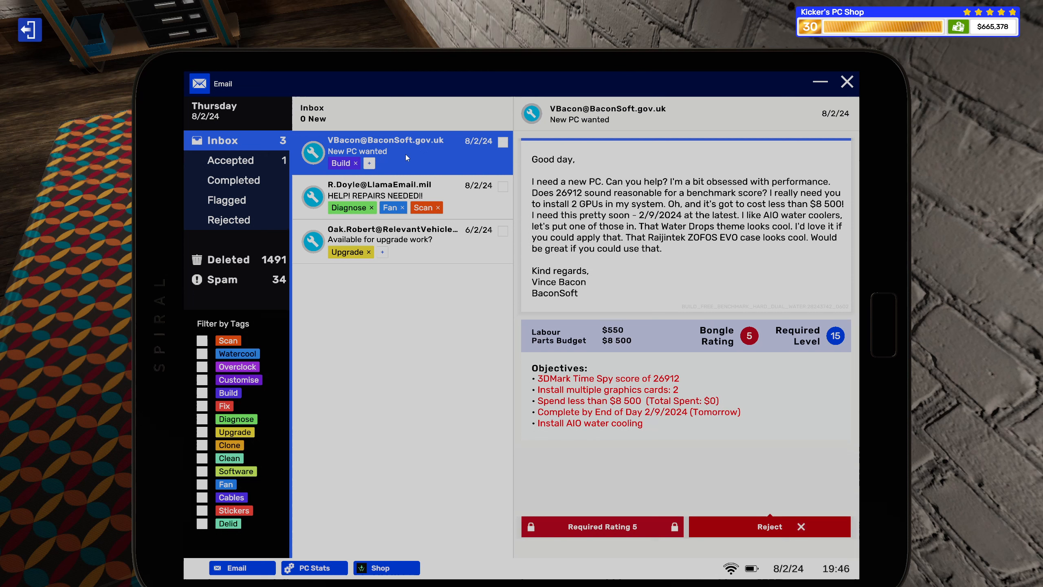
mouse_move(414, 183)
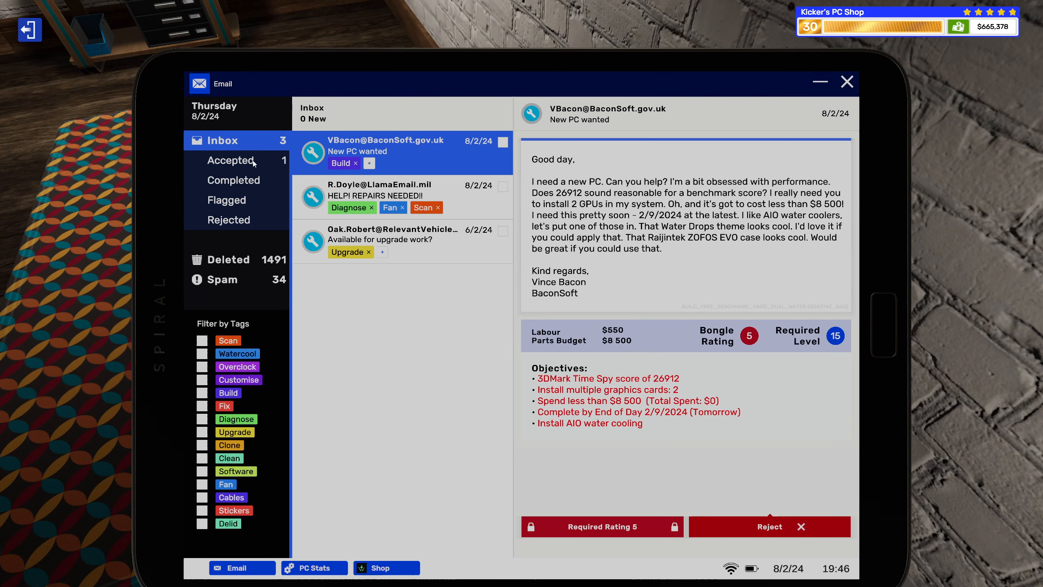
click(230, 161)
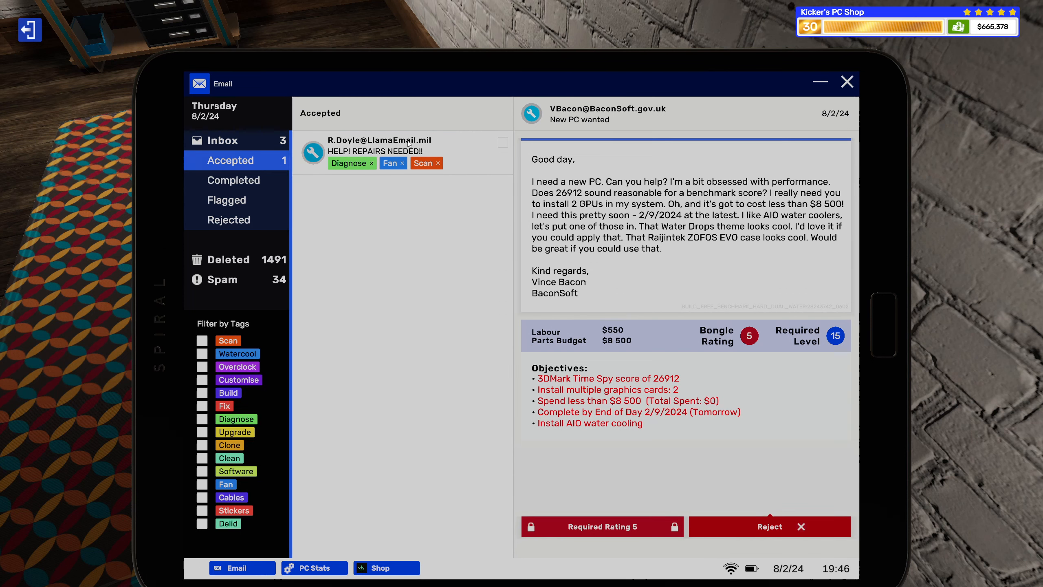
click(407, 144)
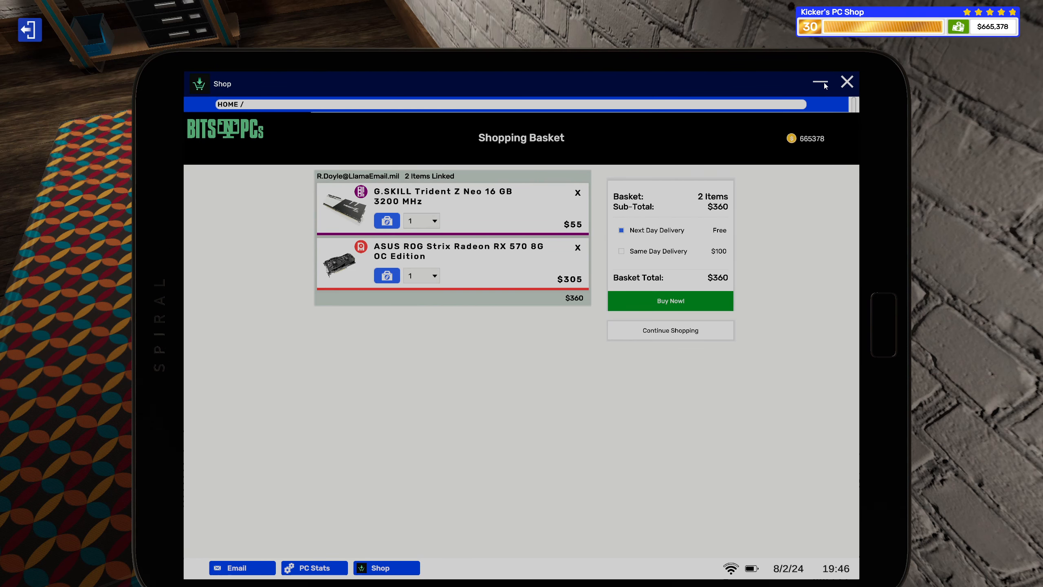
click(671, 300)
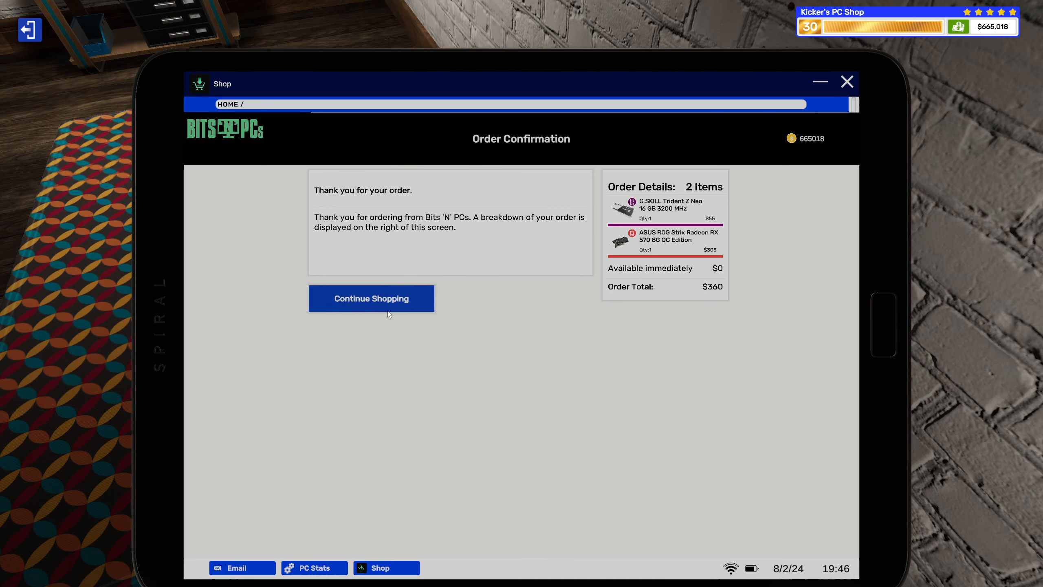
click(372, 299)
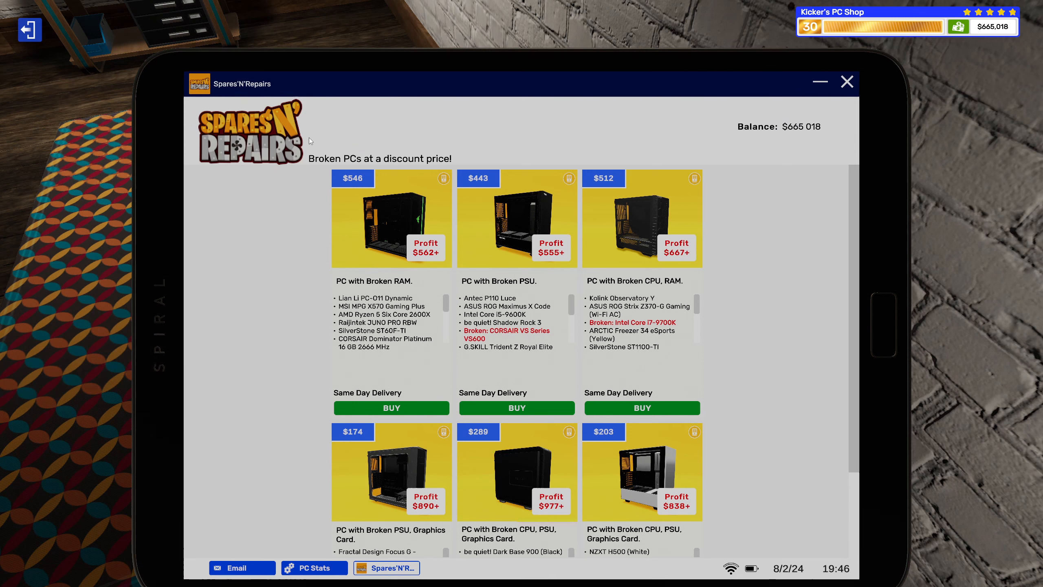
mouse_move(311, 122)
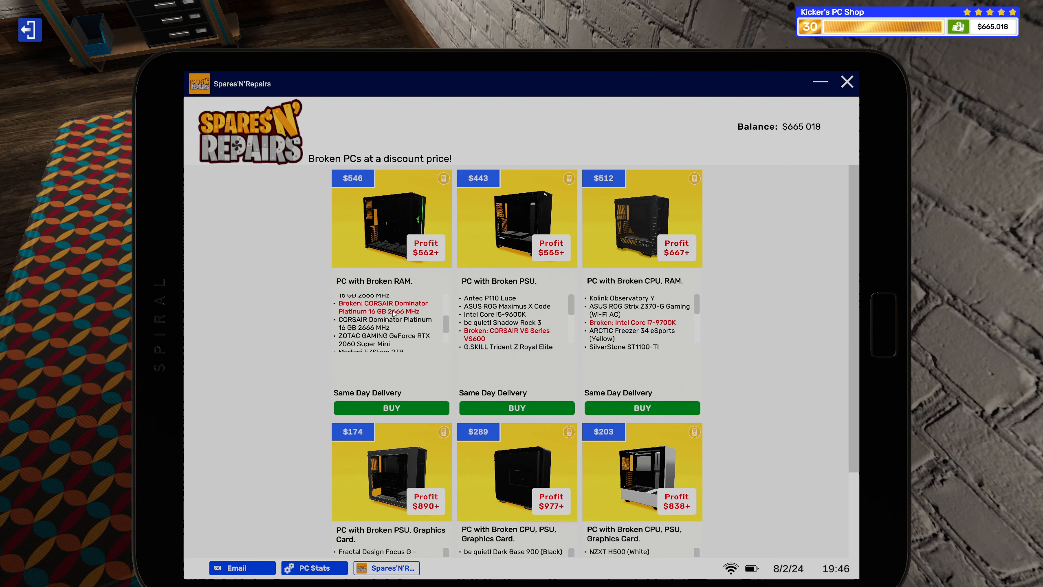
Buy the $546 PC with Broken RAM from Spares'N'Repairs and return to the workbench
scroll(down, 3)
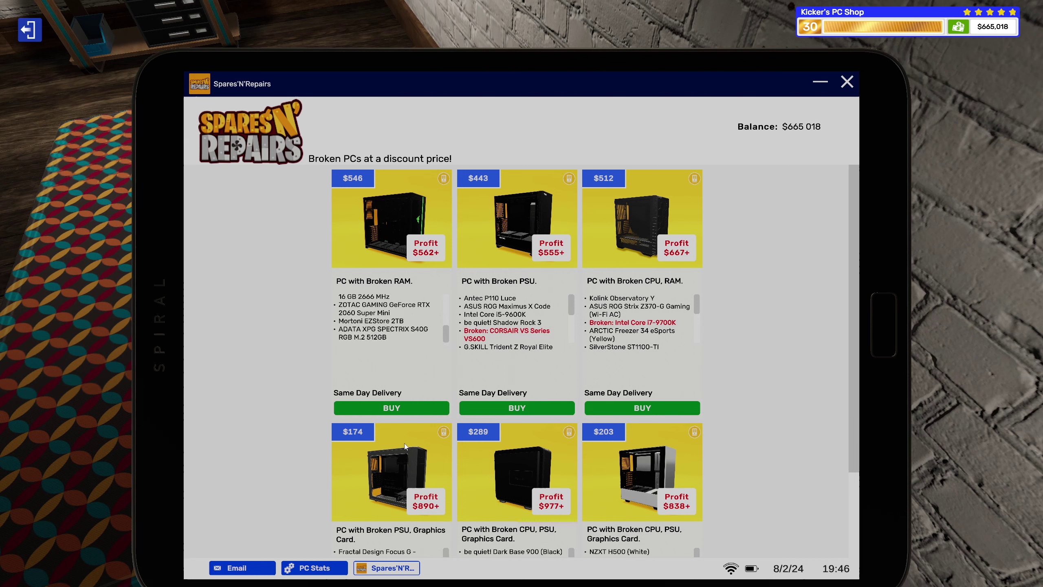
mouse_move(396, 407)
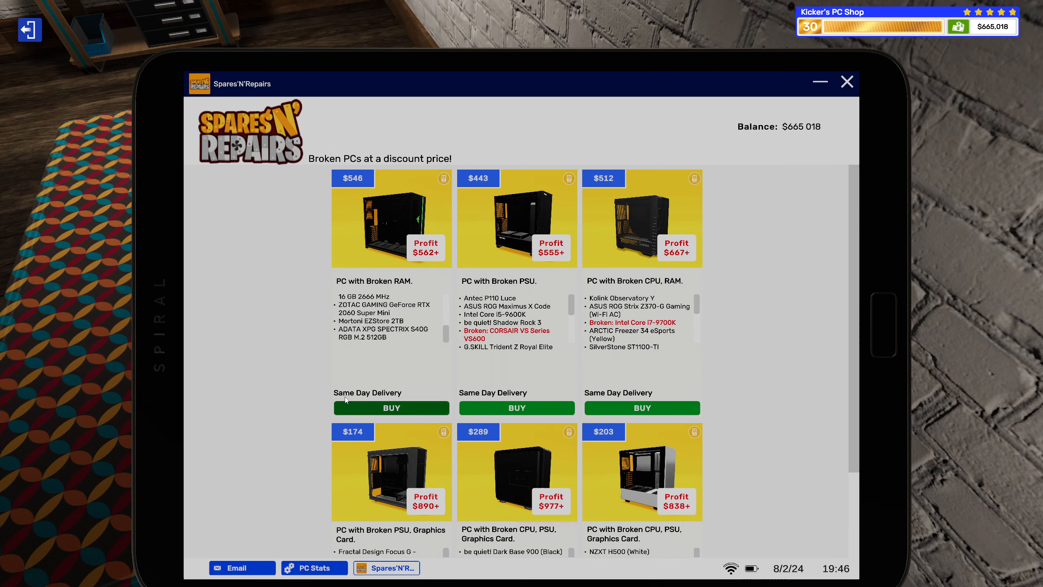
click(391, 408)
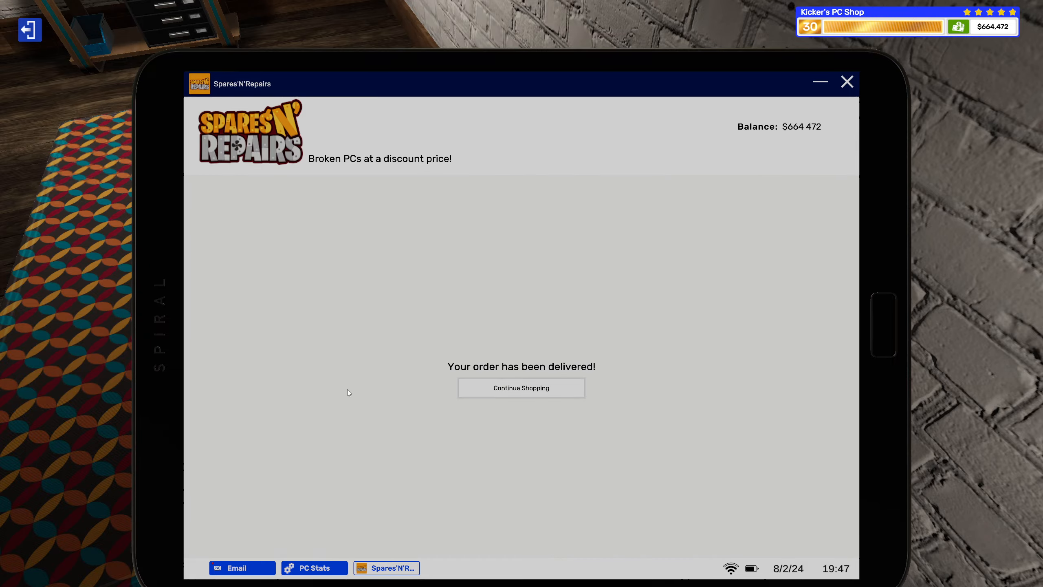
click(846, 81)
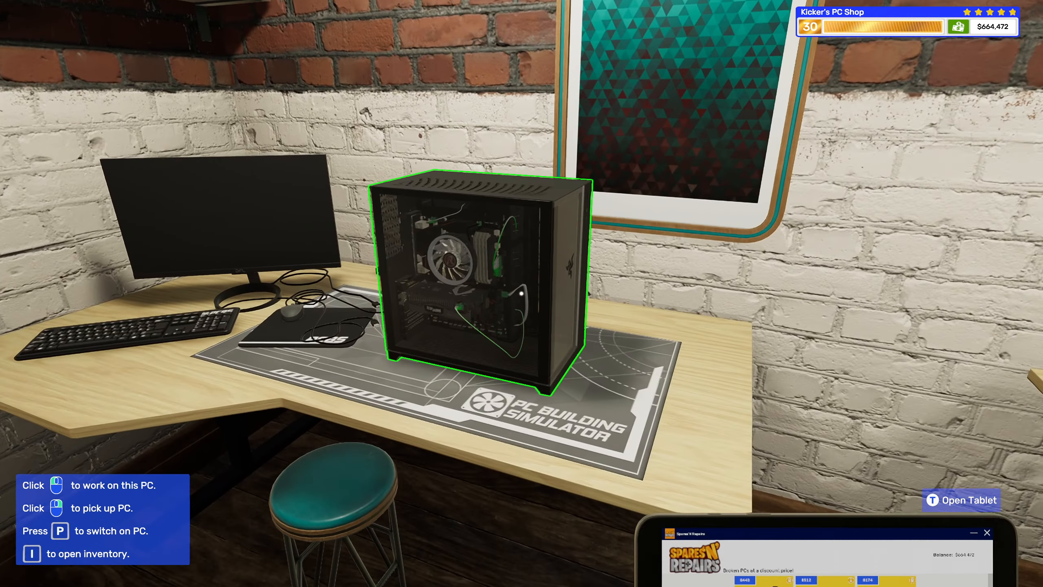
Remove the side panel and blow the dust out of the case and CPU cooler to 100%
click(466, 273)
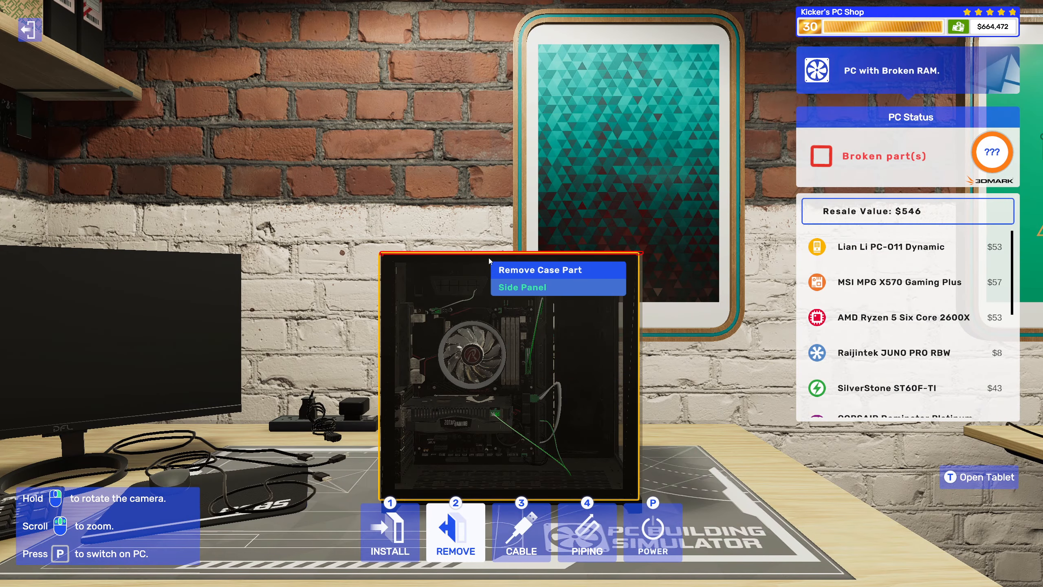
click(522, 287)
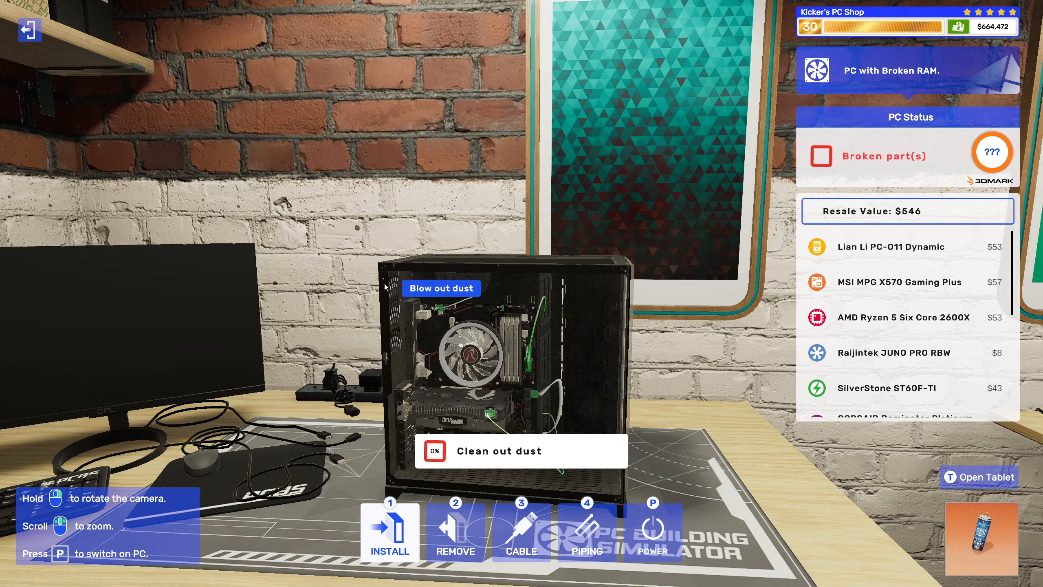
click(439, 322)
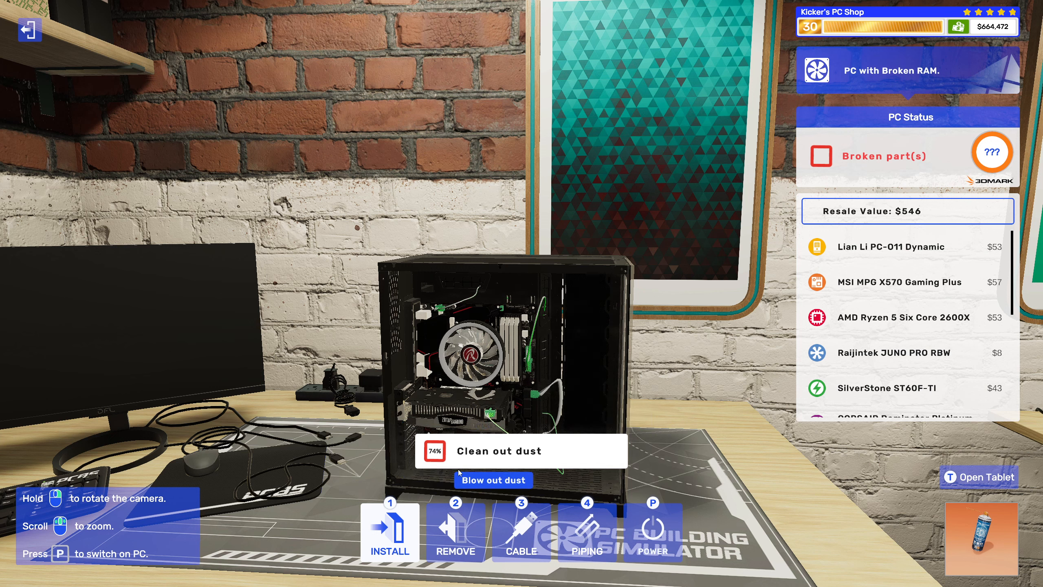
click(467, 473)
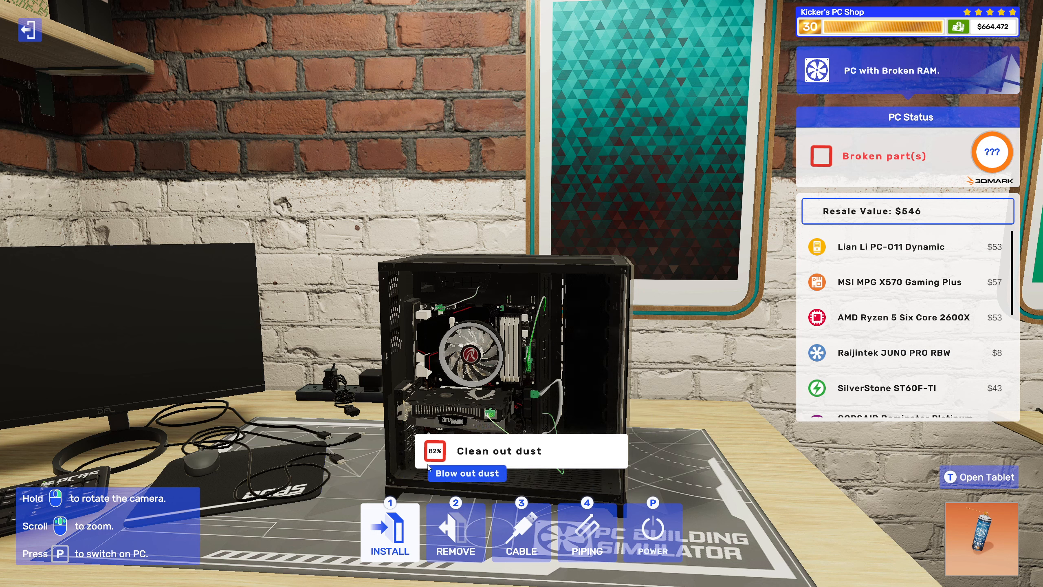
click(468, 474)
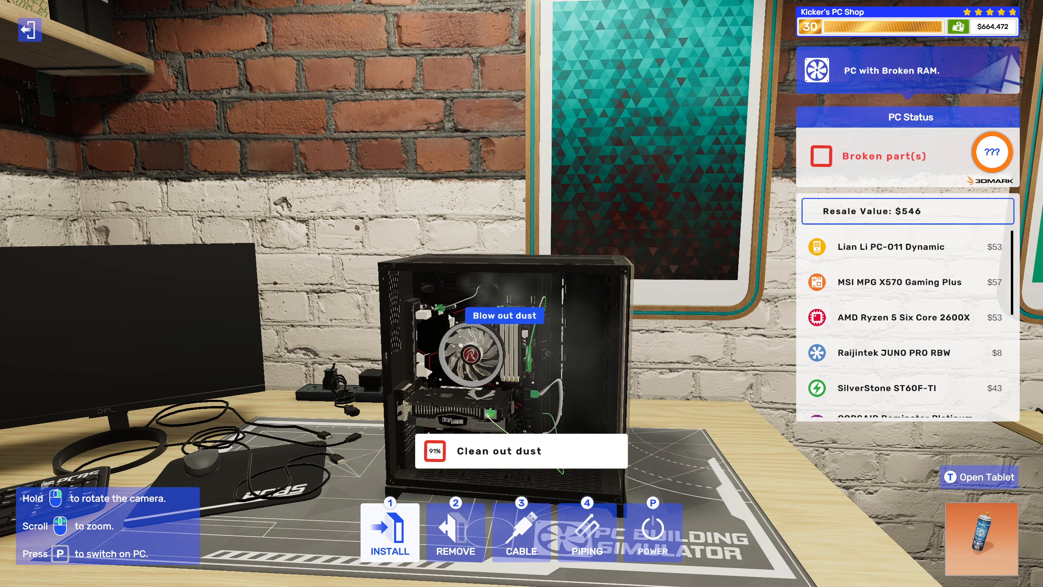
click(503, 314)
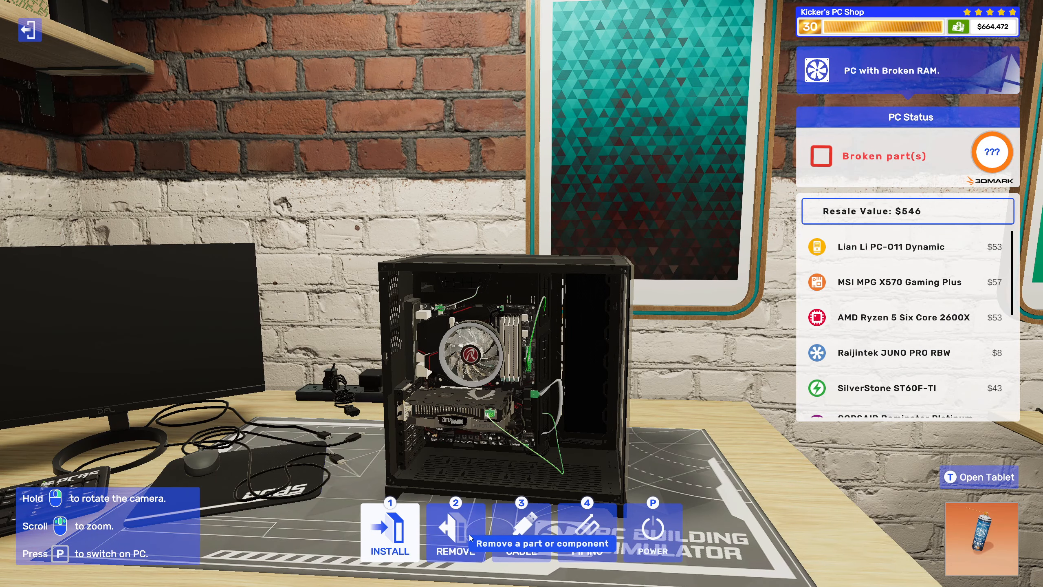
Finish the repair to ready-to-boot, power on, and show the Removed Components inventory
scroll(down, 3)
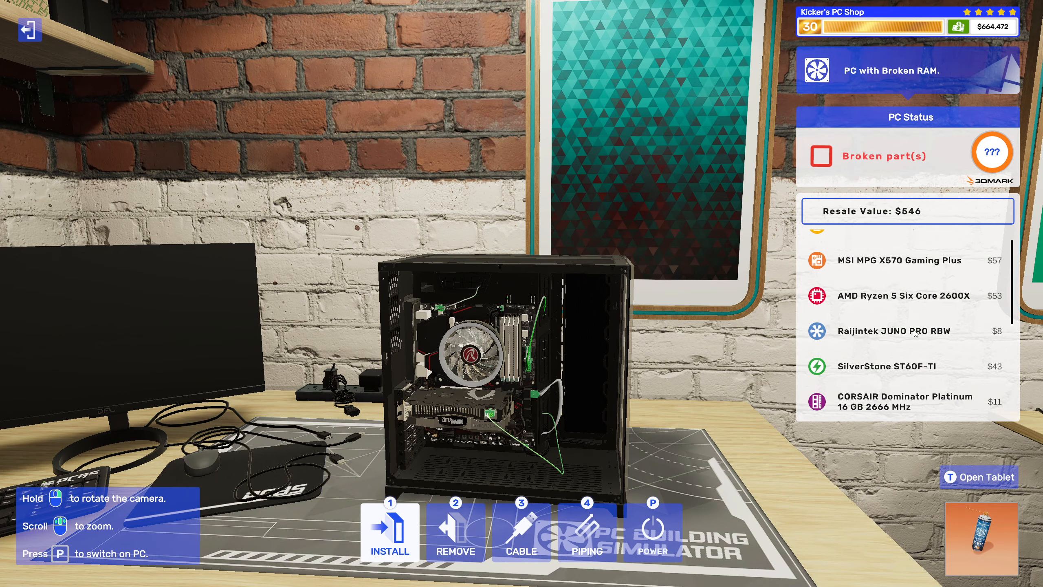
scroll(down, 3)
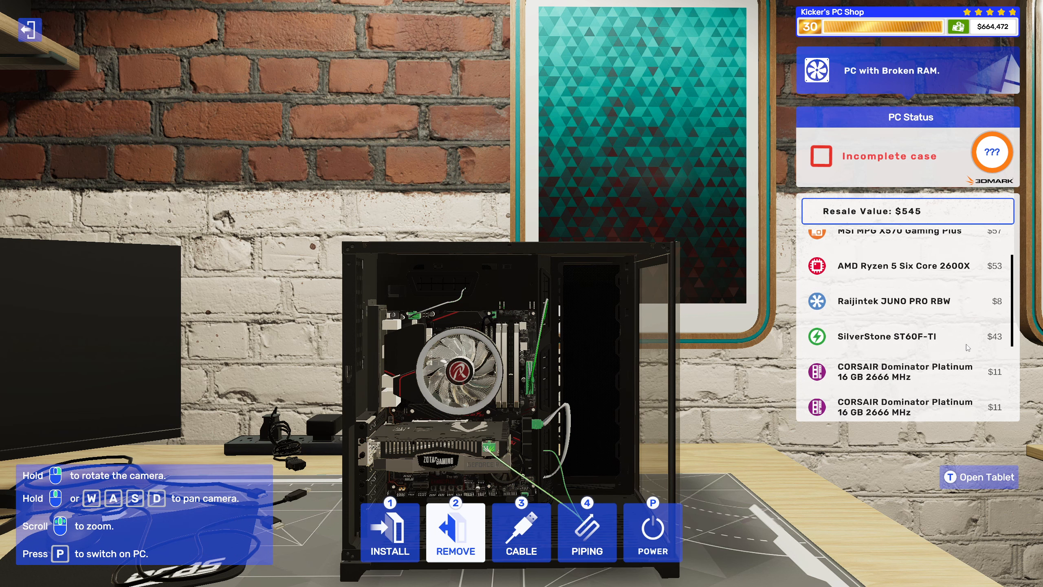
scroll(down, 3)
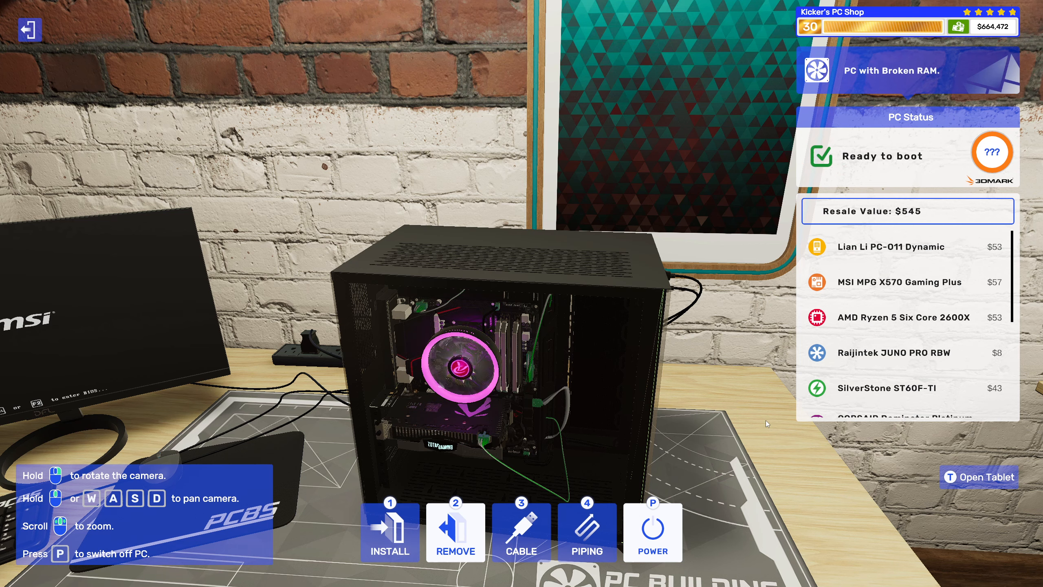
click(653, 531)
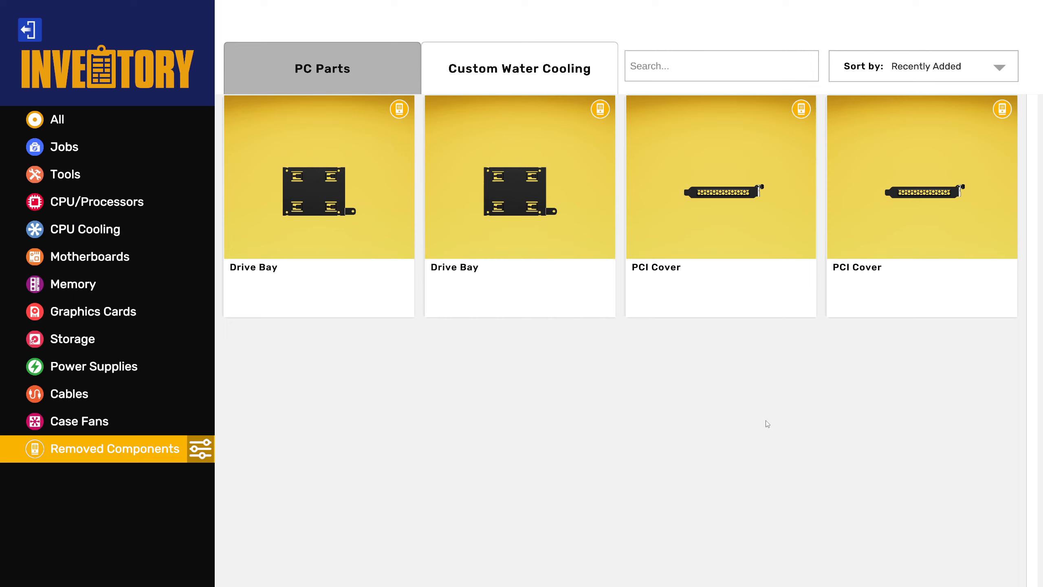
mouse_move(93, 160)
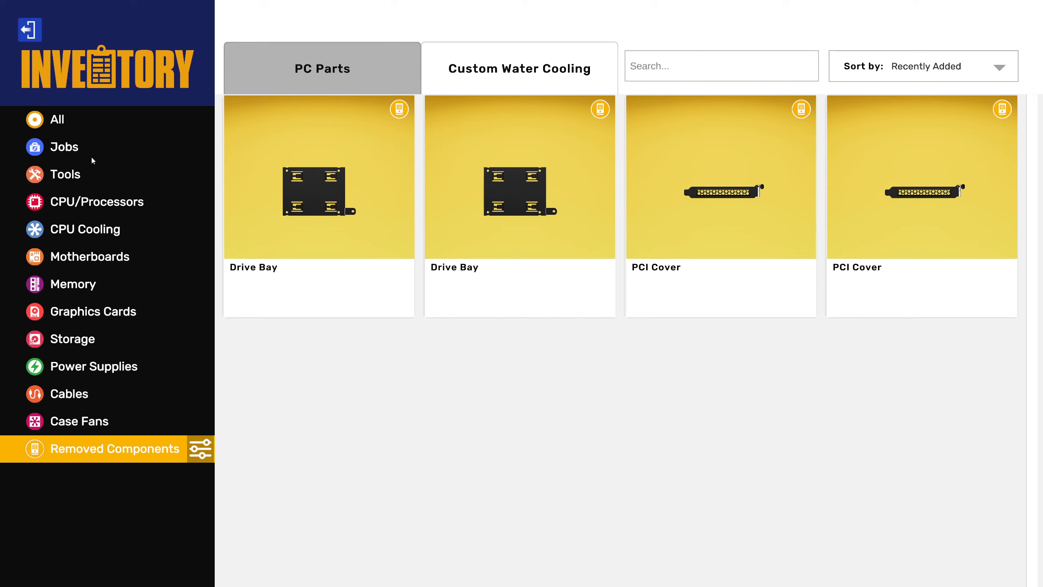
mouse_move(105, 306)
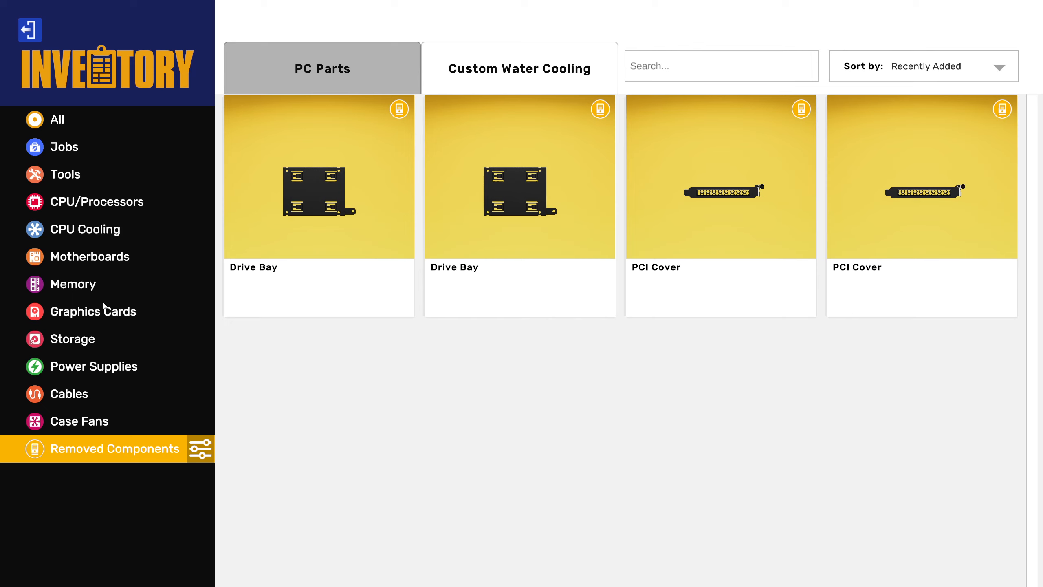
Show all inventory items and sell every broken part at once
click(57, 119)
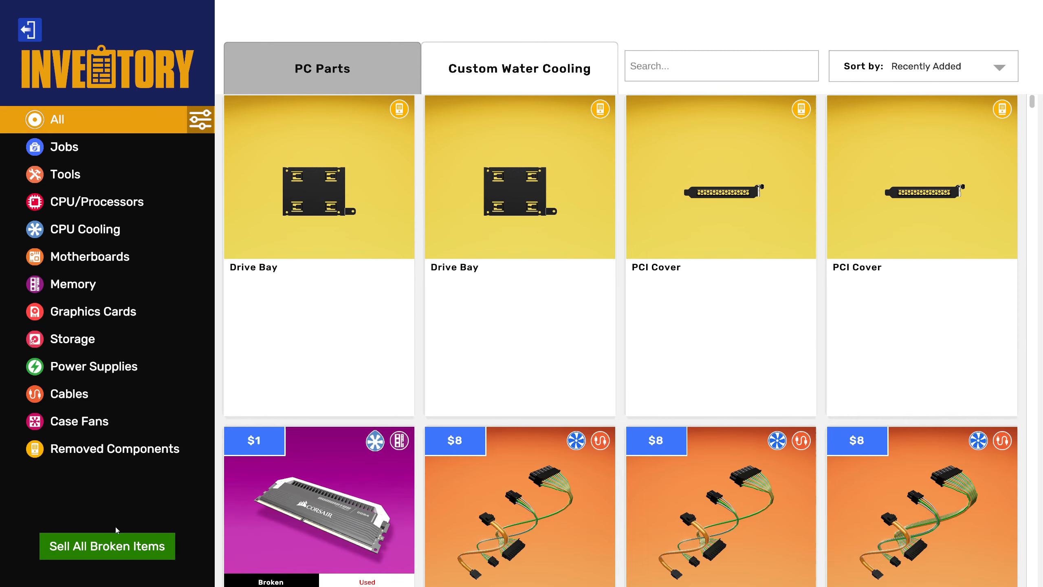
click(108, 546)
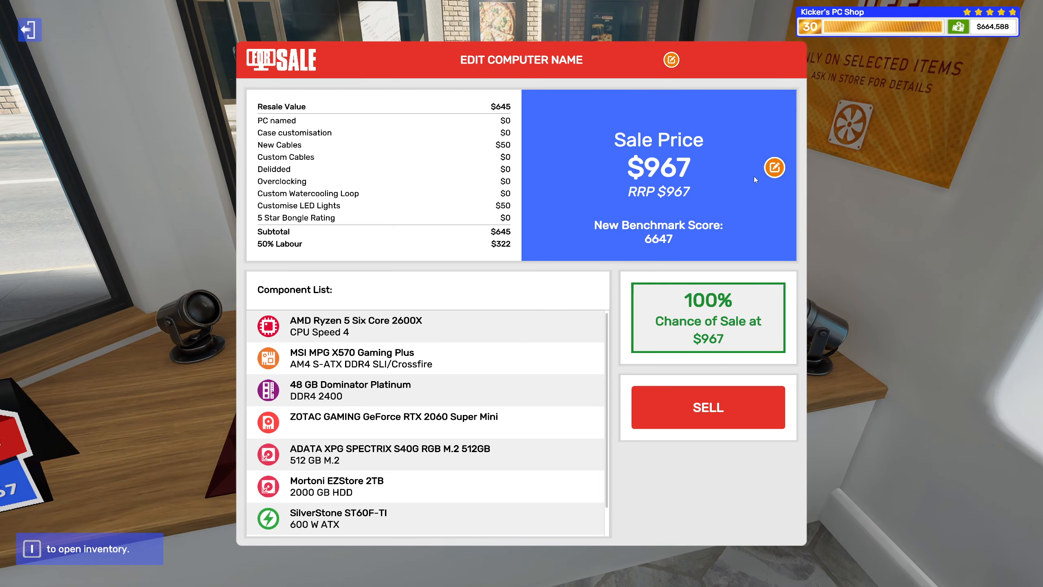
Raise the PC's sale price step by step through $1,420, $1,430 and $1,440
click(774, 167)
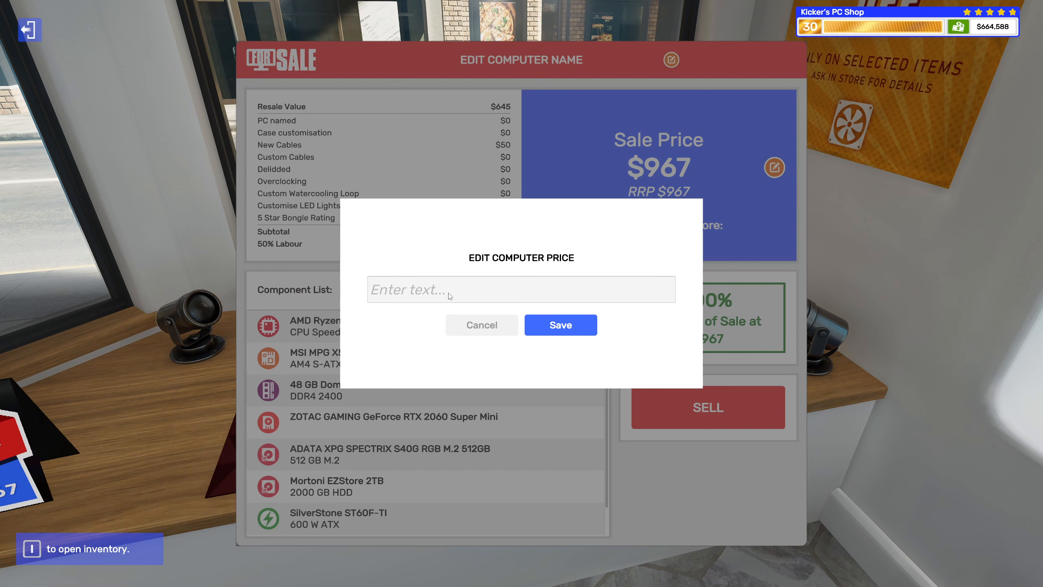
text(1)
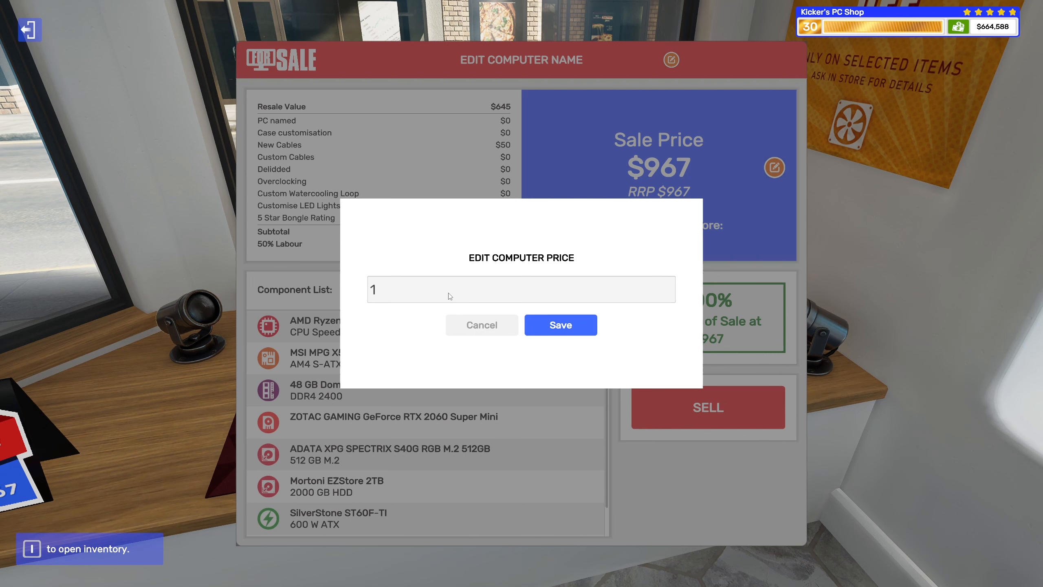
text(420)
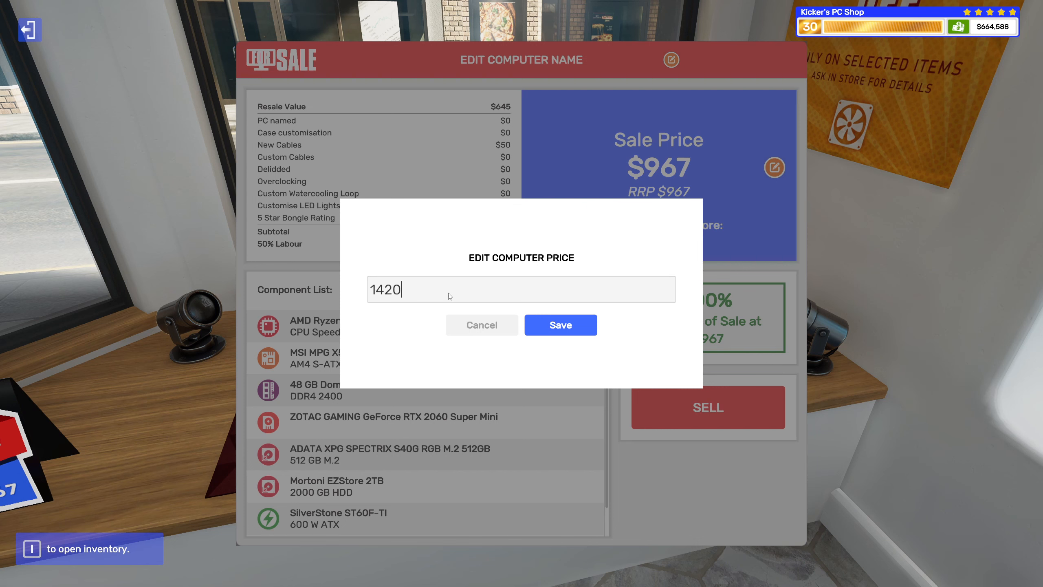
click(560, 325)
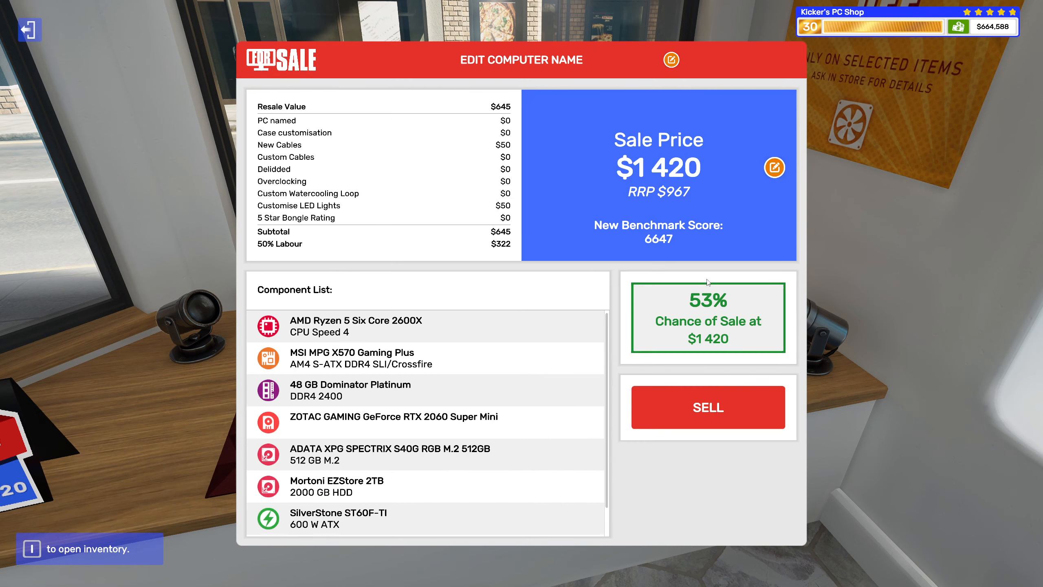
click(774, 167)
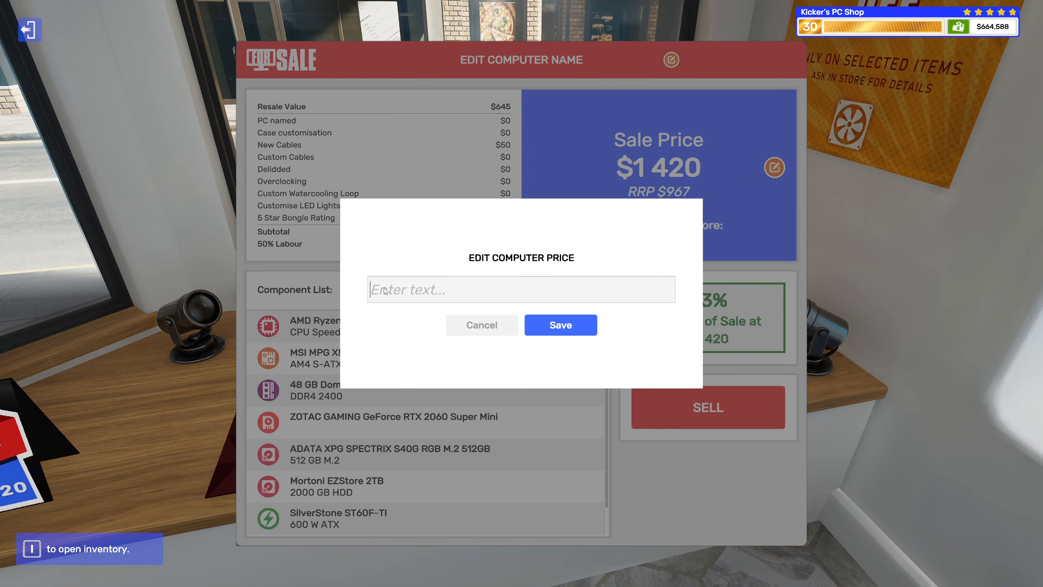
text(1430)
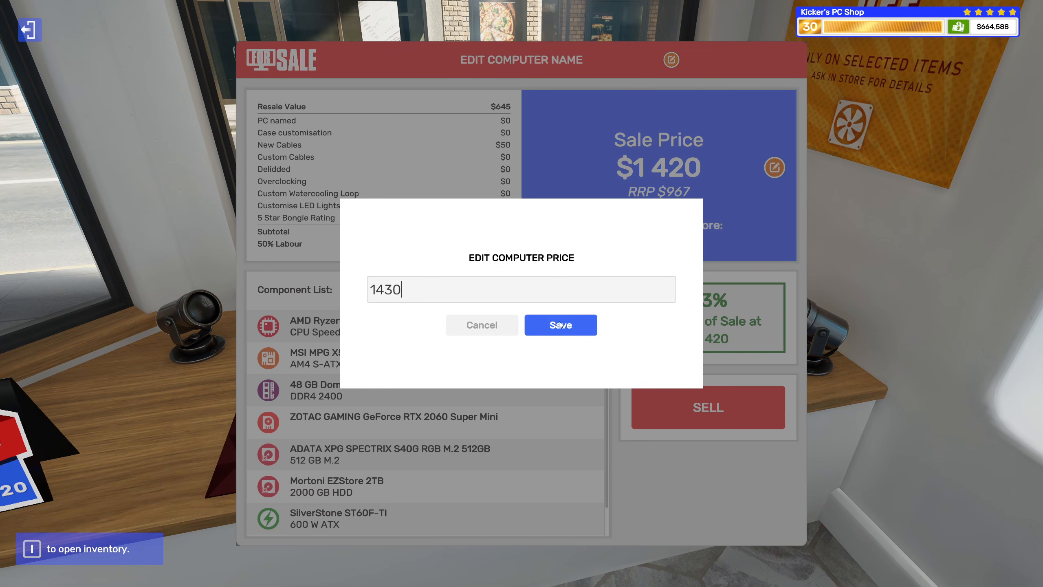
click(561, 324)
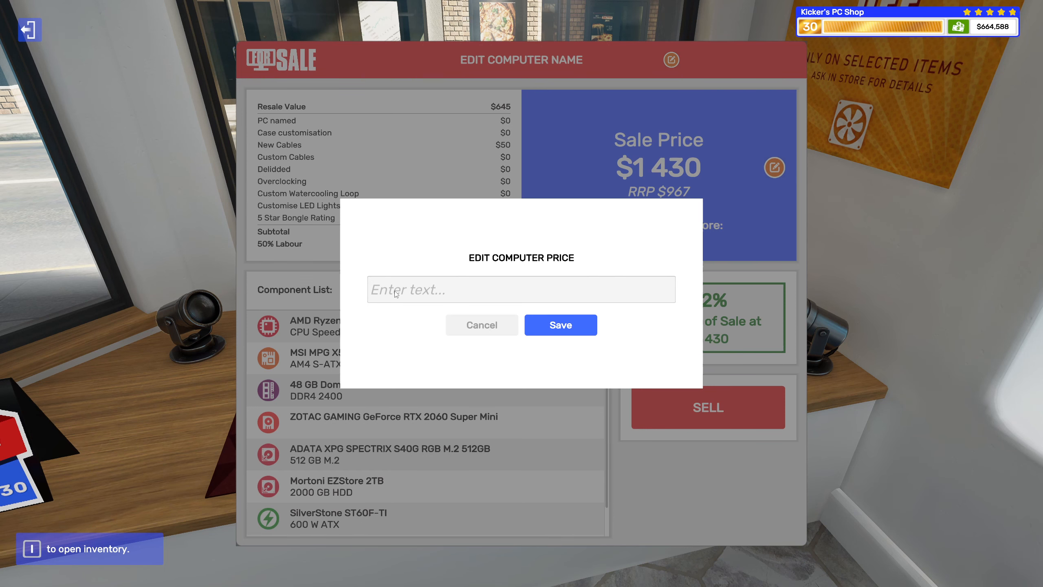
text(1440)
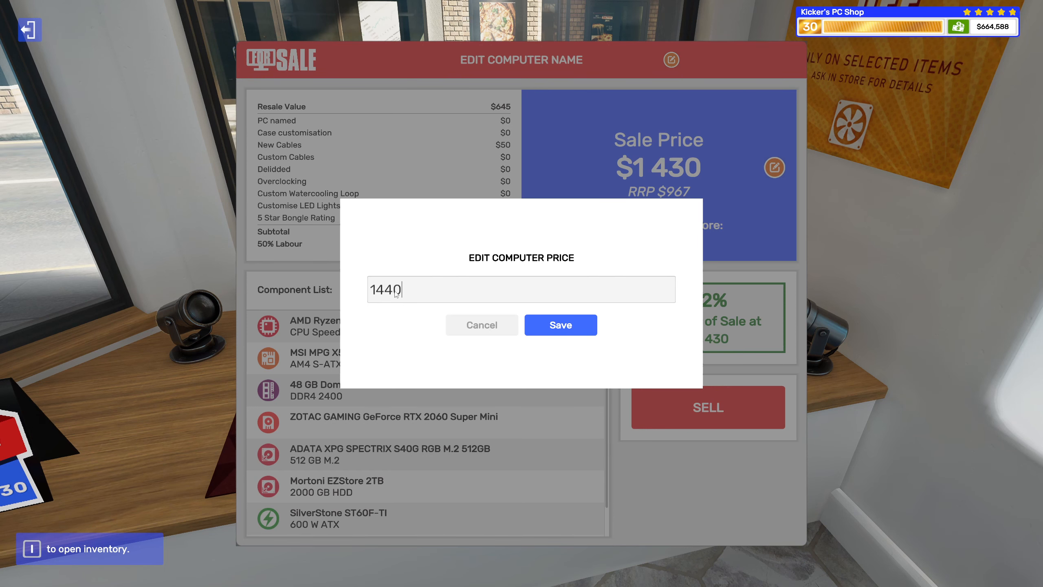
click(561, 324)
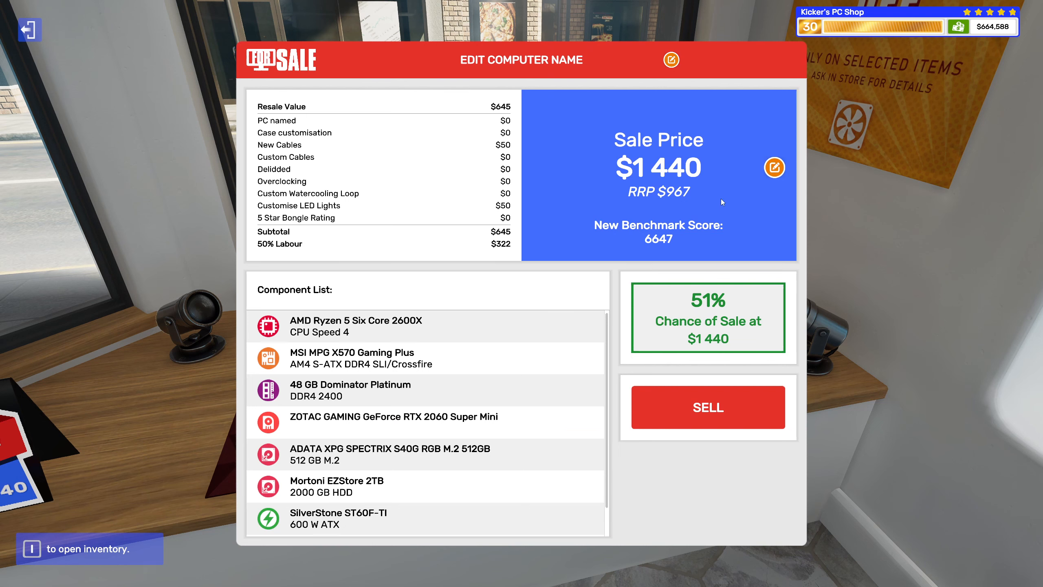
Settle on the $1,450 maximum after $1,455 and $1,451 are rejected, and list the PC for sale
click(774, 167)
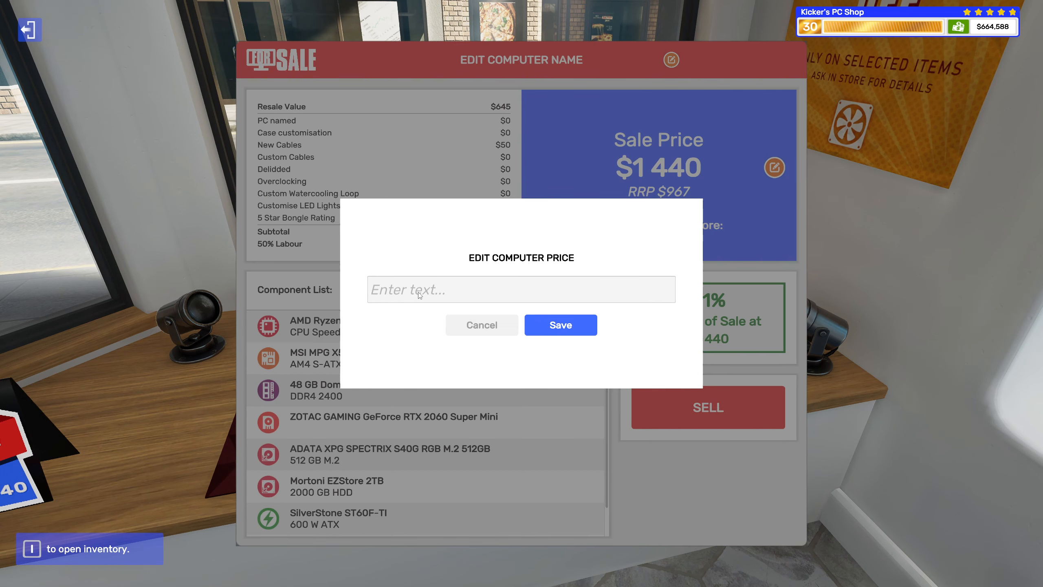
text(1450)
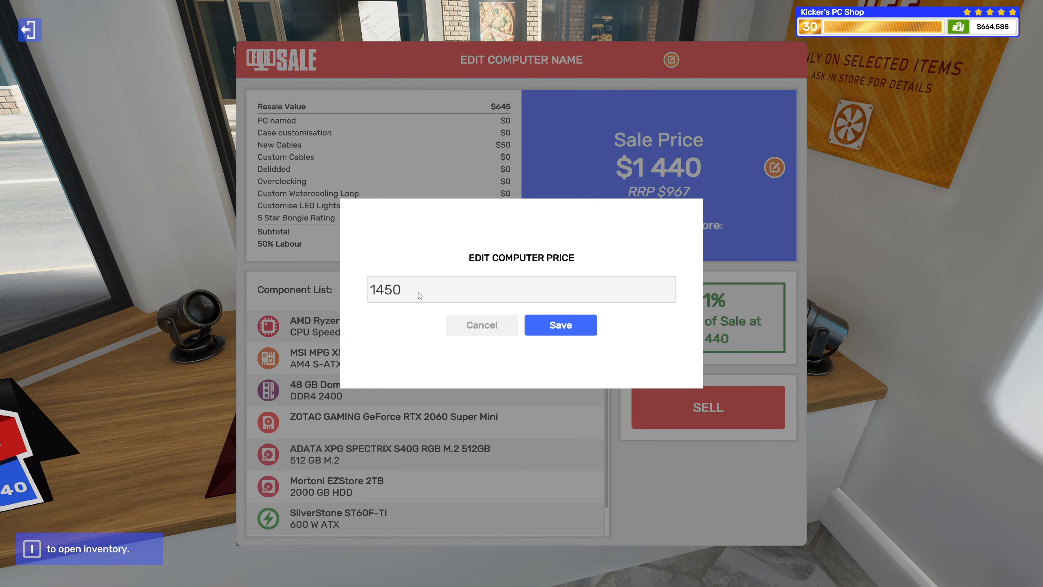
click(560, 324)
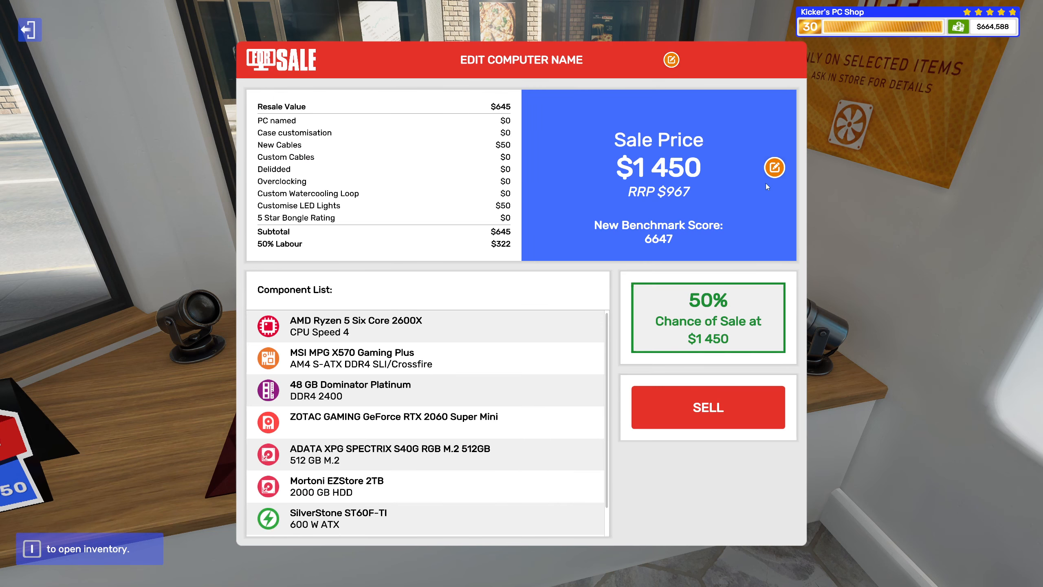
click(774, 167)
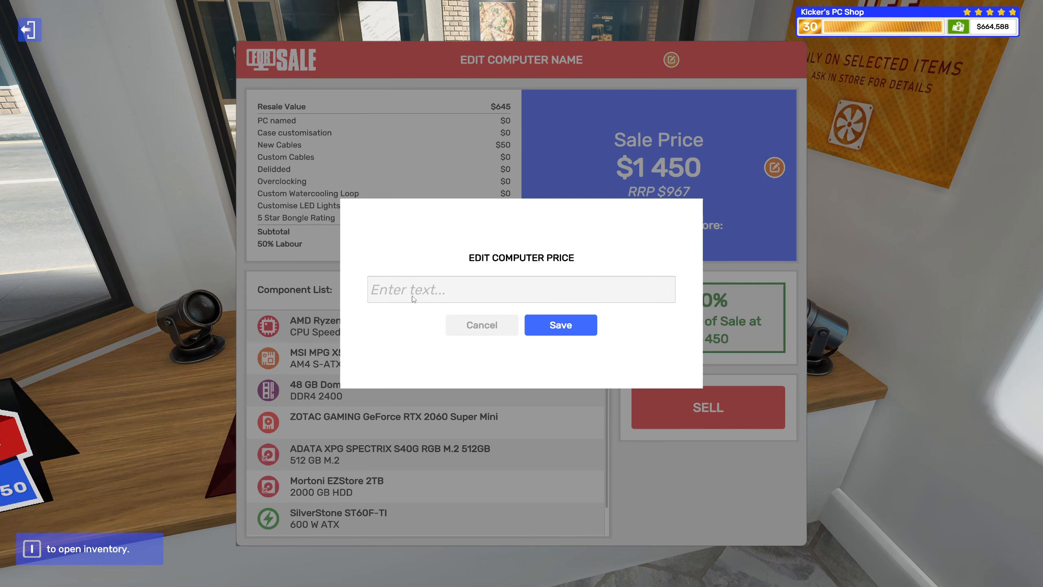
text(1455)
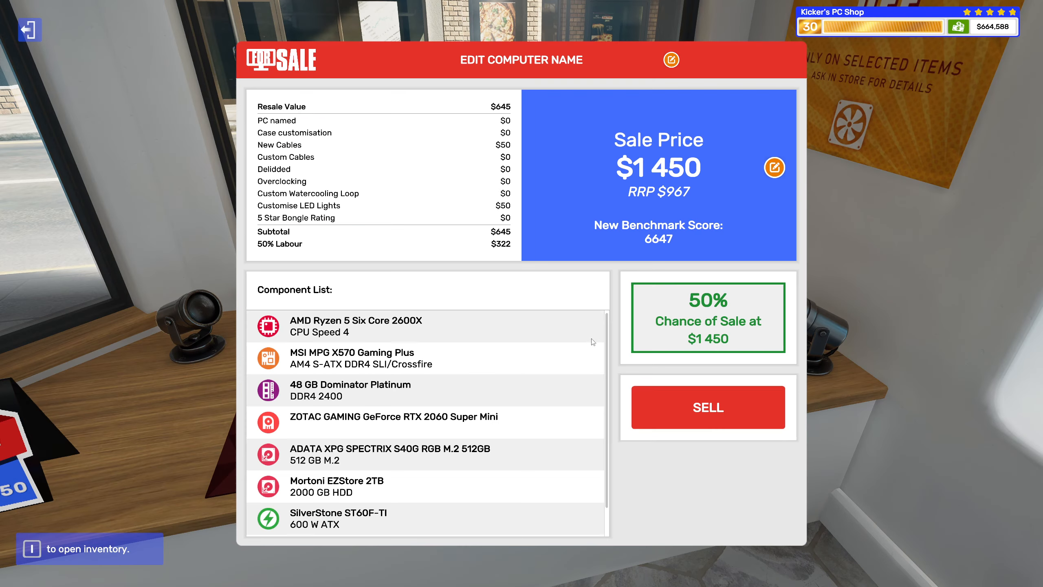
click(774, 168)
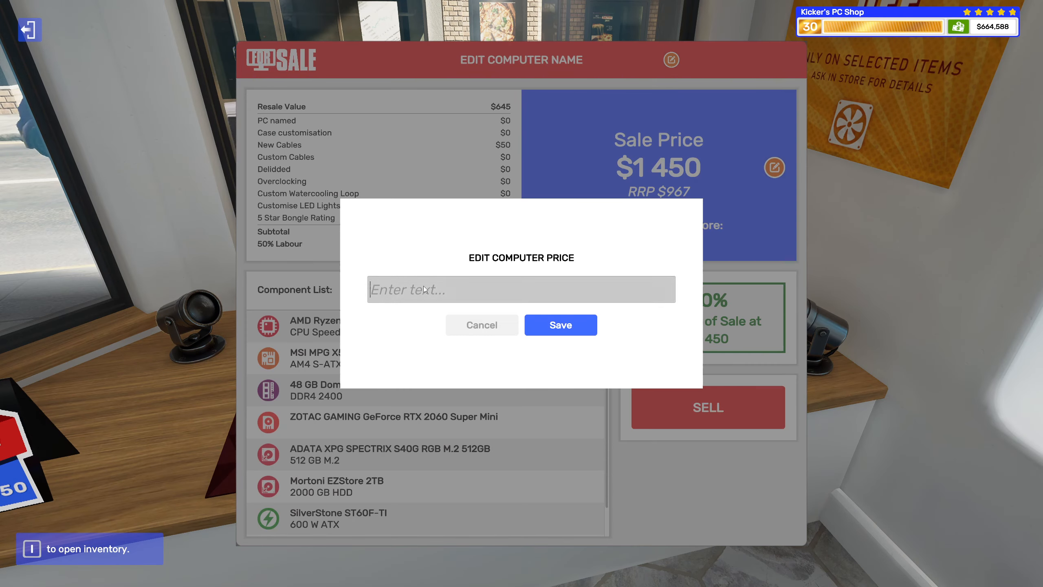
text(1451)
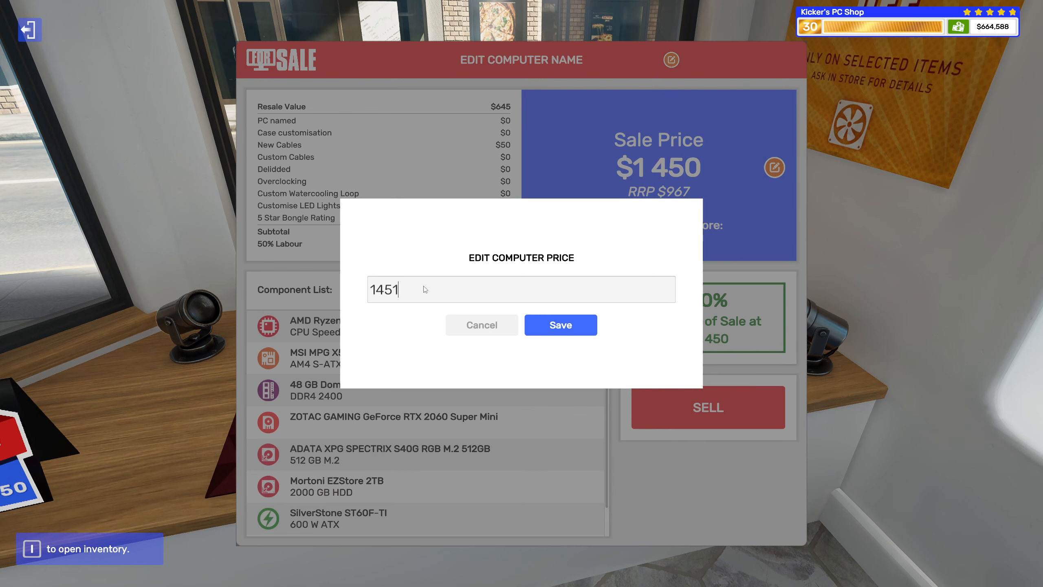
click(561, 325)
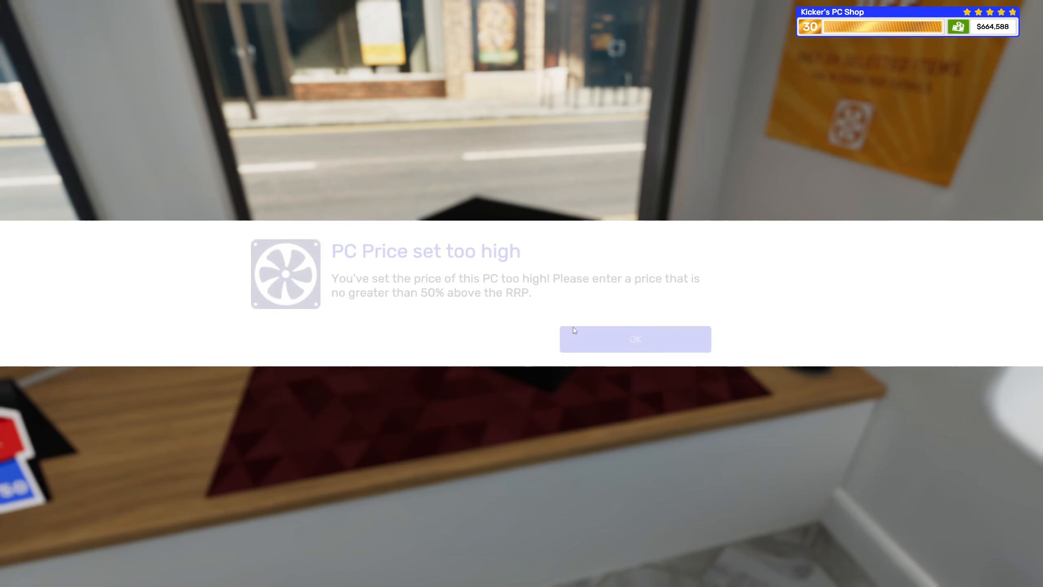
click(635, 339)
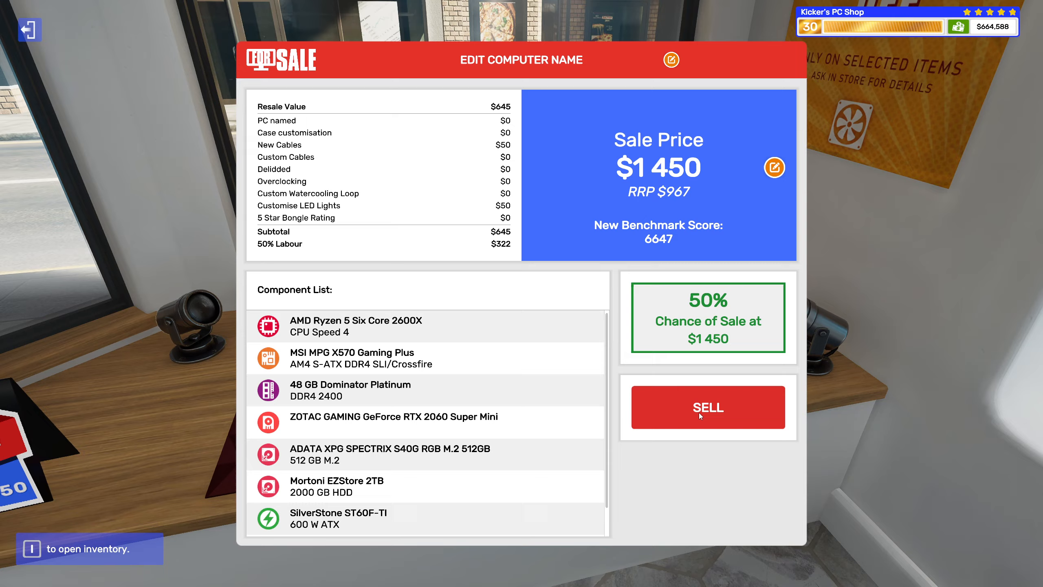
click(708, 407)
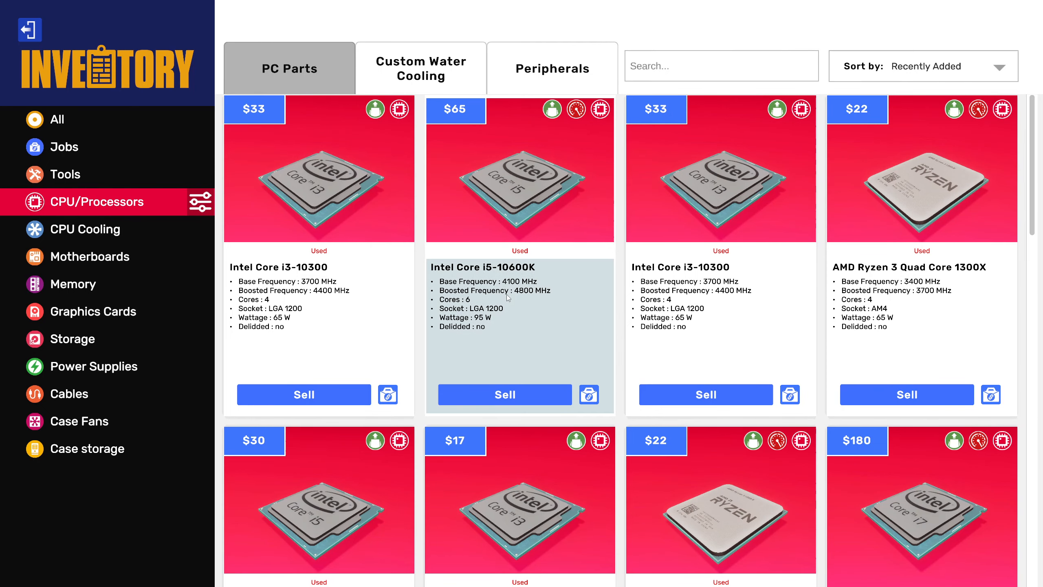
mouse_move(620, 355)
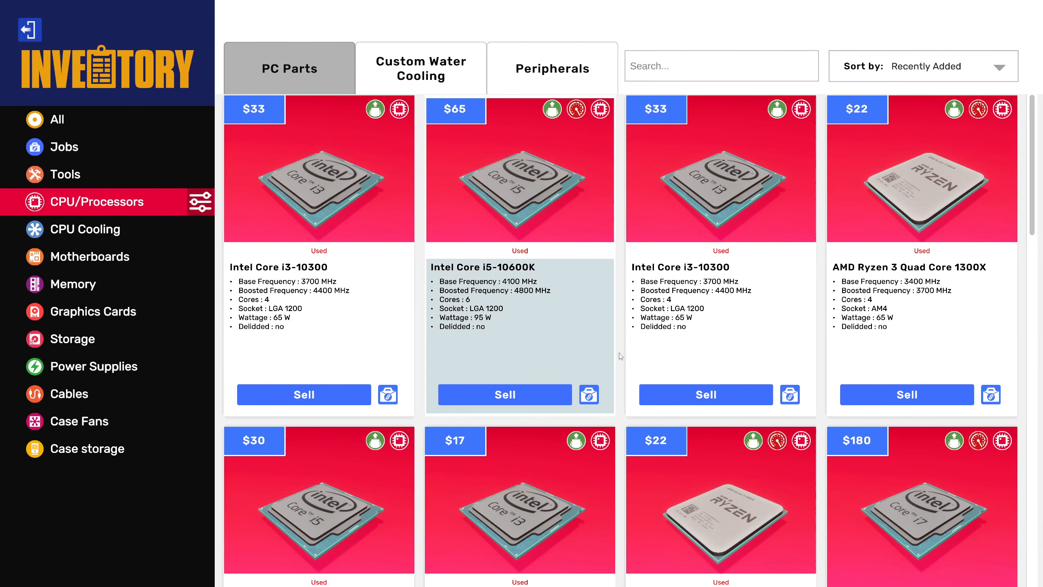
Browse the cooler, motherboard and memory categories, then sell the faulty Shean GTX 970 GAMER for $8
scroll(down, 3)
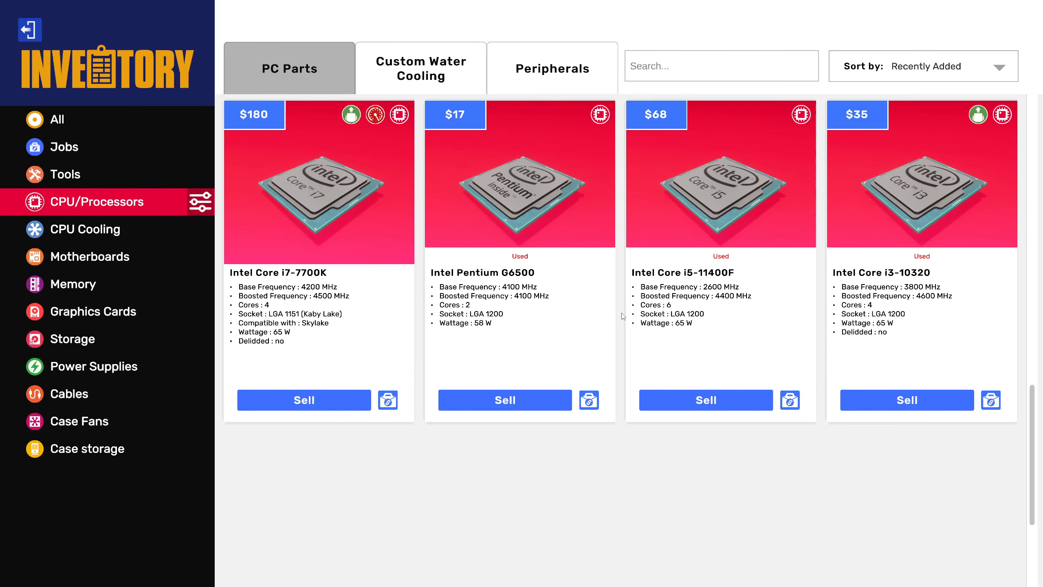
scroll(down, 3)
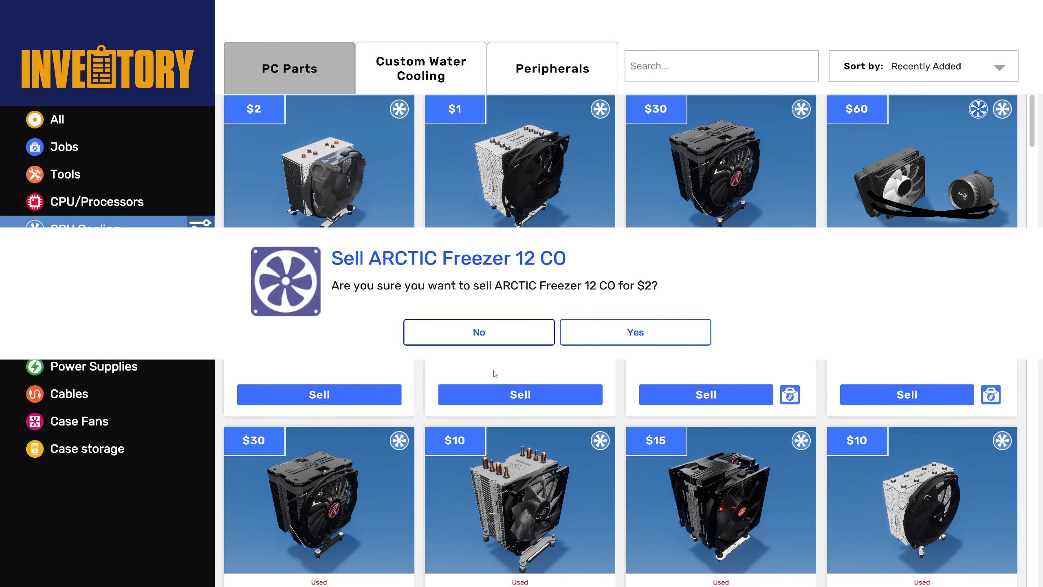
click(635, 333)
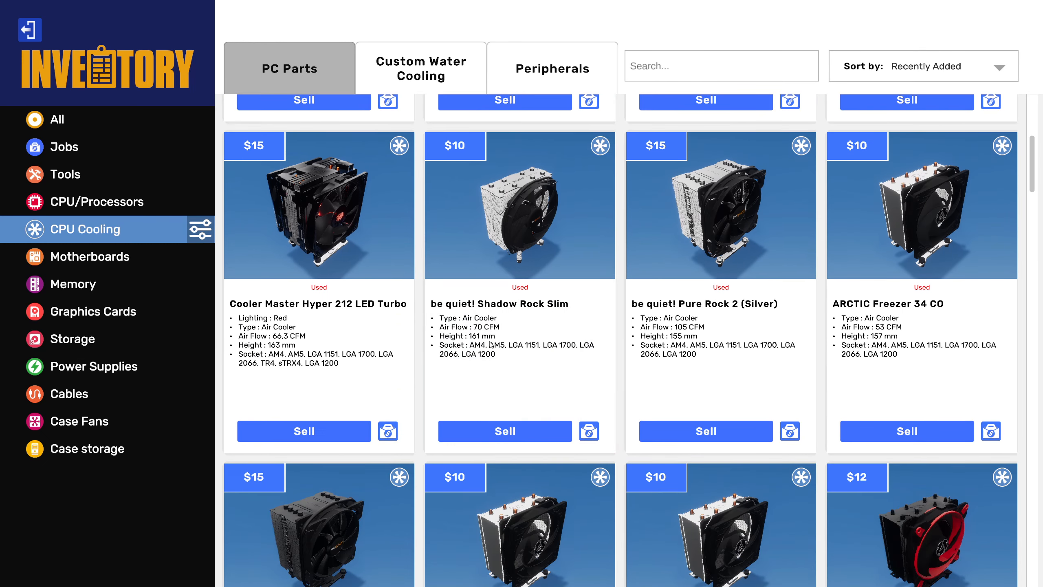
scroll(down, 3)
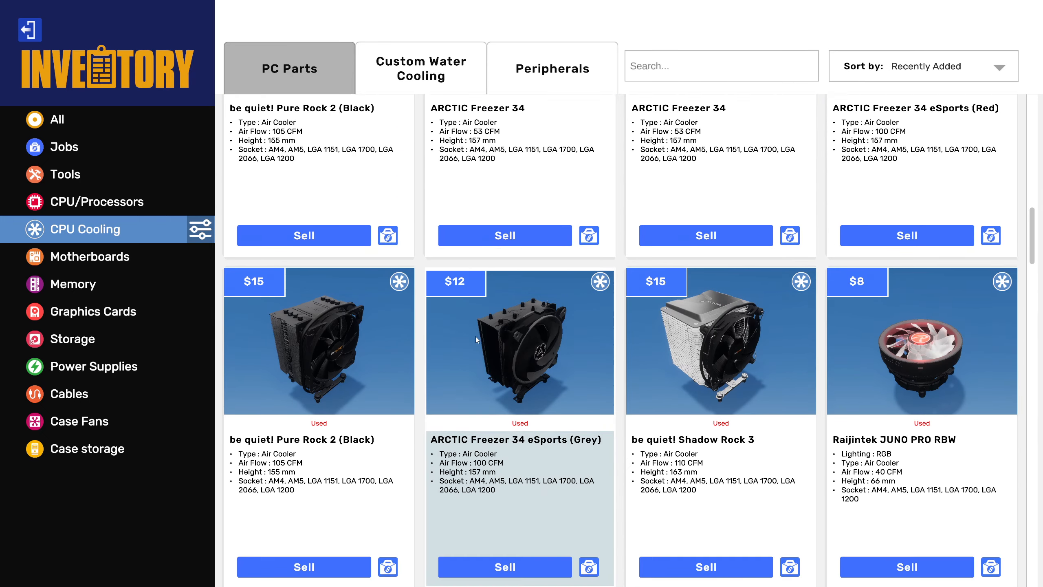
click(90, 257)
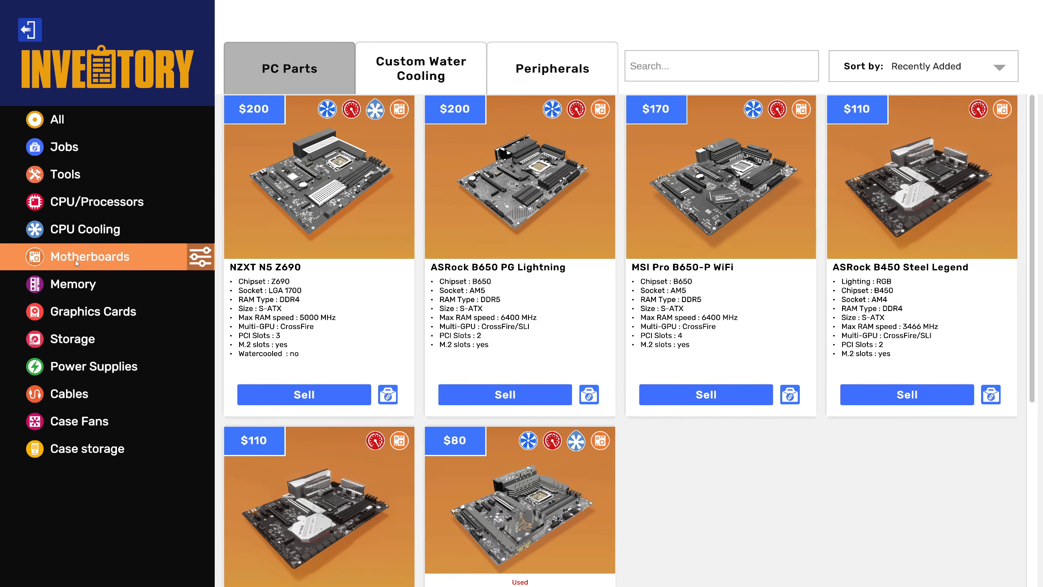
scroll(down, 3)
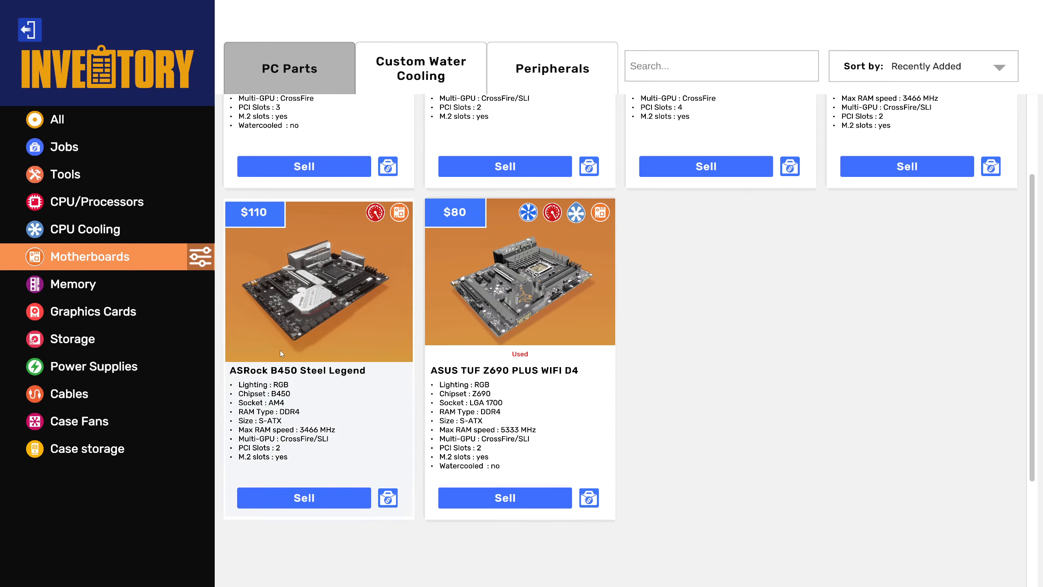
click(73, 284)
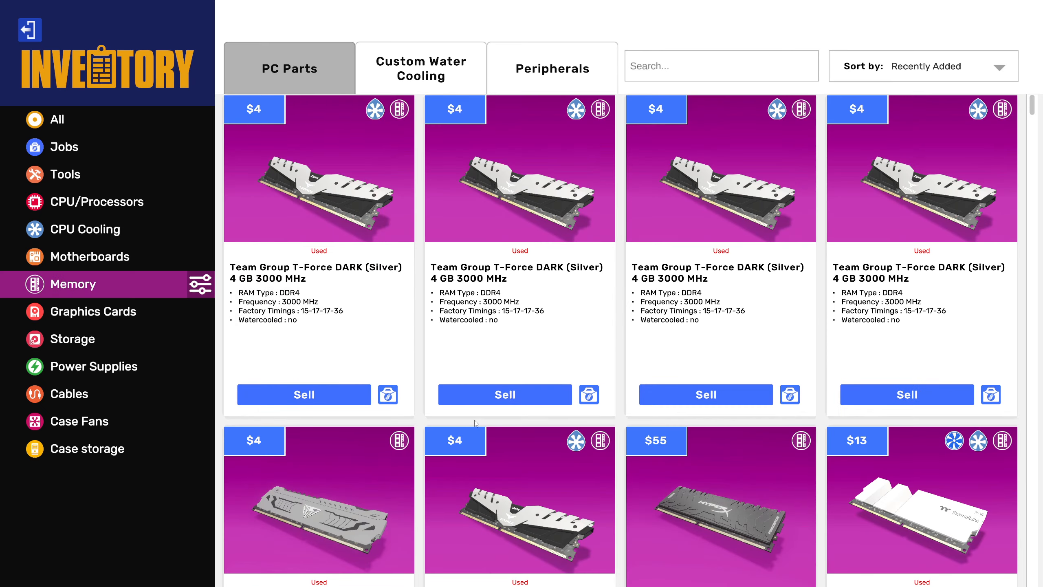
scroll(down, 3)
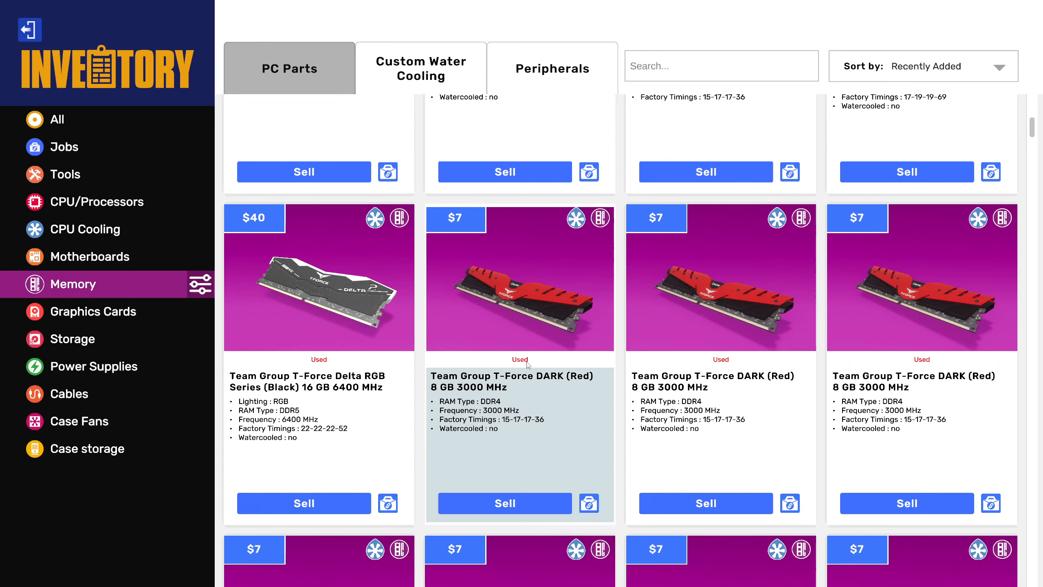
click(93, 311)
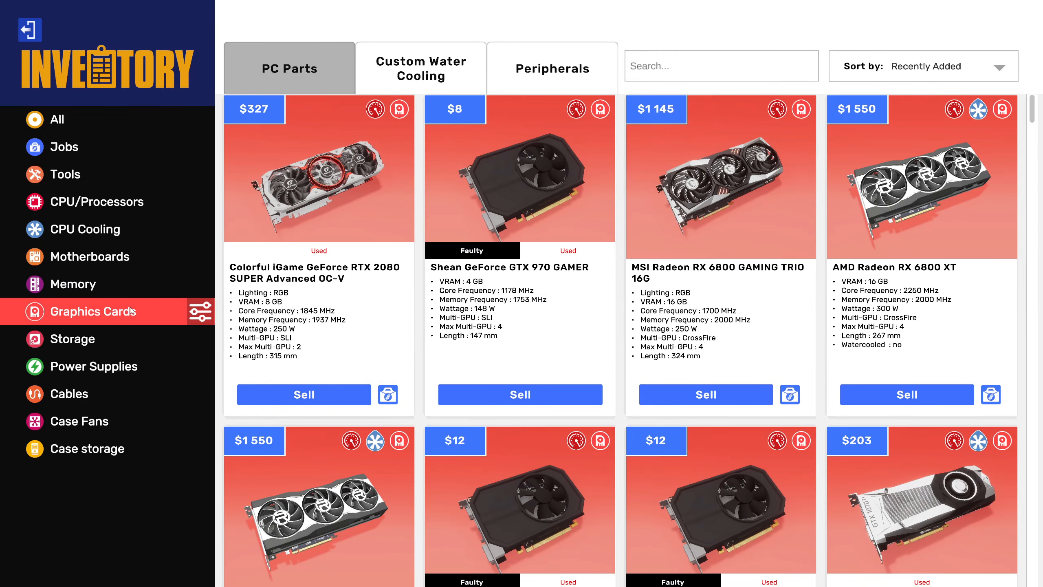
click(520, 394)
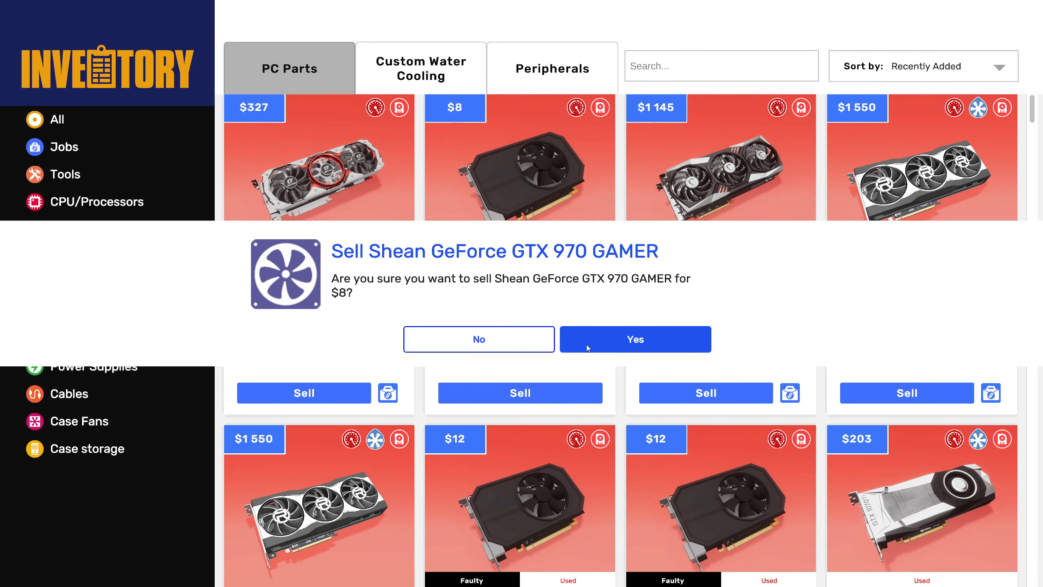
click(635, 339)
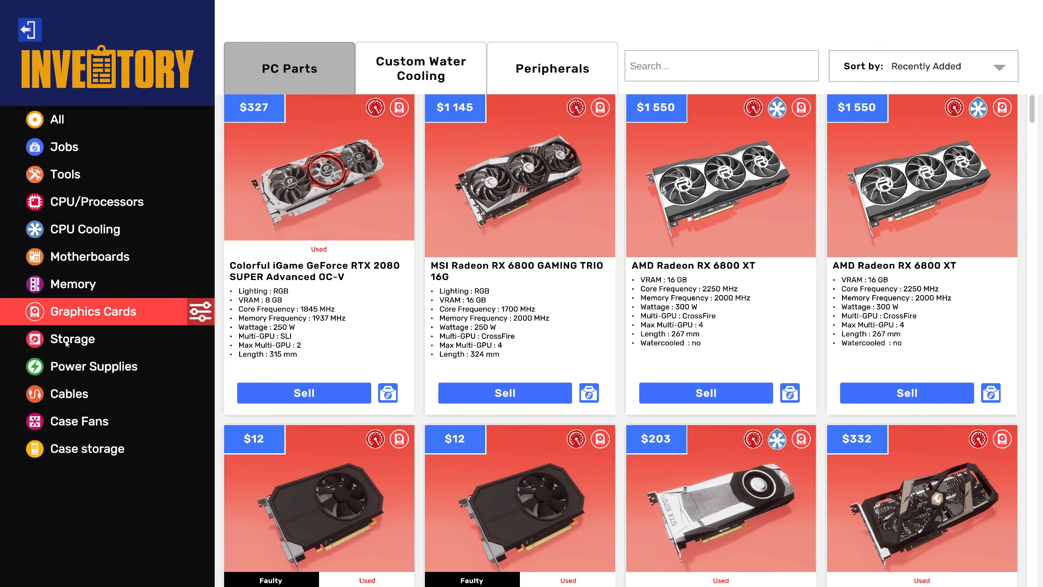
Sell the faulty ADATA XPG Core Reactor 850W for $4 and the GamerStorm DQ650-M, then check case fans
click(73, 339)
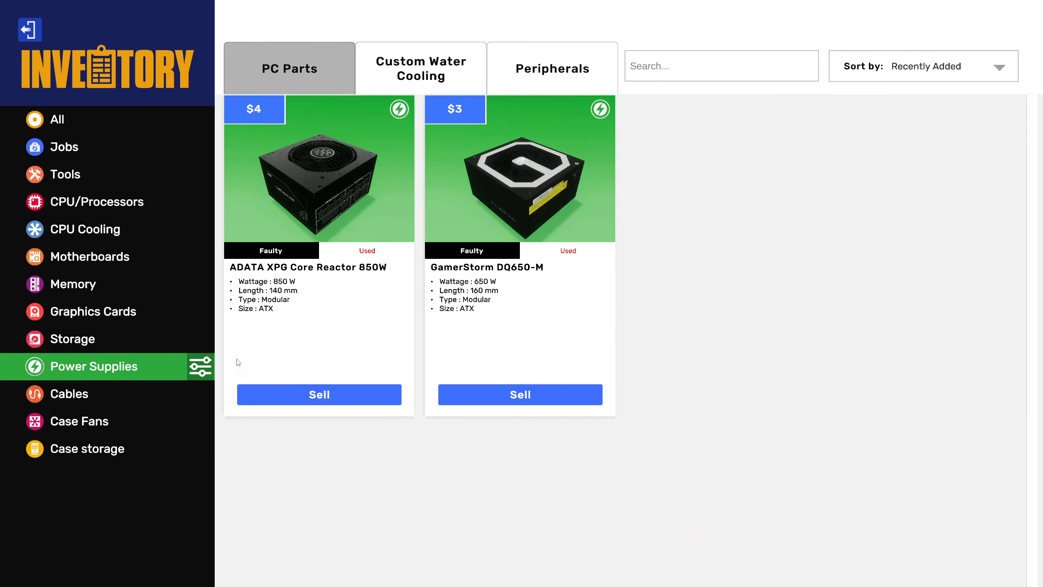
click(319, 394)
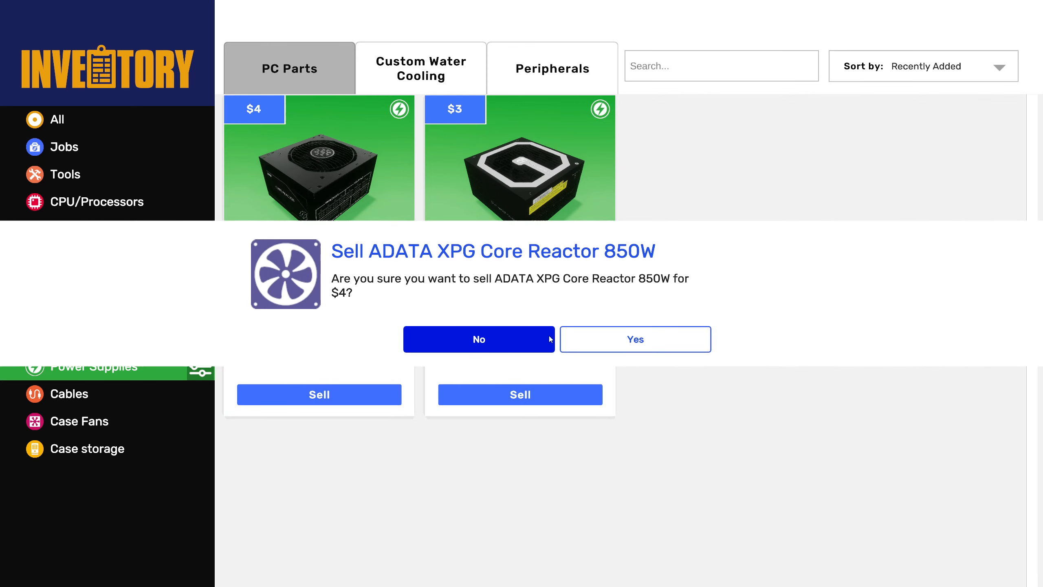
click(635, 339)
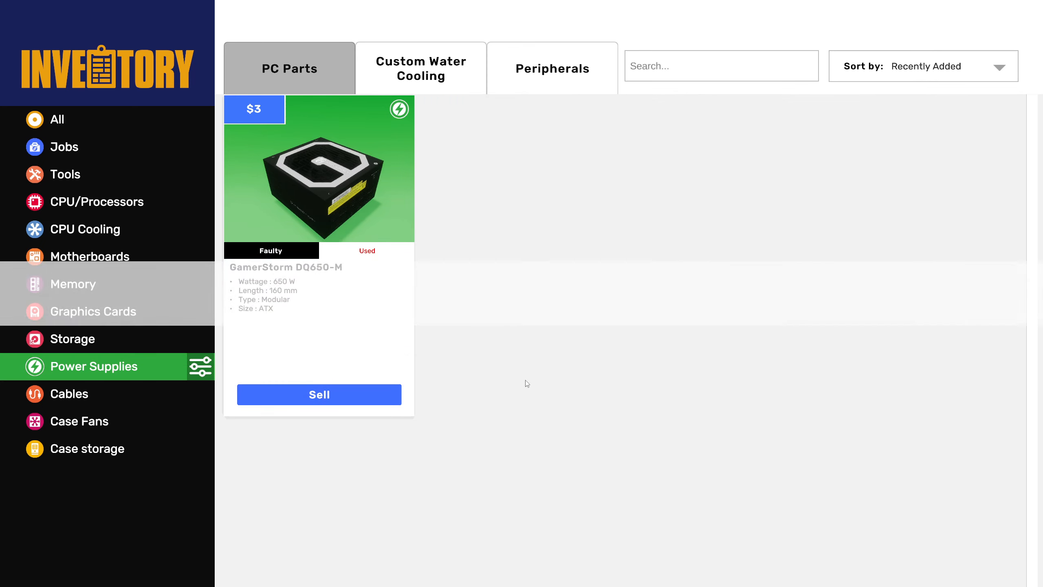
click(319, 394)
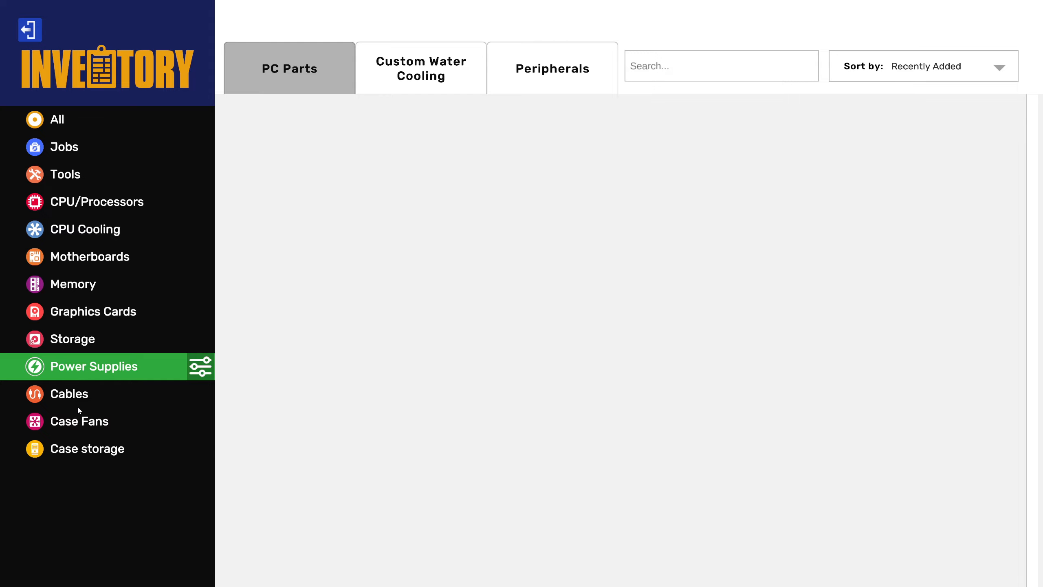
click(80, 420)
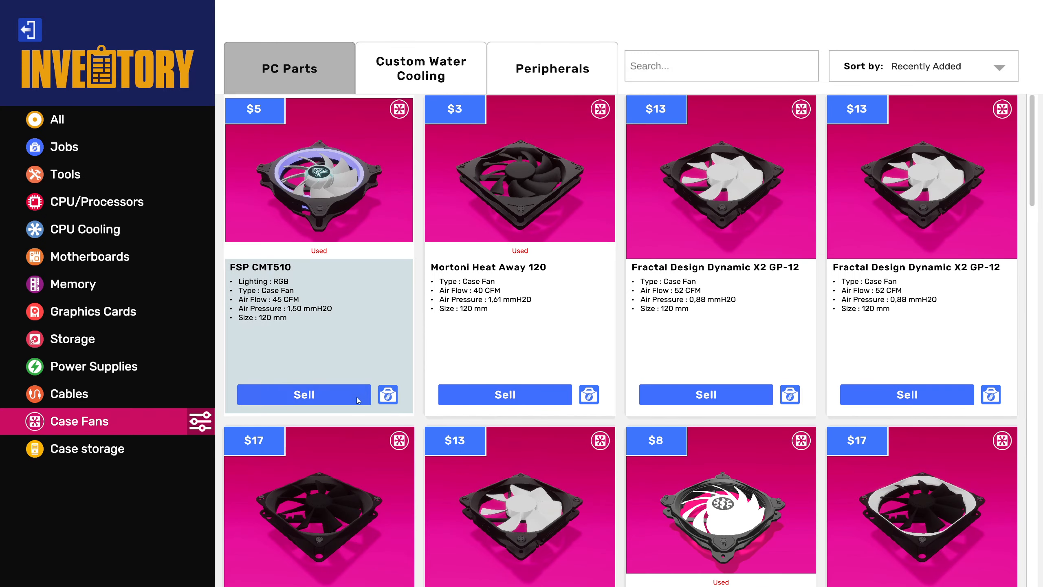
scroll(down, 3)
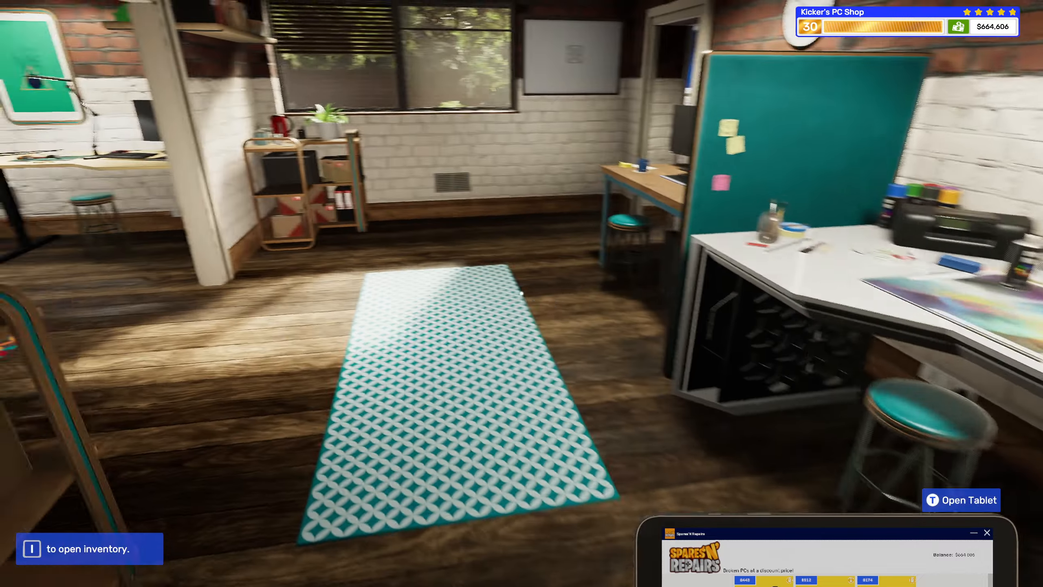
mouse_move(519, 294)
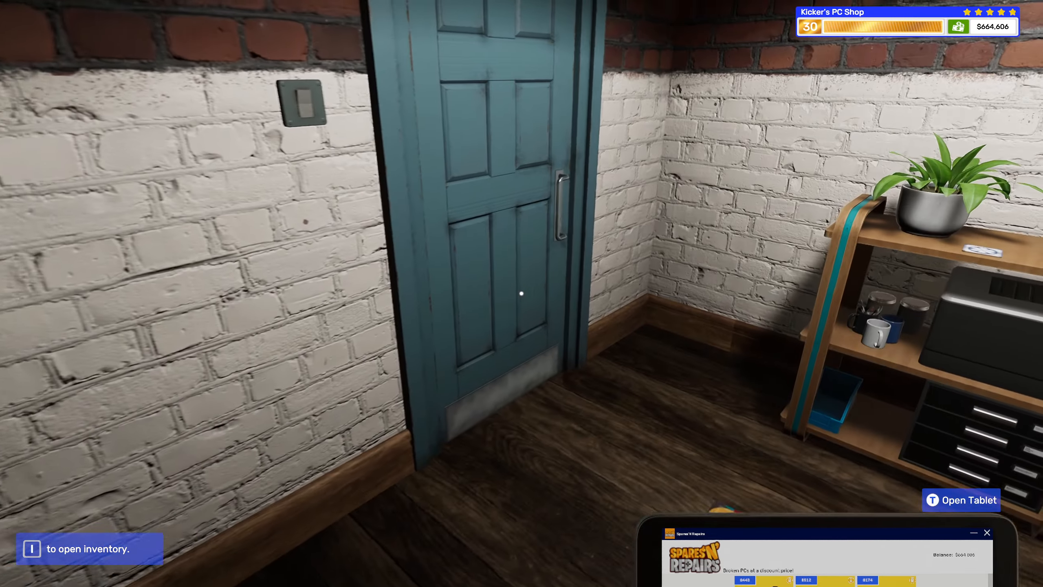
mouse_move(520, 293)
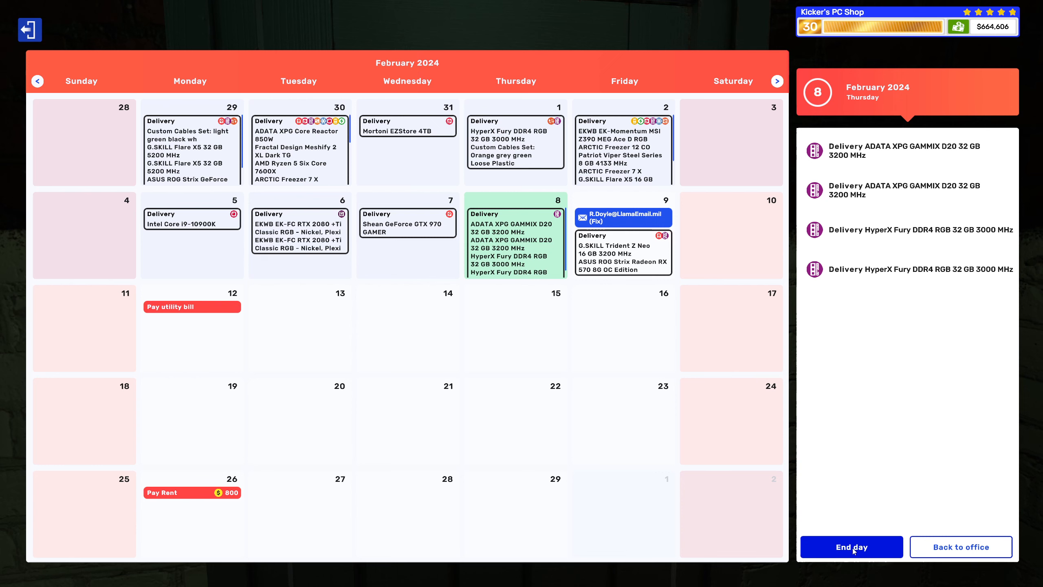
End the working day of Thursday 8 February 2024 from the calendar
click(852, 546)
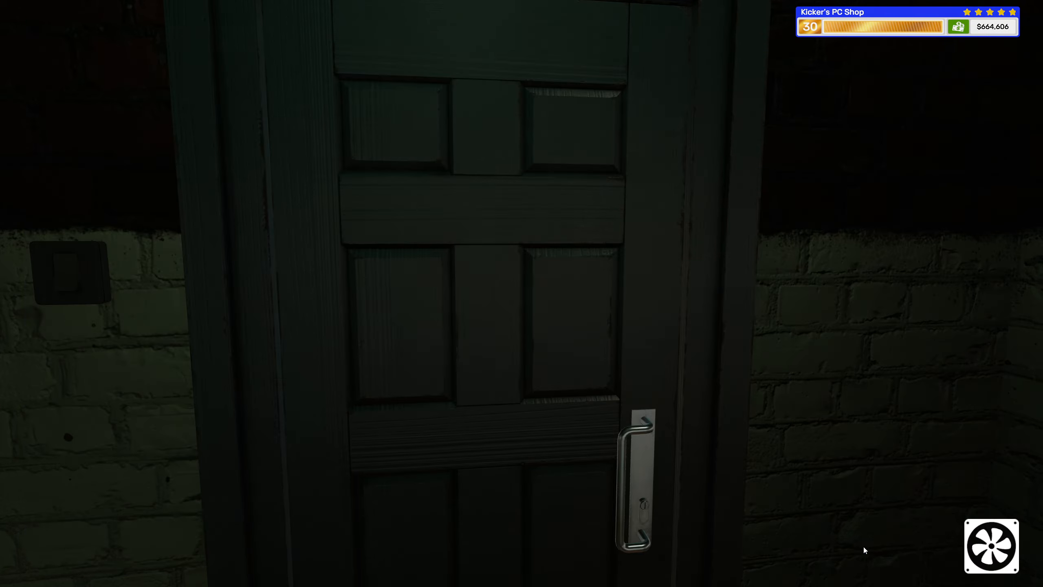